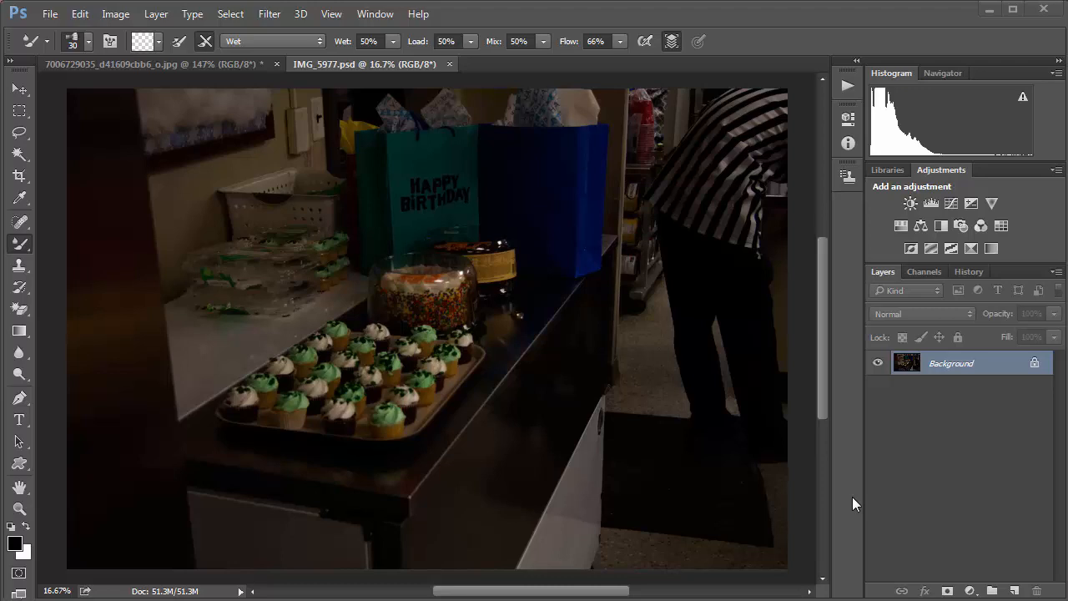
{"action": "mouse_move", "coordinate": [371, 105]}
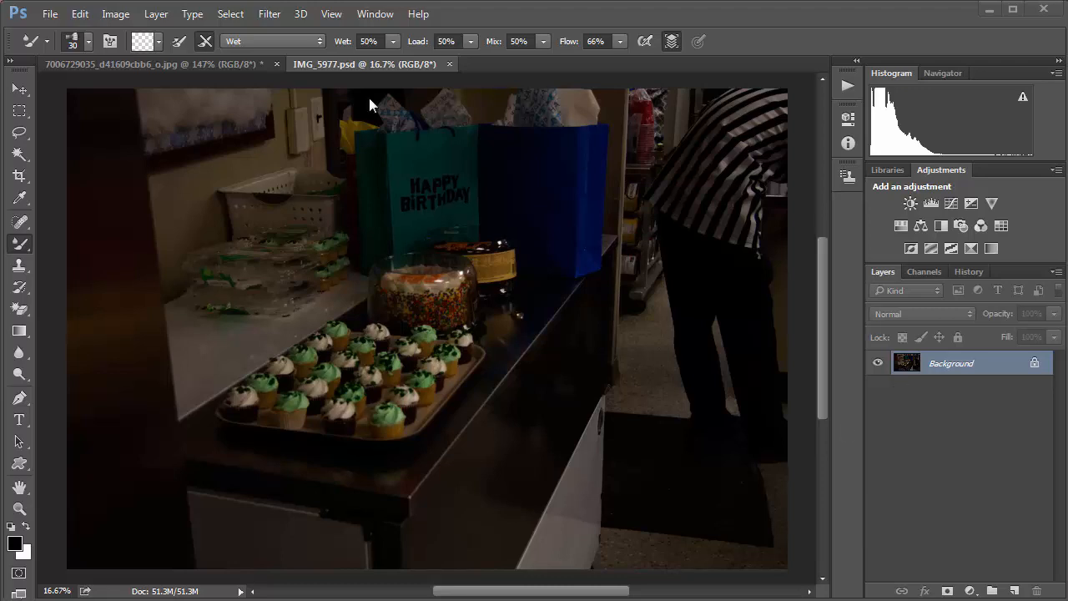
Step: Open the Filter menu to reach the Camera Raw filter for the dark party photo
{"action": "left_click", "coordinate": [268, 14]}
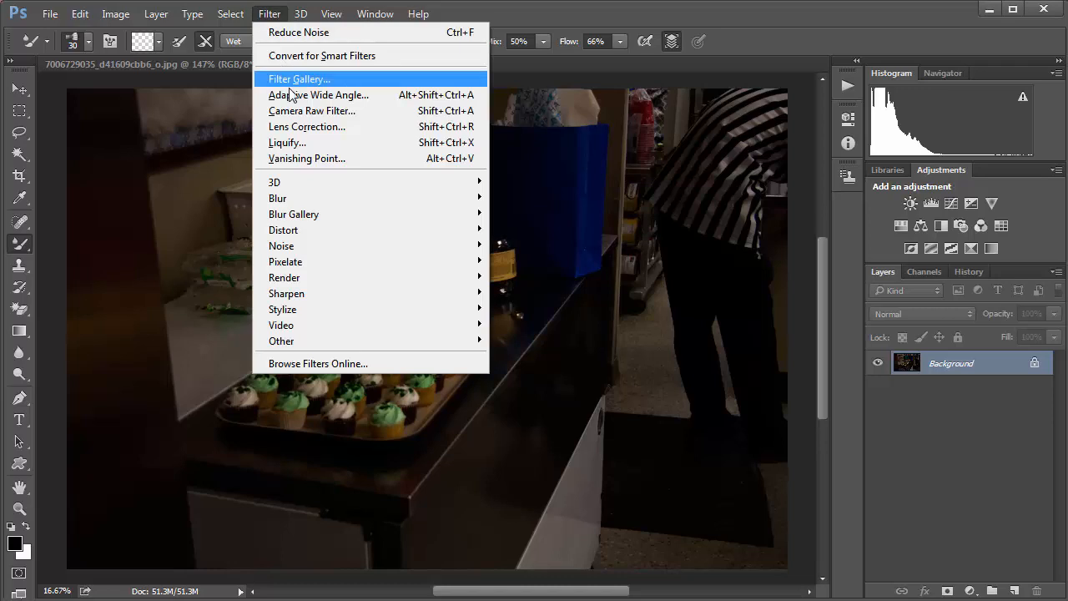
{"action": "mouse_move", "coordinate": [312, 110]}
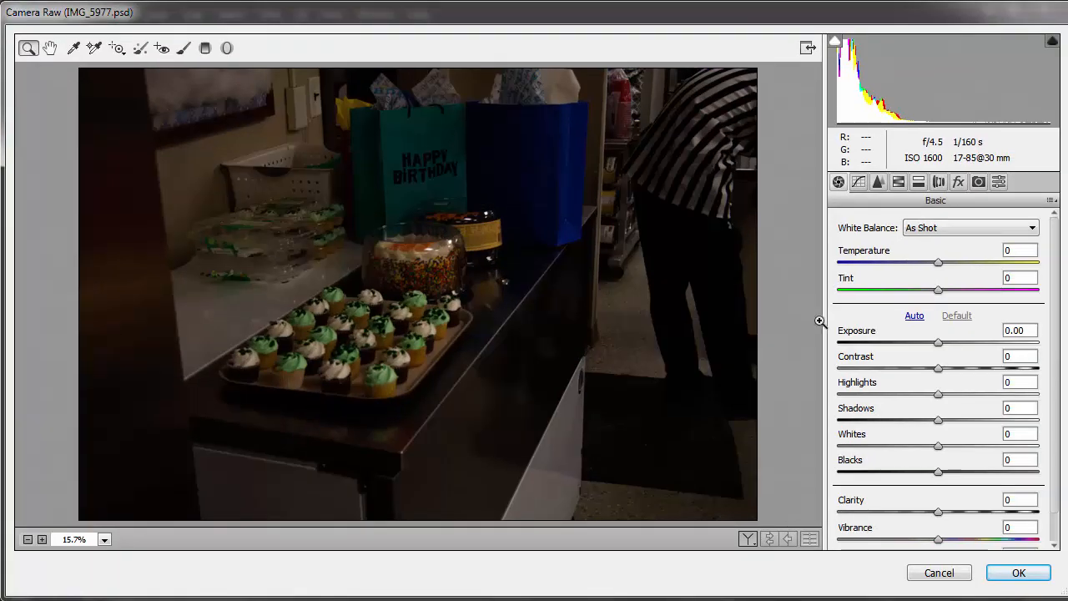
{"action": "mouse_move", "coordinate": [724, 394]}
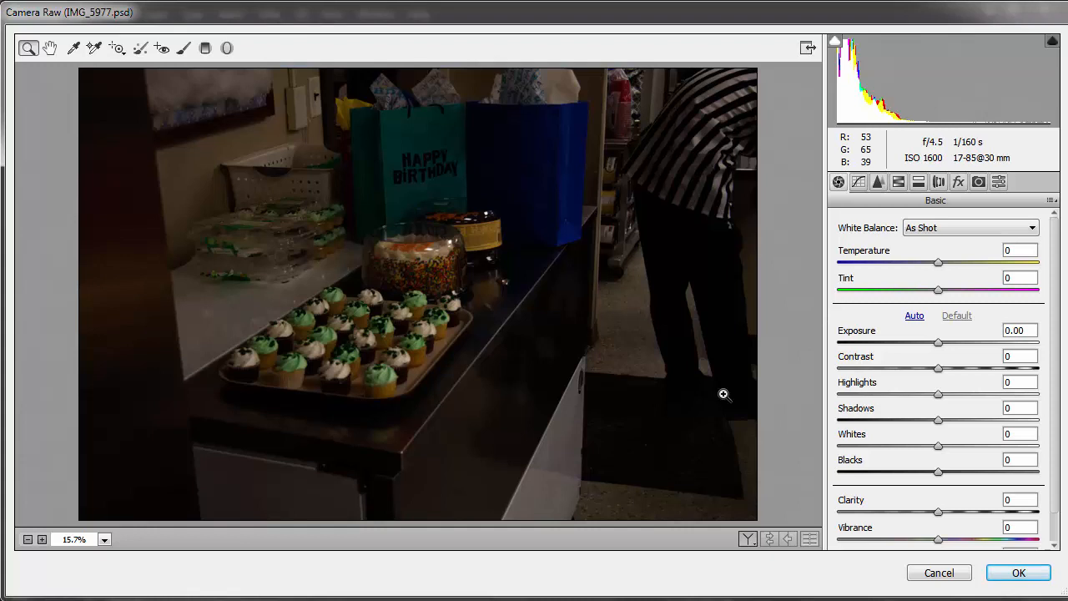
{"action": "mouse_move", "coordinate": [981, 423]}
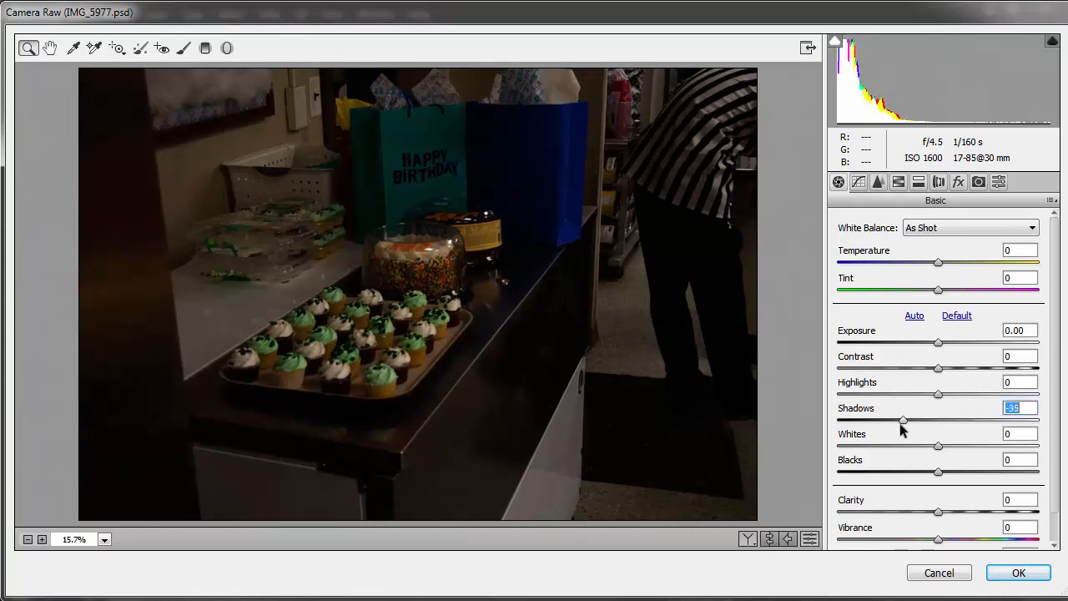
Step: Preview a Camera Raw brightening by lifting Shadows and Exposure, then cancel it to keep the original
{"action": "left_click_drag", "start_coordinate": [904, 421], "coordinate": [977, 421]}
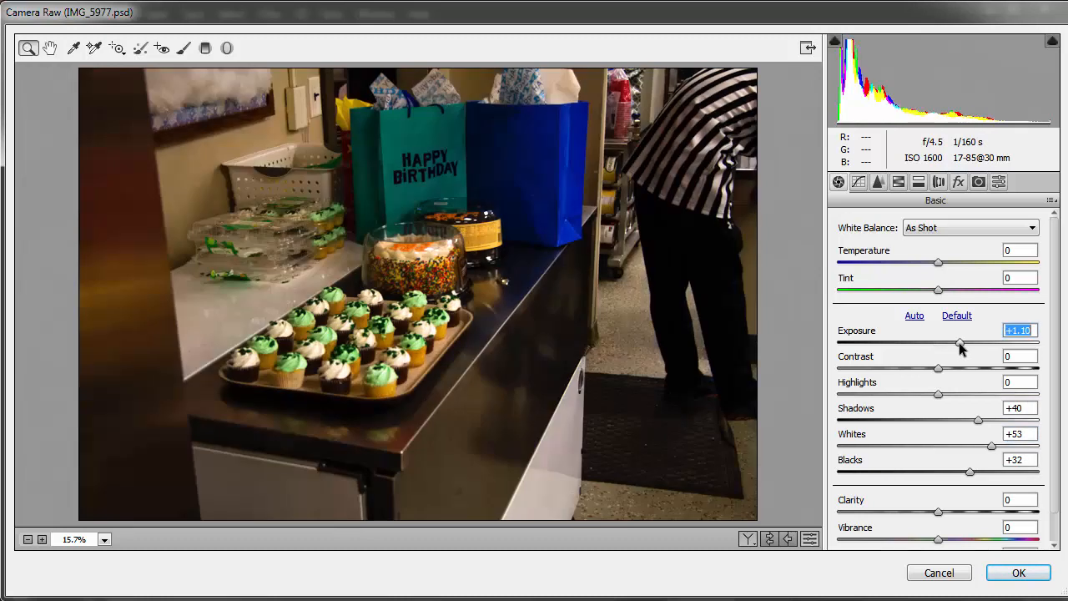
{"action": "left_click_drag", "start_coordinate": [960, 343], "coordinate": [971, 344]}
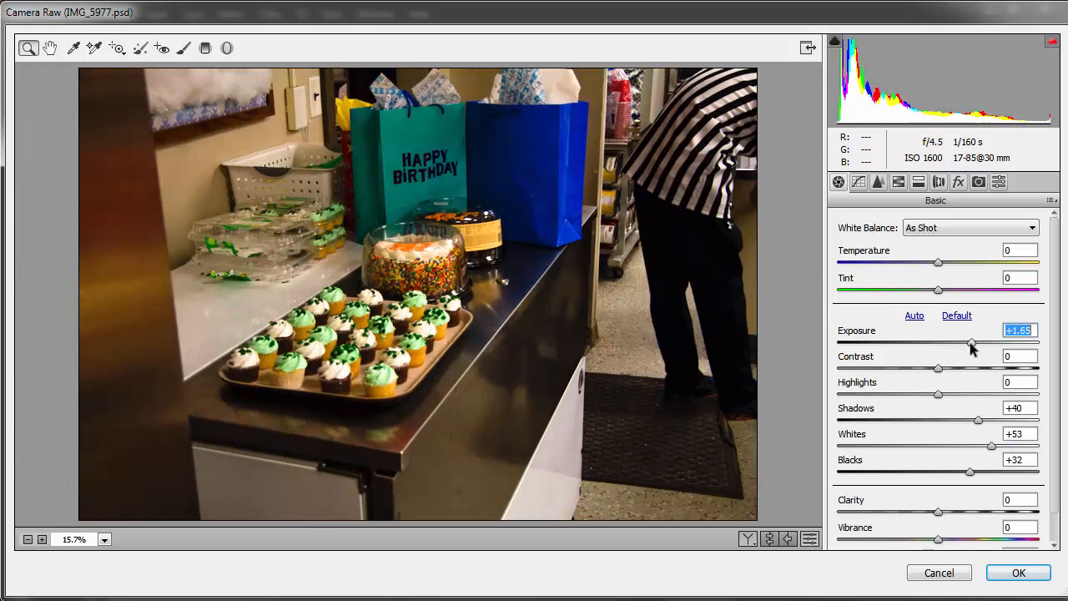
{"action": "mouse_move", "coordinate": [716, 301]}
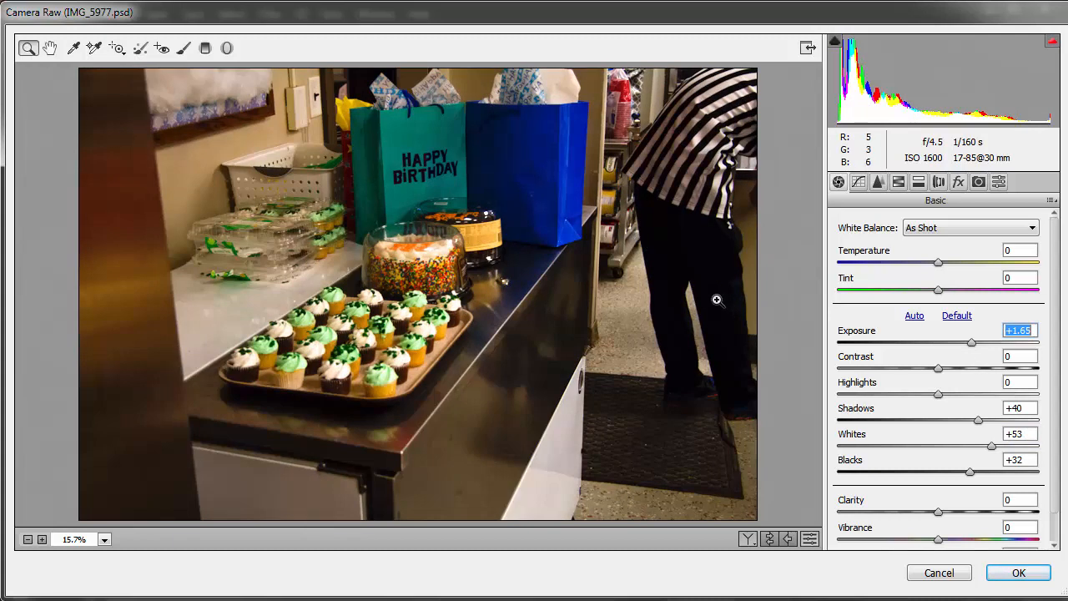
{"action": "mouse_move", "coordinate": [724, 302]}
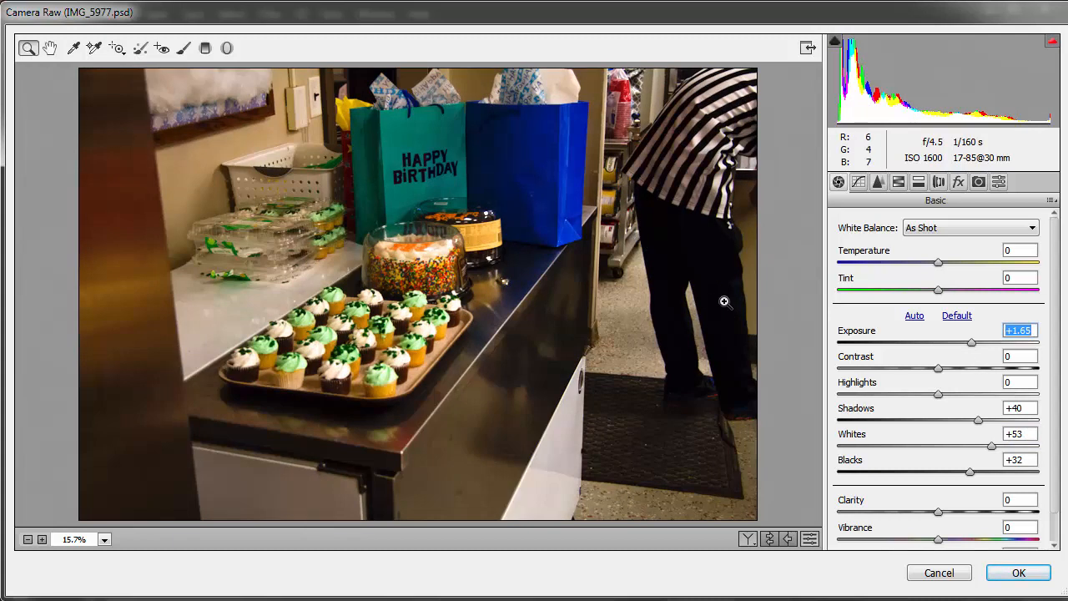
{"action": "mouse_move", "coordinate": [684, 170]}
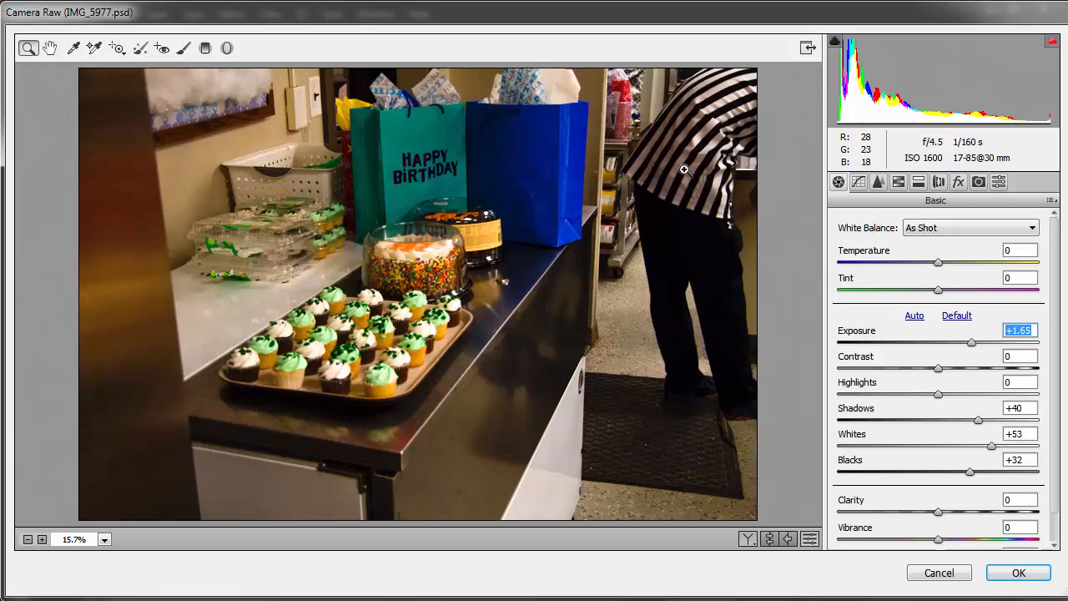
{"action": "mouse_move", "coordinate": [540, 405]}
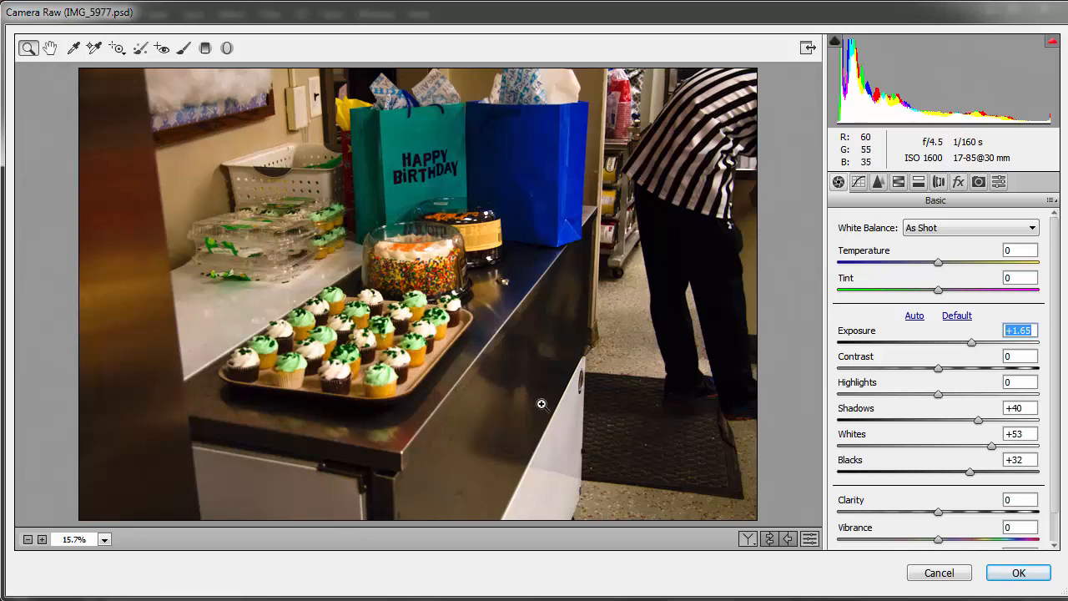
{"action": "mouse_move", "coordinate": [627, 398]}
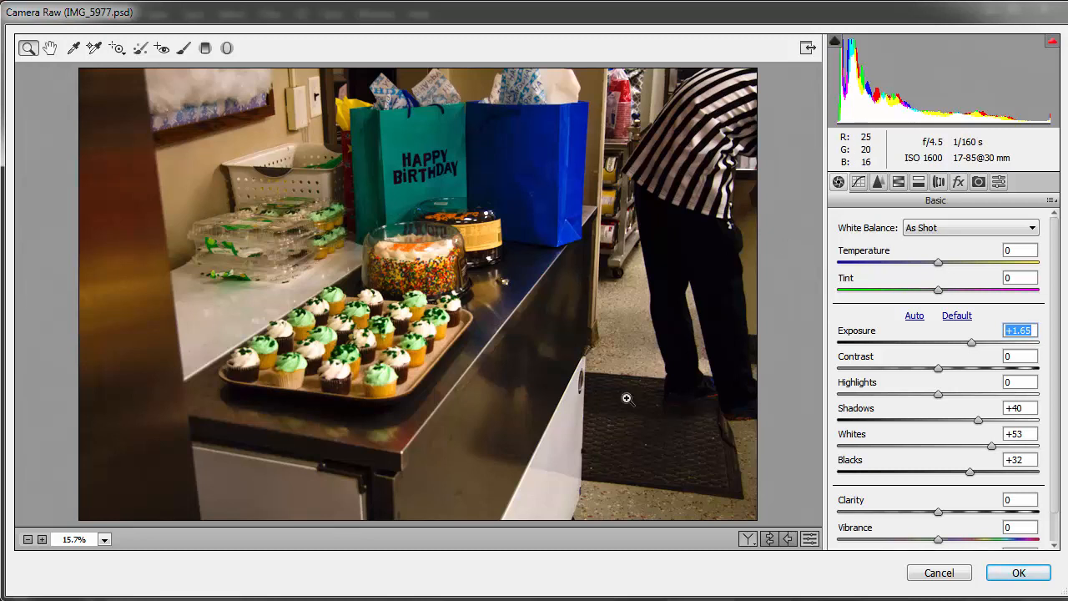
{"action": "mouse_move", "coordinate": [732, 376]}
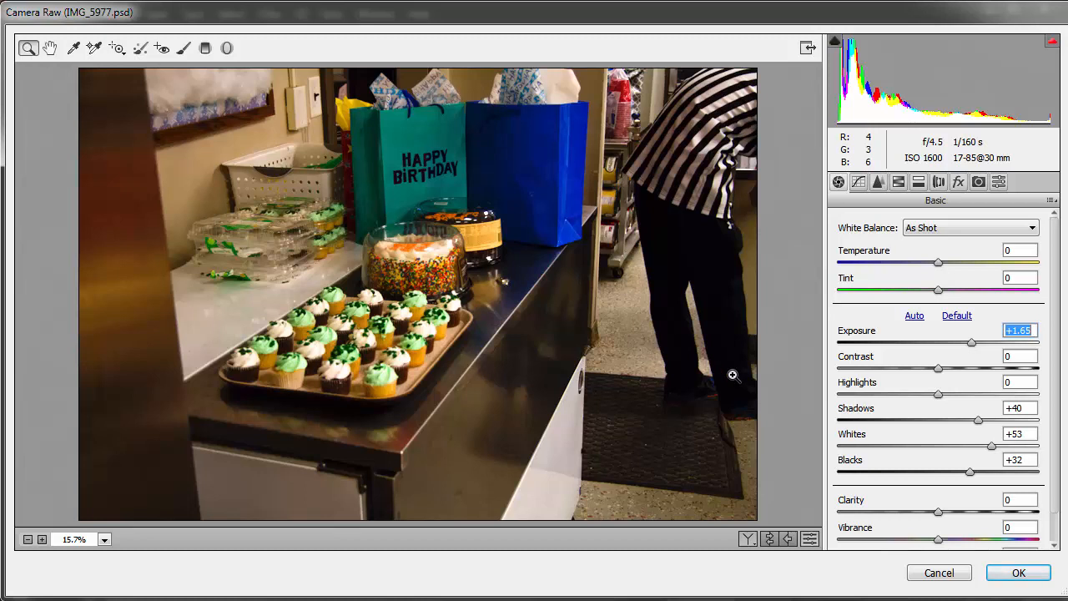
{"action": "left_click", "coordinate": [1018, 572]}
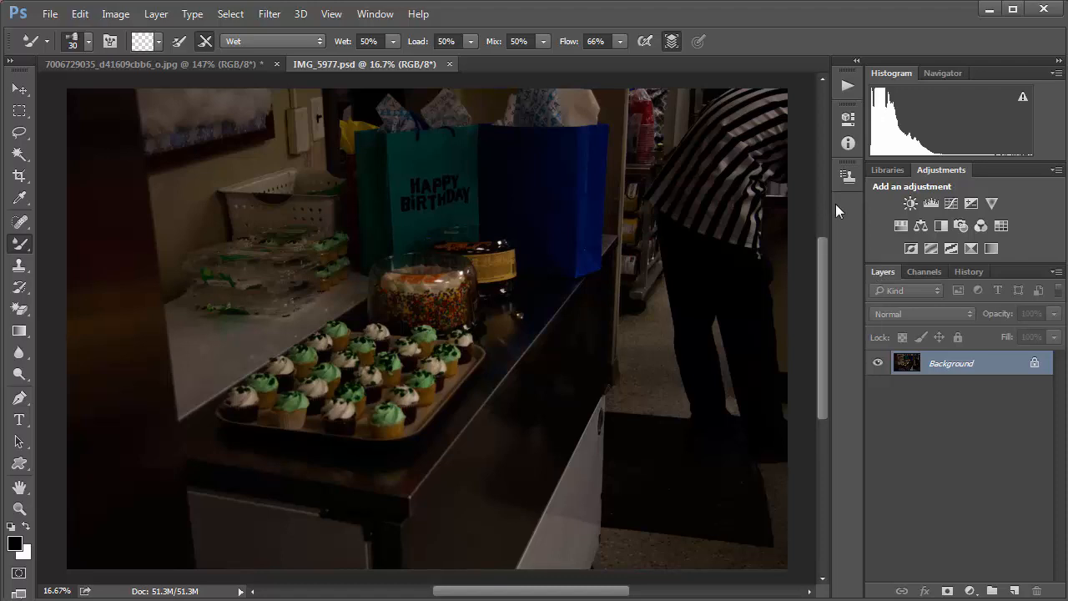
{"action": "mouse_move", "coordinate": [115, 14]}
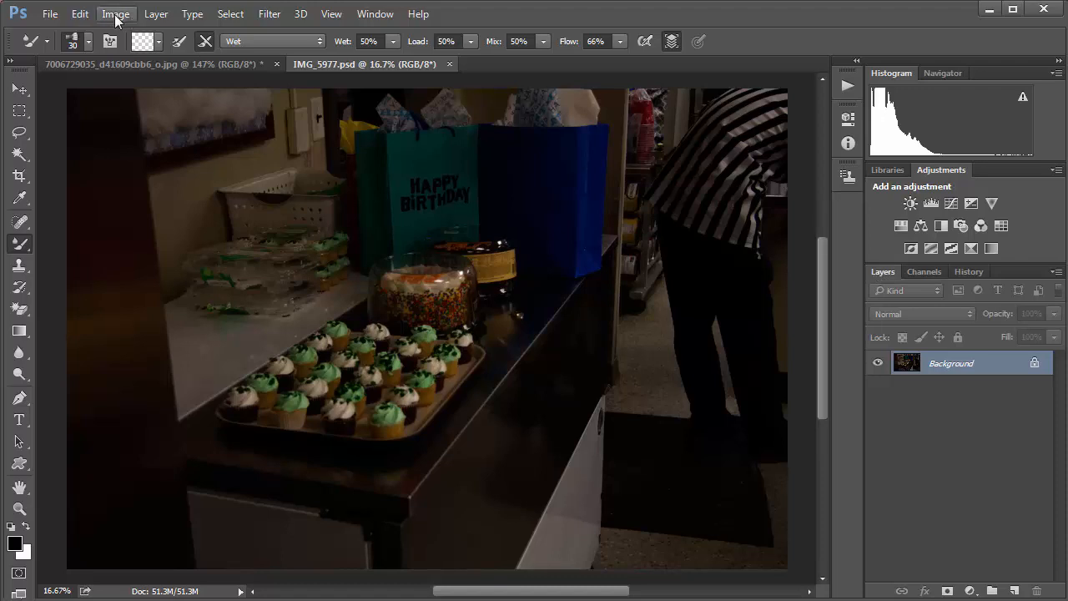
Step: Bring up the Shadows/Highlights adjustment from Image > Adjustments for the dark photo
{"action": "left_click", "coordinate": [115, 13]}
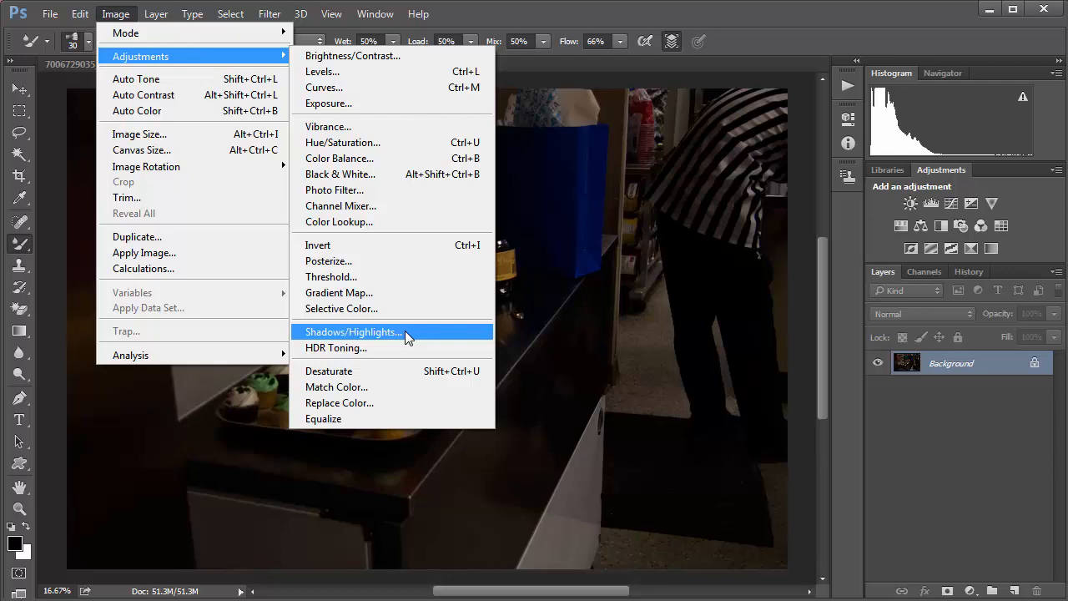
{"action": "left_click", "coordinate": [350, 331]}
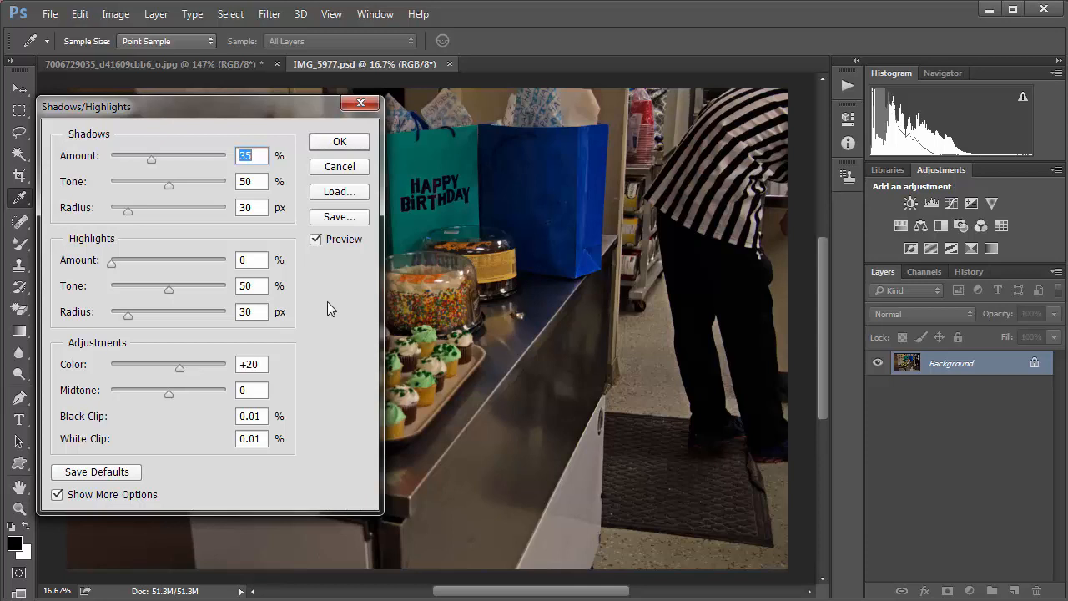
{"action": "mouse_move", "coordinate": [257, 234]}
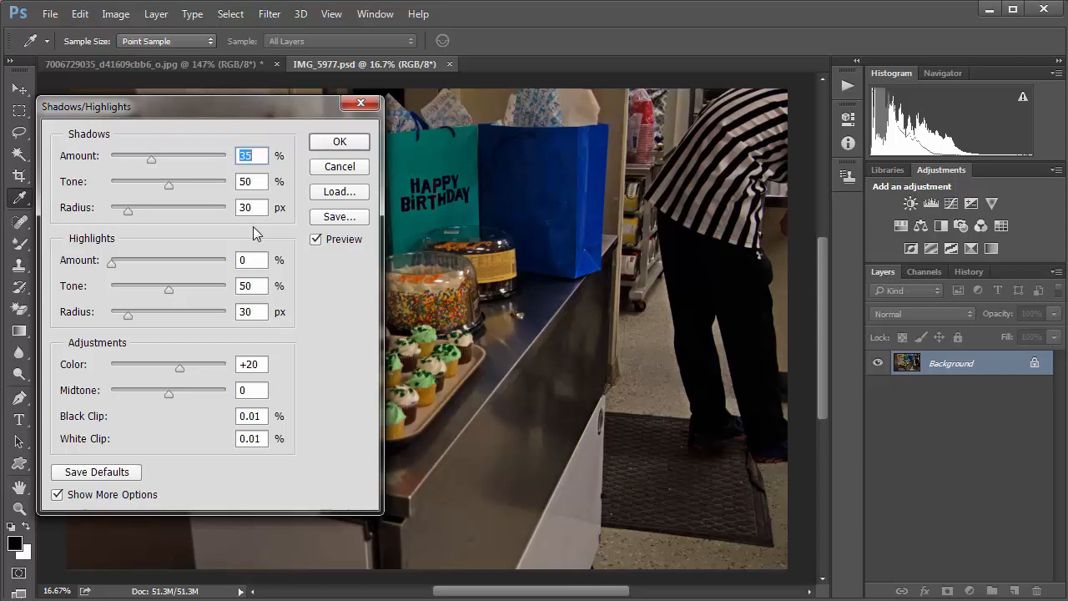
{"action": "mouse_move", "coordinate": [434, 163]}
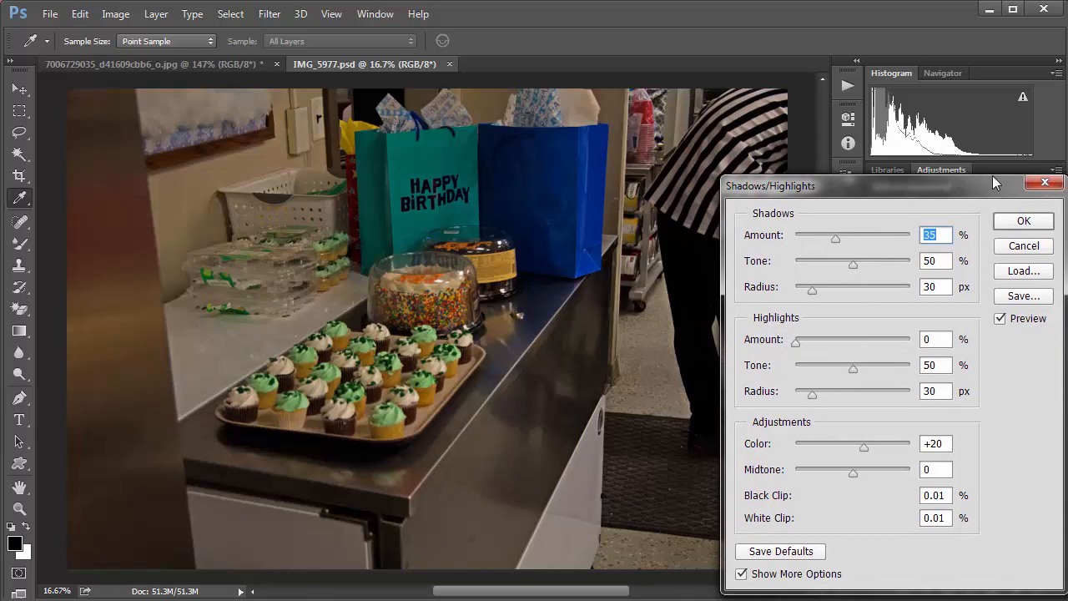
Step: Move the Shadows/Highlights dialog aside so the whole brightened photo preview is visible
{"action": "left_click_drag", "start_coordinate": [771, 185], "coordinate": [621, 168]}
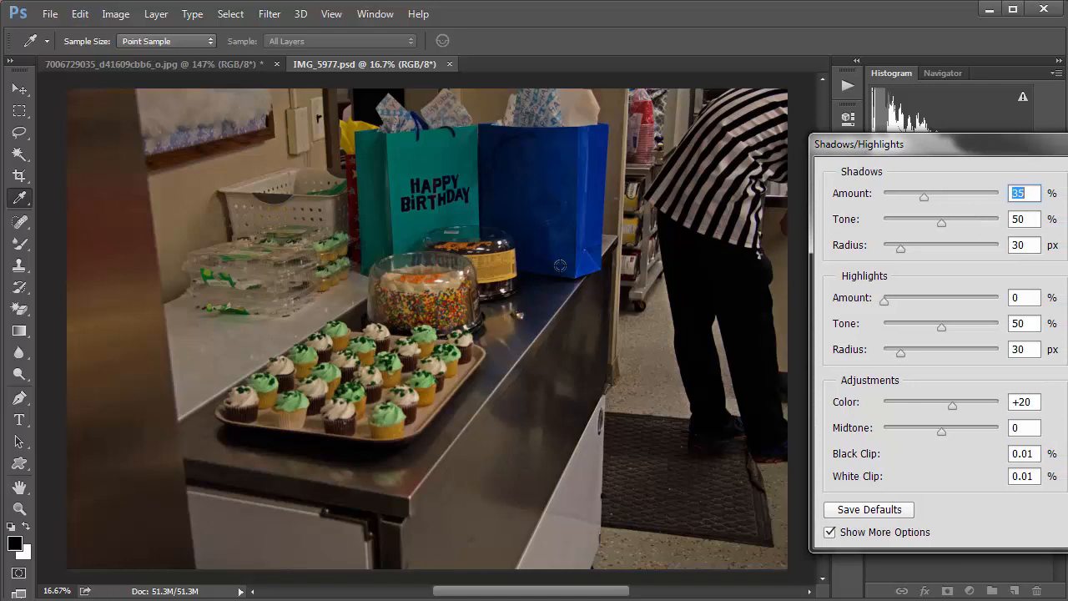
{"action": "mouse_move", "coordinate": [908, 216]}
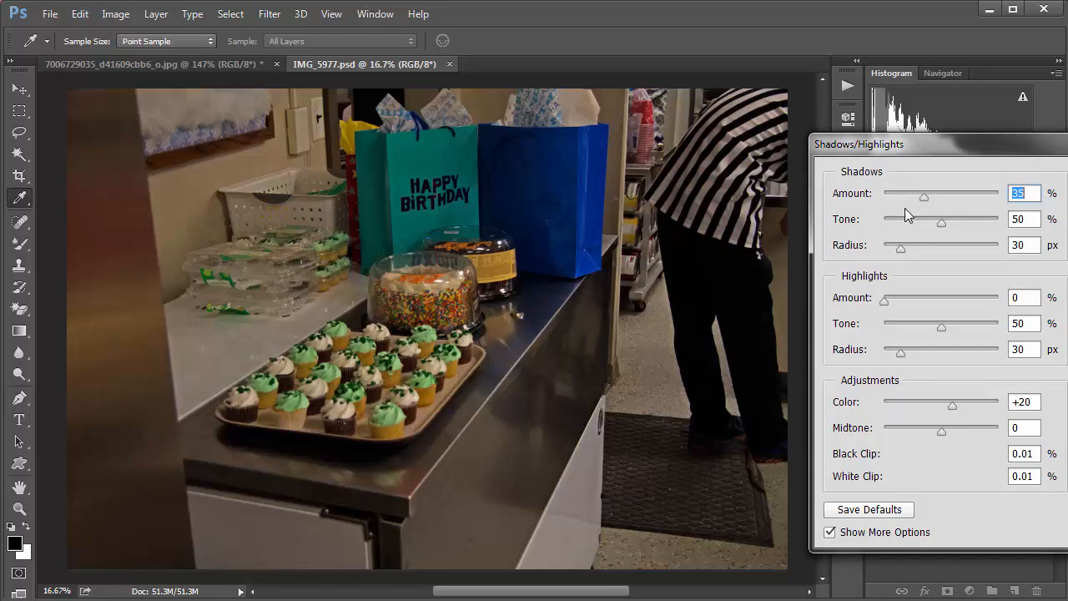
{"action": "mouse_move", "coordinate": [897, 237]}
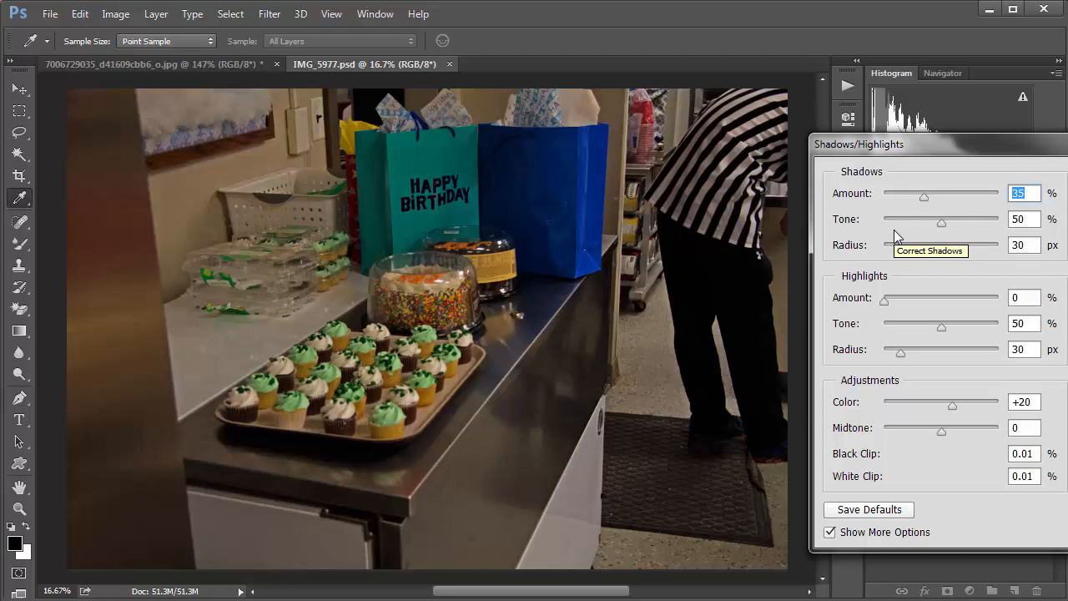
{"action": "mouse_move", "coordinate": [931, 268]}
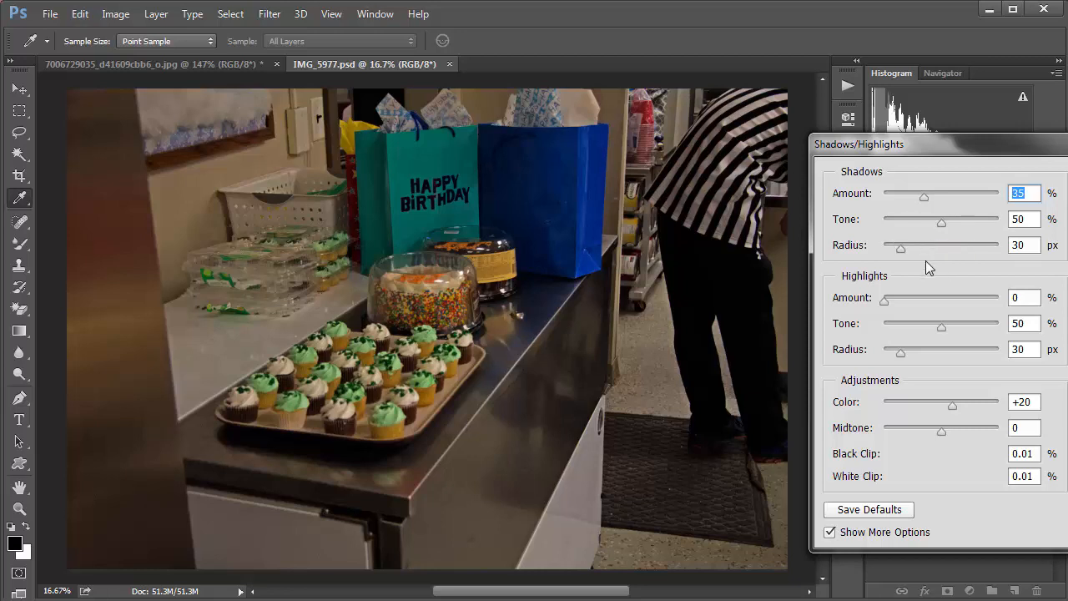
{"action": "mouse_move", "coordinate": [997, 335]}
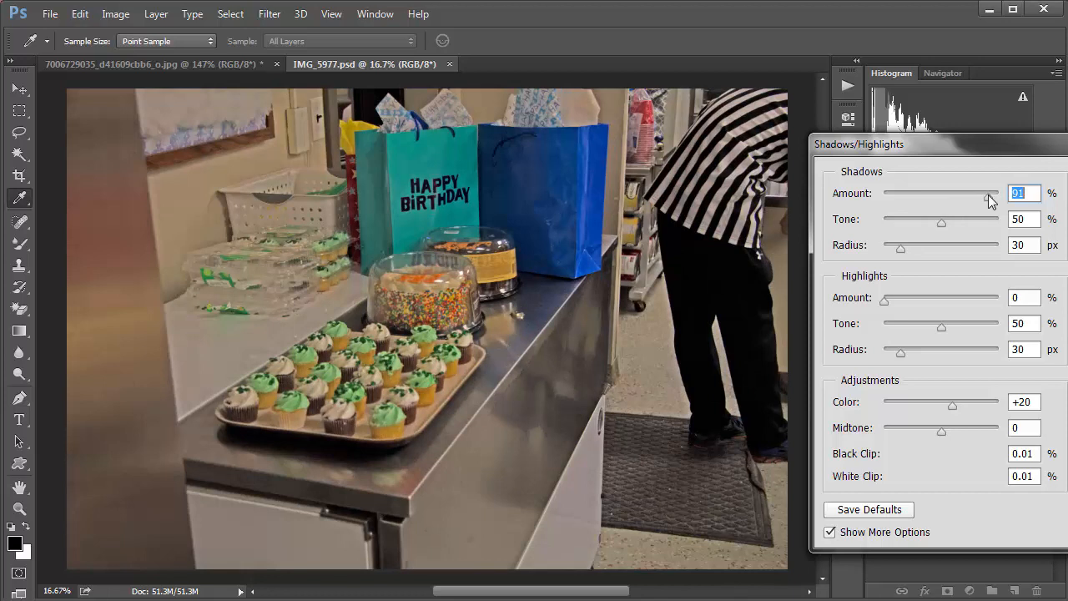
Step: Settle shadows amount near 56 and widen shadow tone to 89 in Shadows/Highlights
{"action": "left_click_drag", "start_coordinate": [989, 193], "coordinate": [970, 194]}
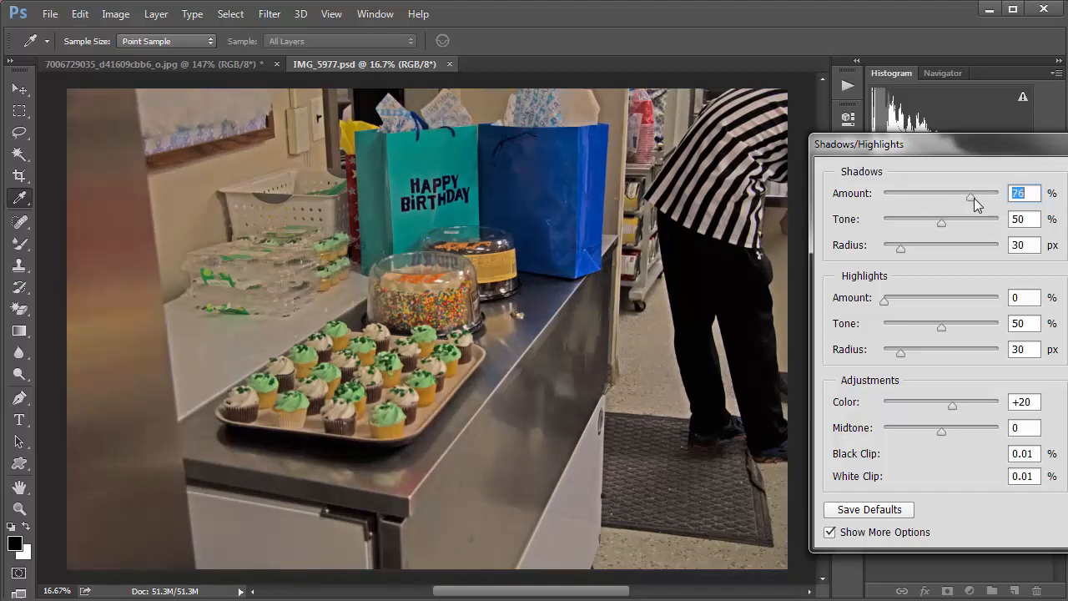
{"action": "left_click_drag", "start_coordinate": [971, 193], "coordinate": [967, 193]}
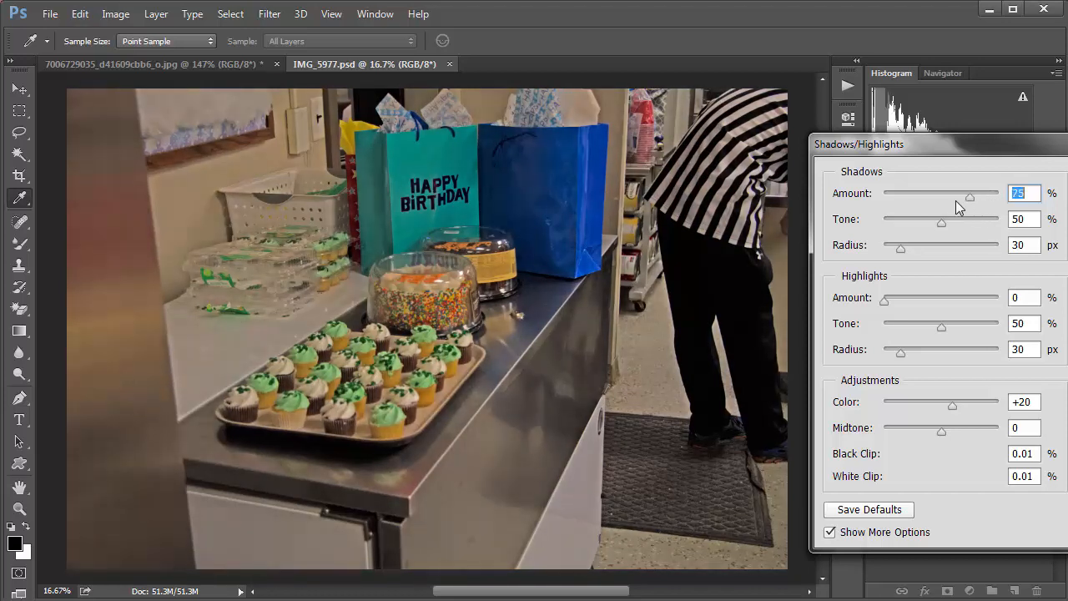
{"action": "left_click_drag", "start_coordinate": [968, 193], "coordinate": [935, 193]}
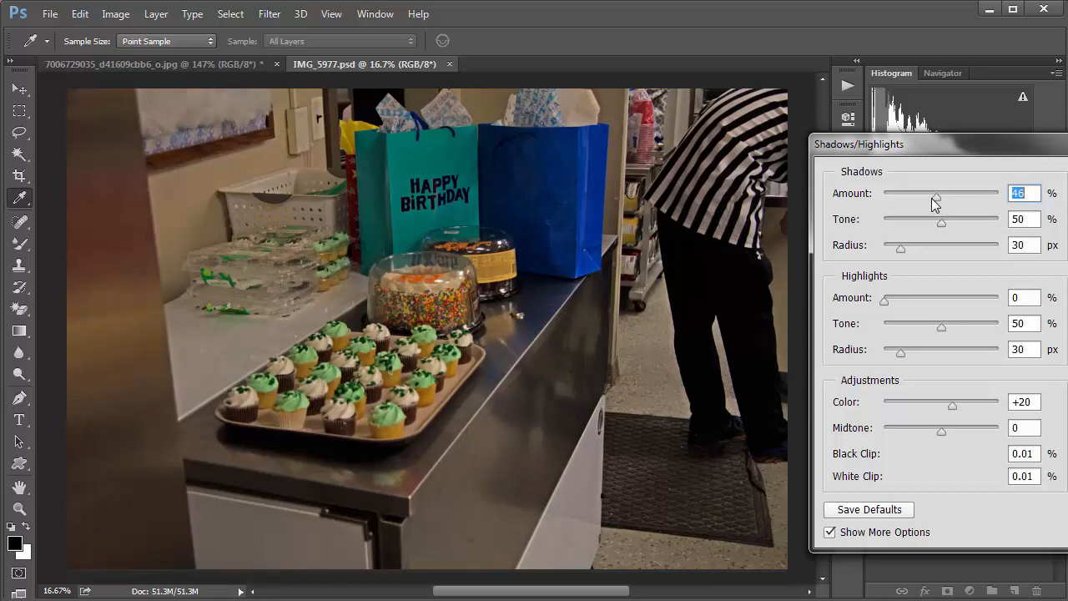
{"action": "left_click_drag", "start_coordinate": [936, 193], "coordinate": [955, 193]}
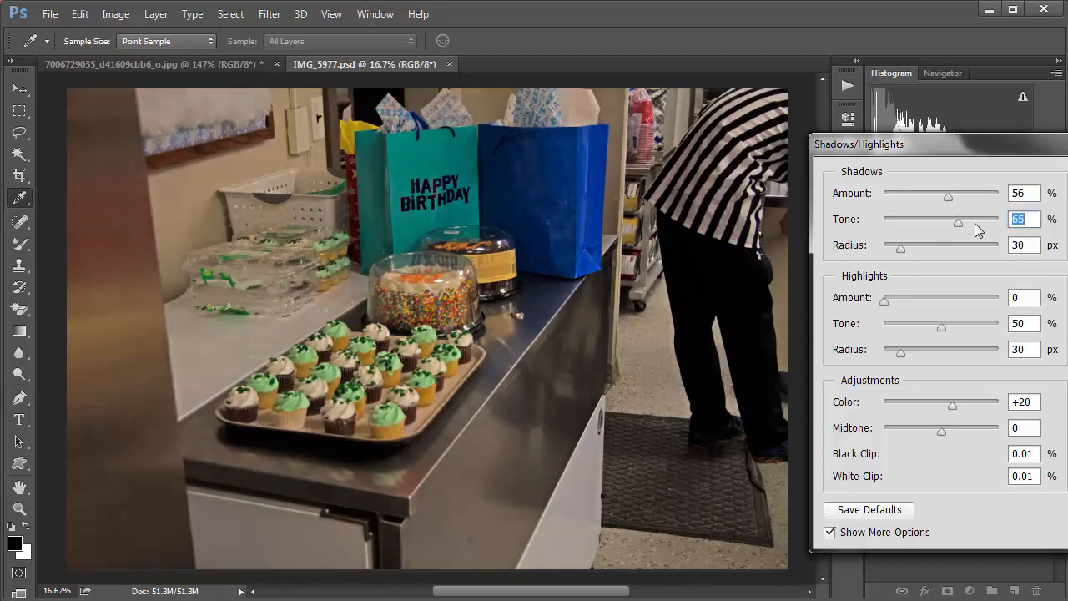
{"action": "left_click_drag", "start_coordinate": [958, 223], "coordinate": [984, 224]}
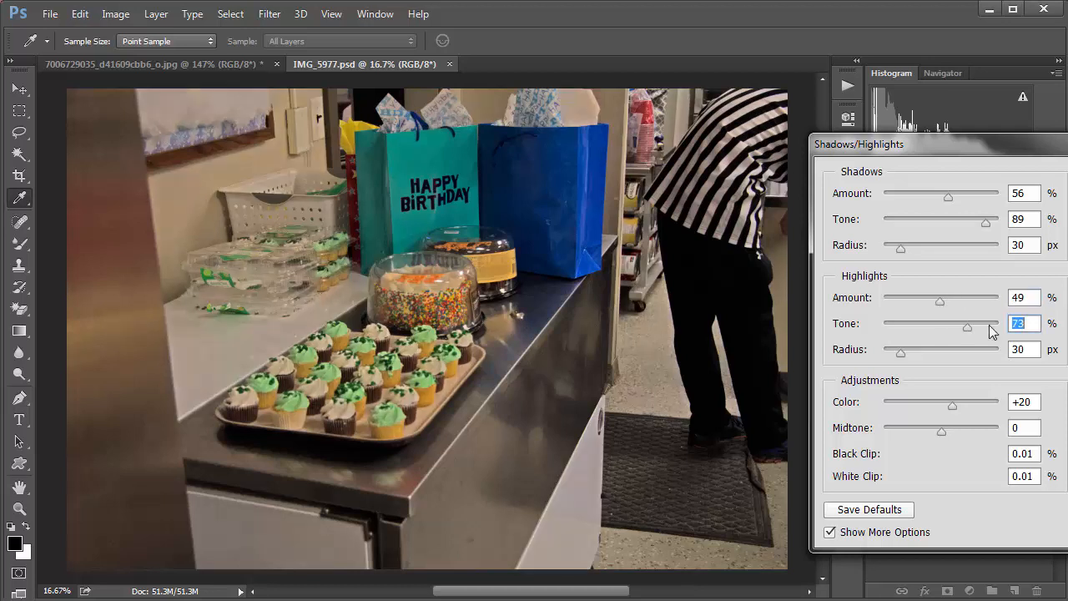
Step: Tune highlight tone and radius, set colour to +39 and midtone contrast to about +47
{"action": "left_click_drag", "start_coordinate": [968, 327], "coordinate": [924, 327]}
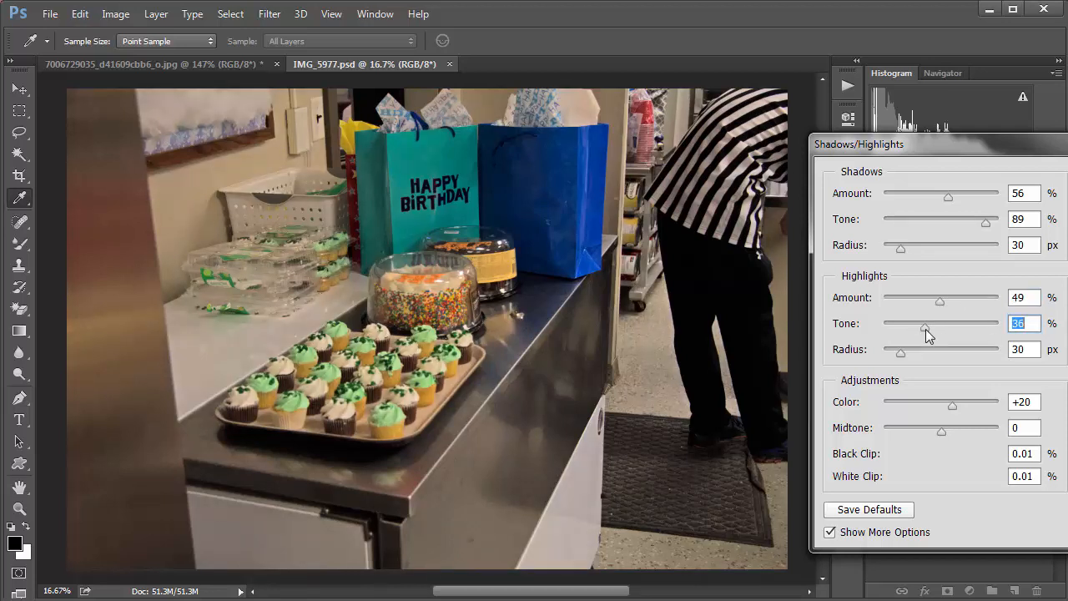
{"action": "triple_click", "coordinate": [1024, 348]}
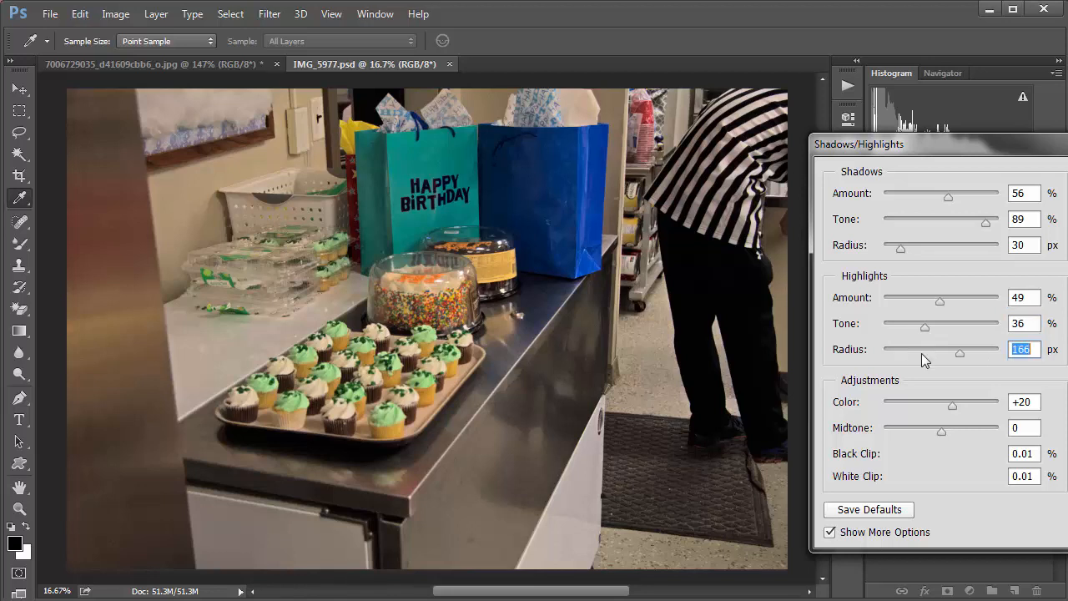
{"action": "left_click_drag", "start_coordinate": [959, 349], "coordinate": [941, 349]}
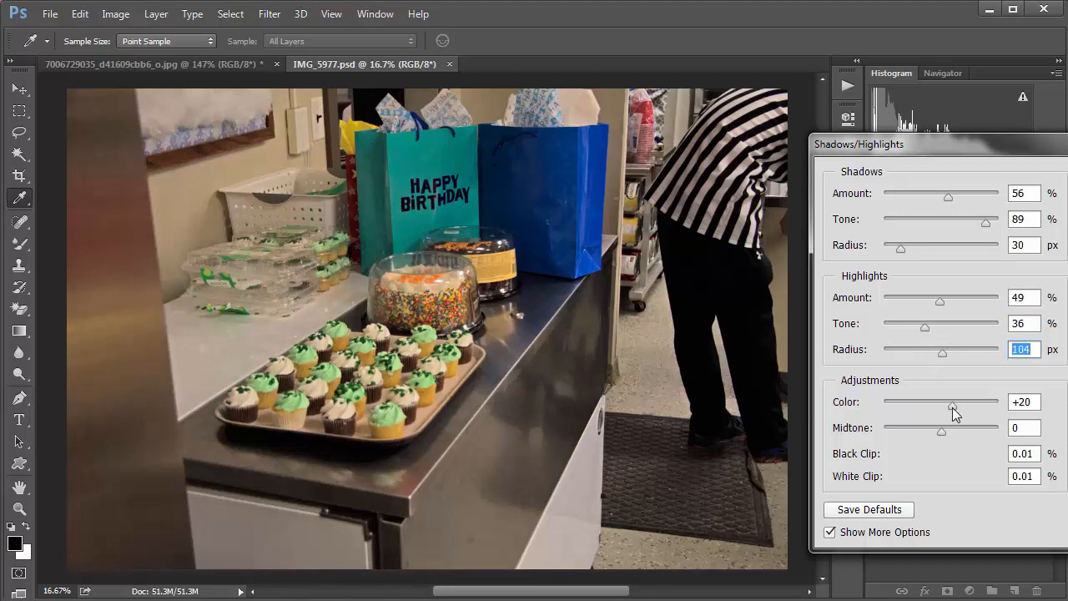
{"action": "left_click_drag", "start_coordinate": [953, 402], "coordinate": [999, 403]}
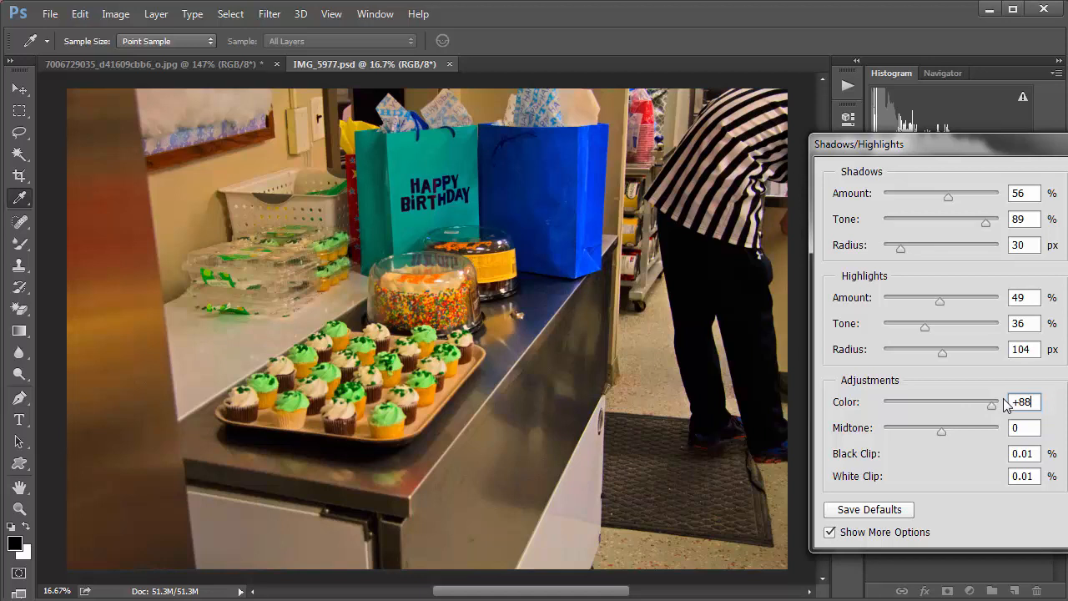
{"action": "left_click_drag", "start_coordinate": [997, 401], "coordinate": [942, 401]}
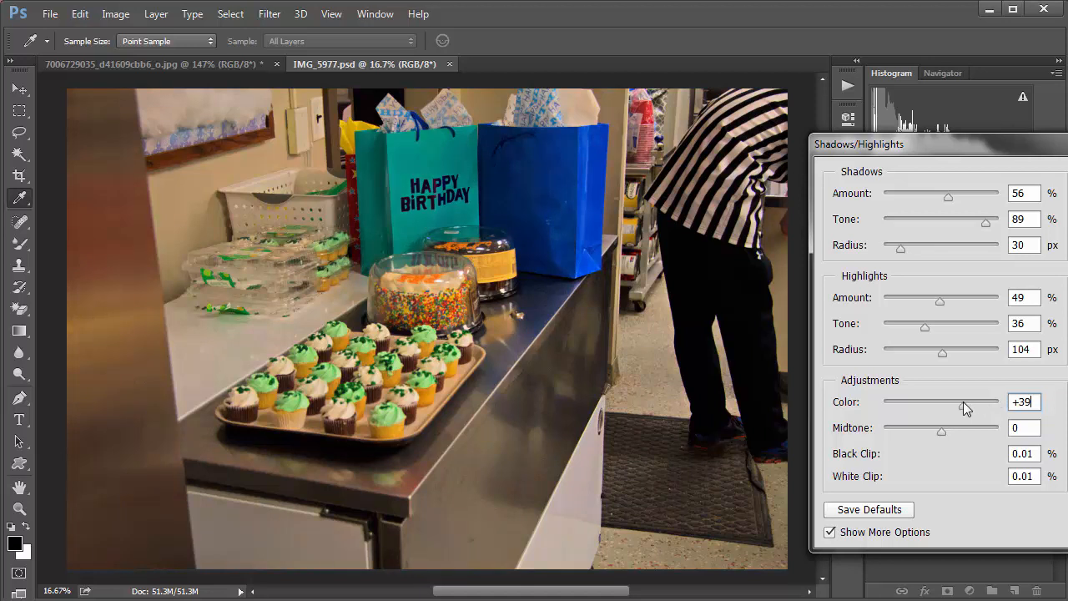
{"action": "left_click_drag", "start_coordinate": [941, 427], "coordinate": [964, 427]}
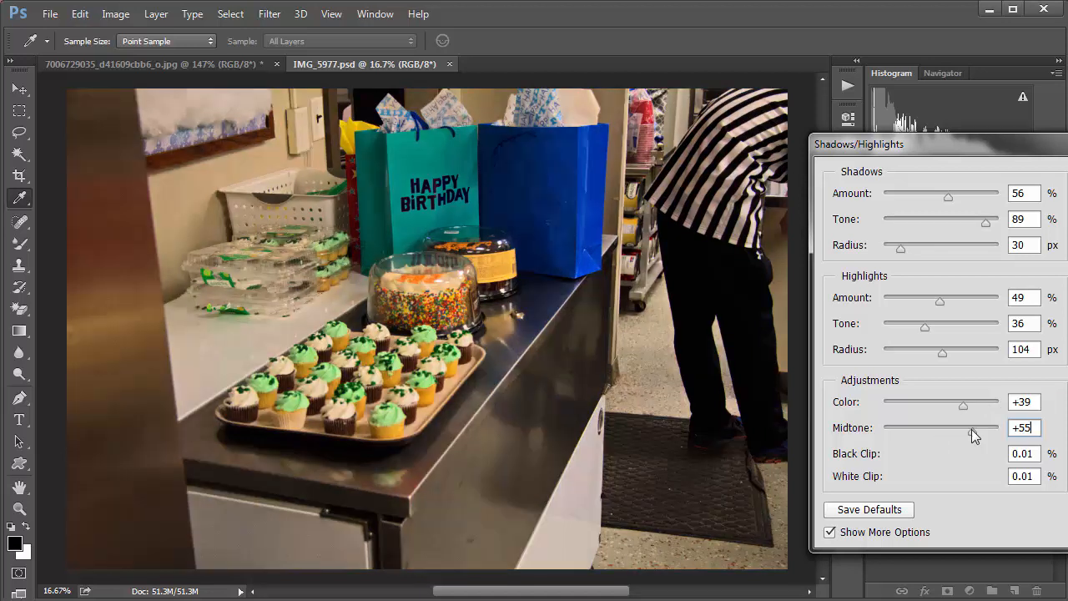
{"action": "left_click_drag", "start_coordinate": [976, 430], "coordinate": [958, 431]}
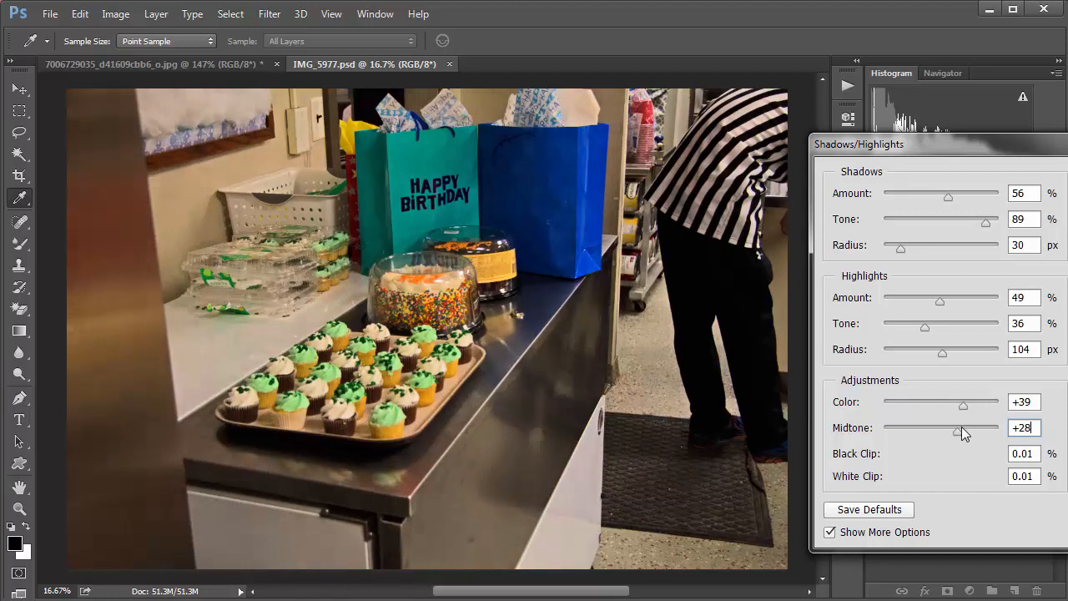
{"action": "left_click_drag", "start_coordinate": [957, 431], "coordinate": [974, 430]}
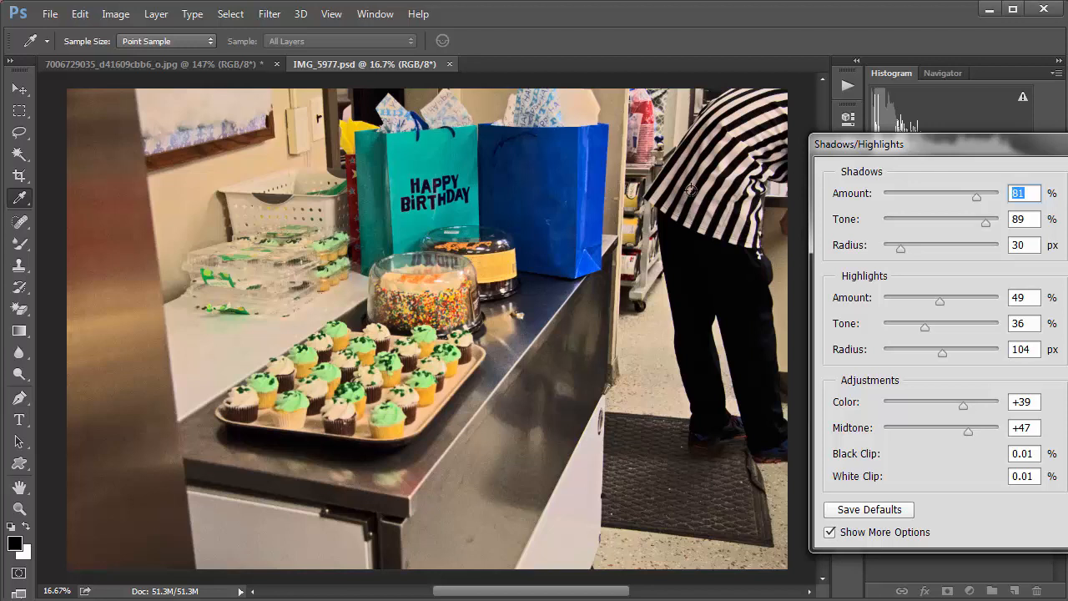
{"action": "mouse_move", "coordinate": [694, 260]}
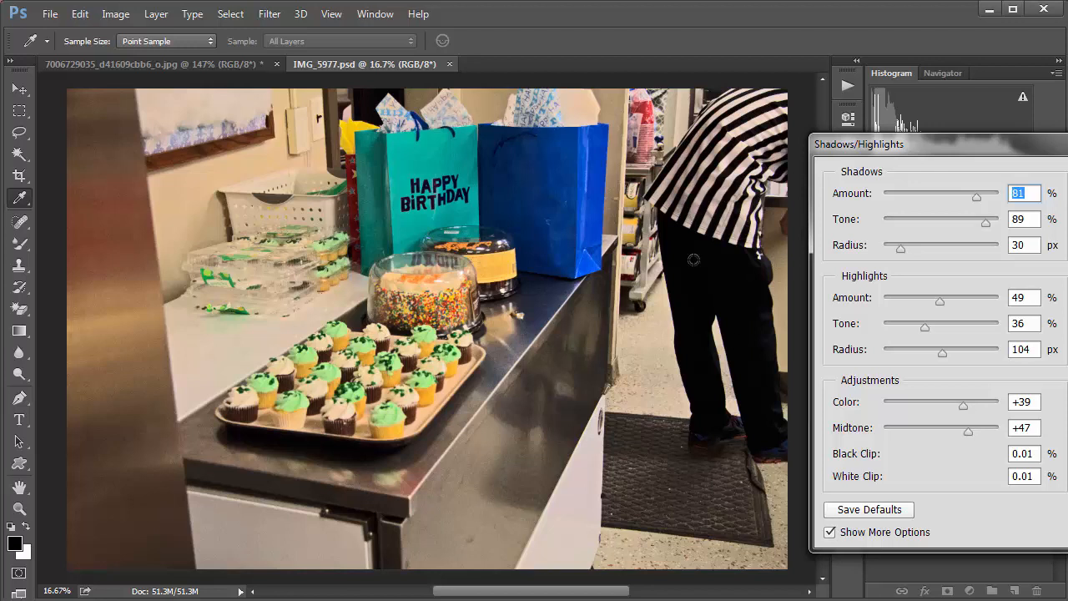
{"action": "mouse_move", "coordinate": [706, 394]}
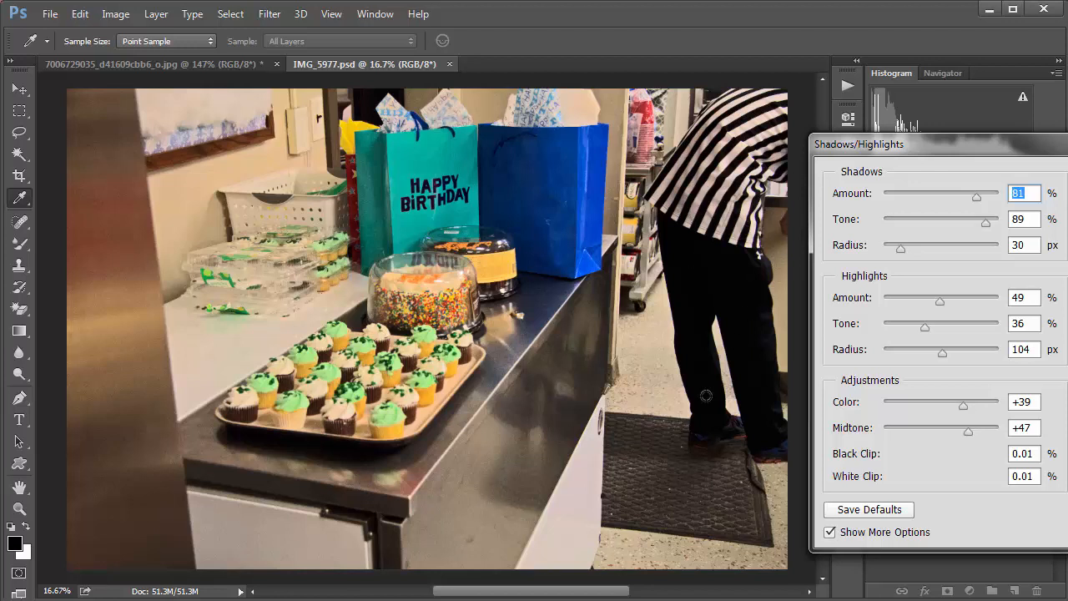
{"action": "mouse_move", "coordinate": [775, 342]}
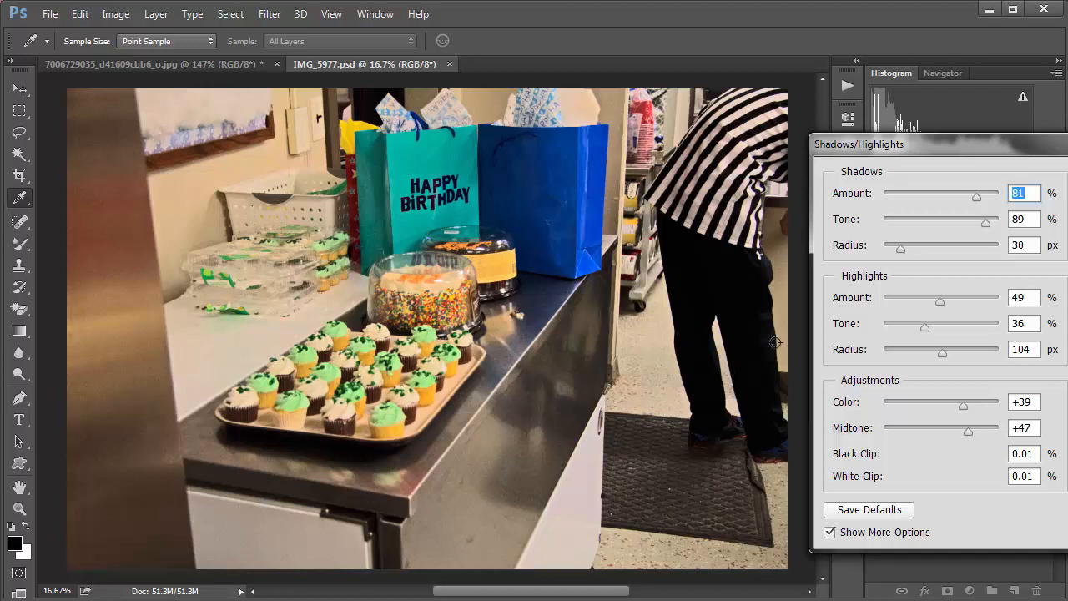
Step: Push shadow brightening to maximum and widen the highlight radius before applying the adjustment
{"action": "left_click_drag", "start_coordinate": [976, 194], "coordinate": [1009, 194]}
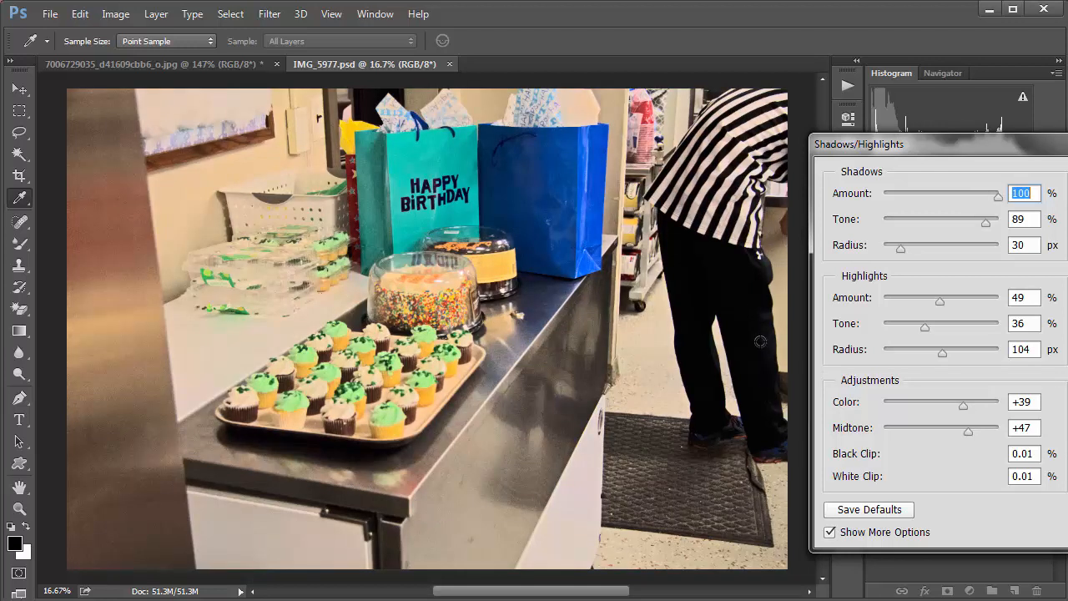
{"action": "mouse_move", "coordinate": [875, 261]}
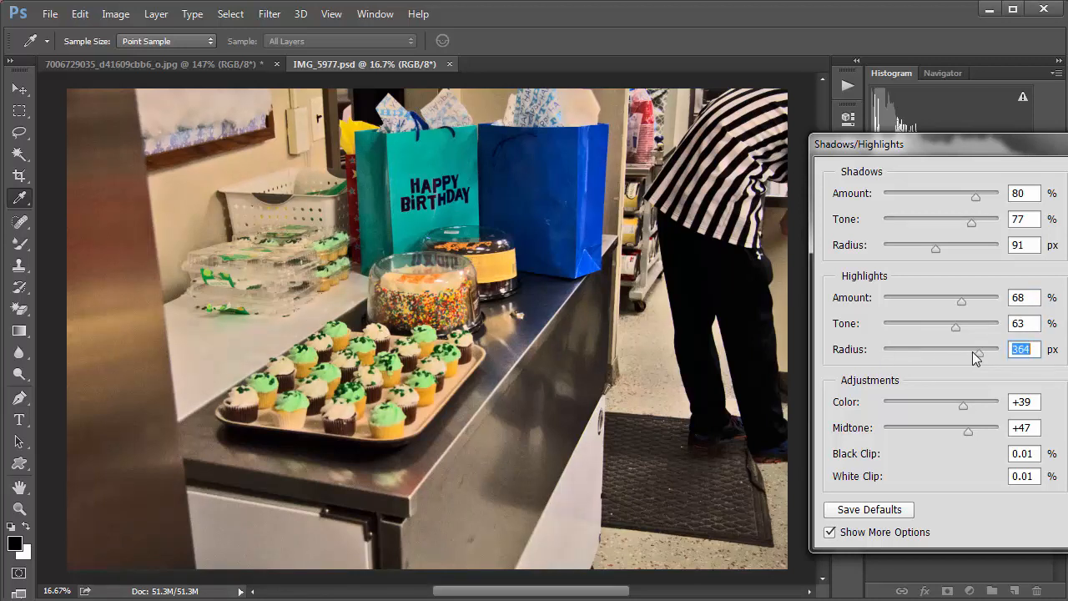
{"action": "left_click_drag", "start_coordinate": [975, 348], "coordinate": [971, 349]}
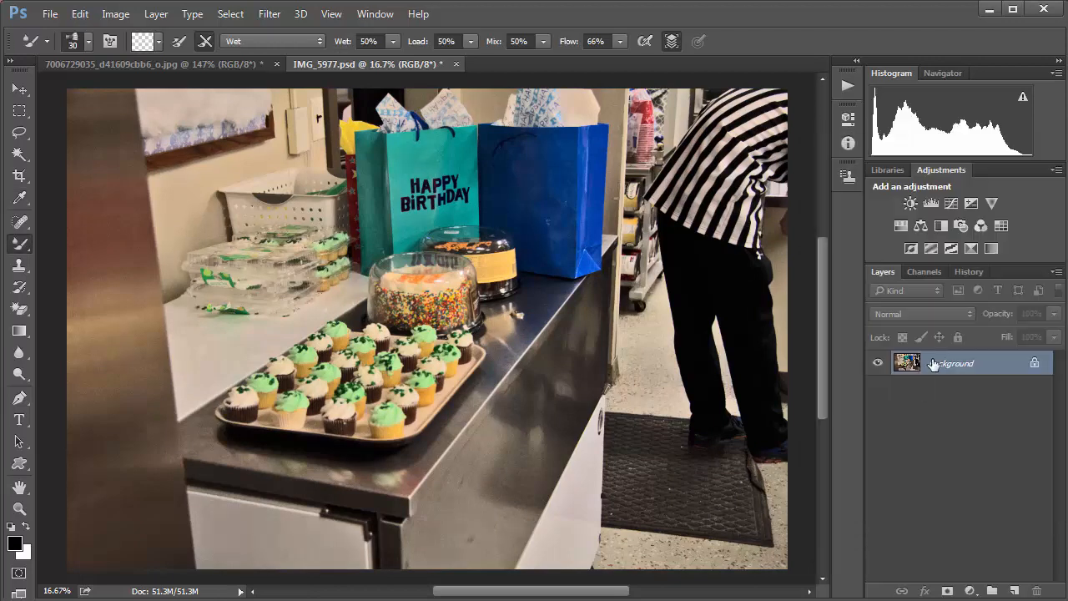
{"action": "mouse_move", "coordinate": [951, 364]}
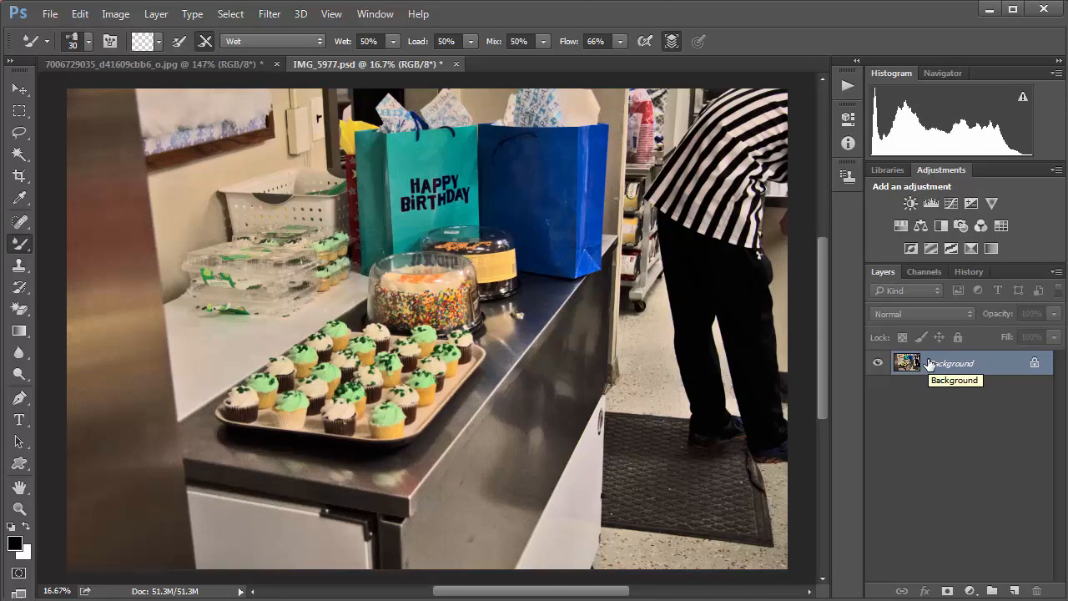
Step: Duplicate the brightened Background layer and start a second Shadows/Highlights pass at shadow amount 41
{"action": "left_click", "coordinate": [1014, 590]}
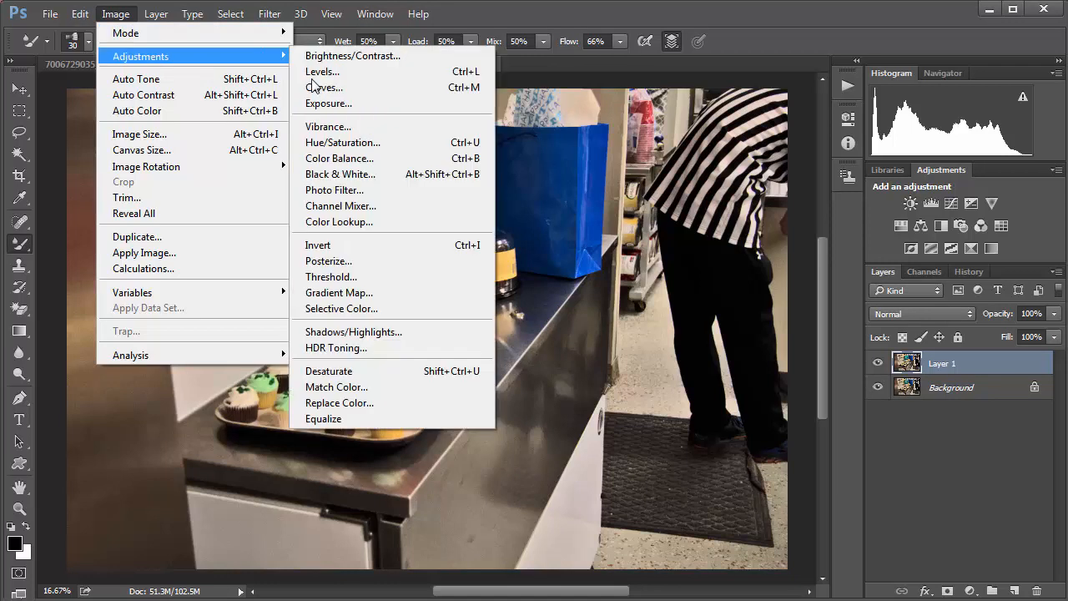
{"action": "left_click", "coordinate": [354, 330]}
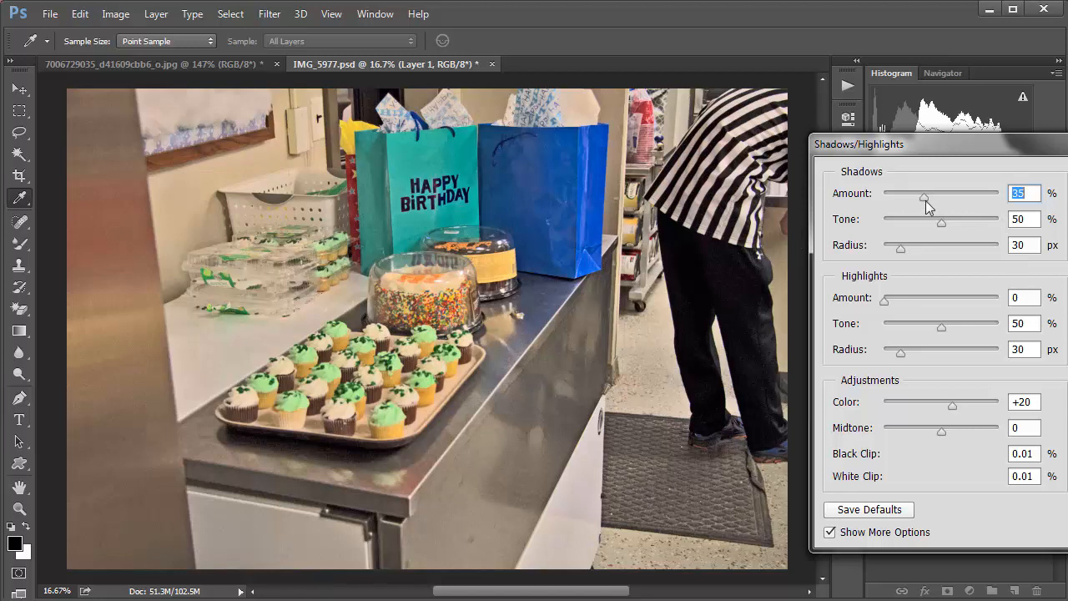
{"action": "left_click_drag", "start_coordinate": [924, 197], "coordinate": [971, 197]}
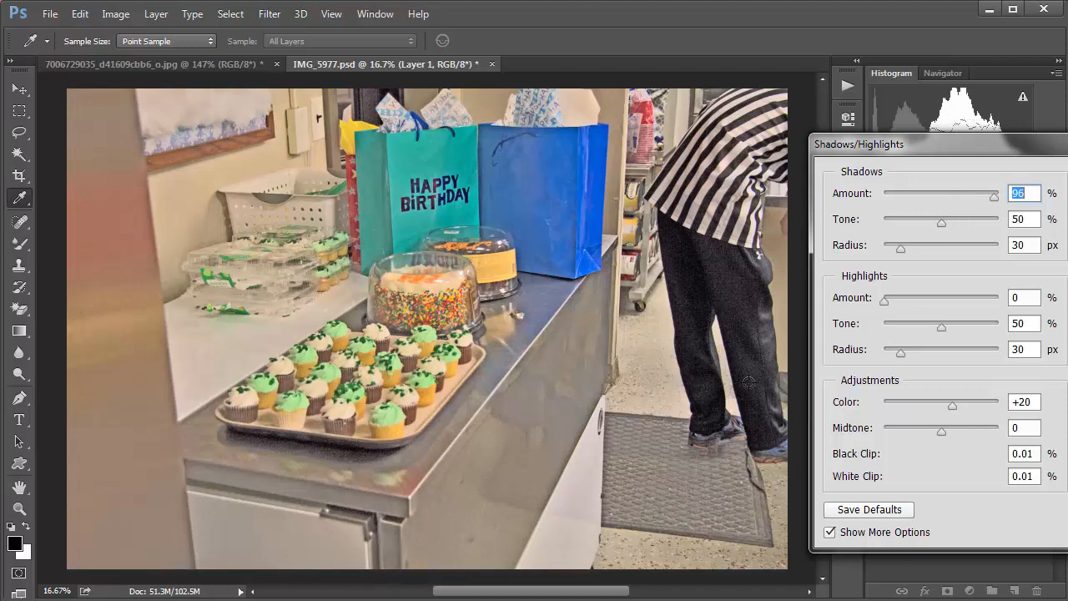
{"action": "mouse_move", "coordinate": [738, 370]}
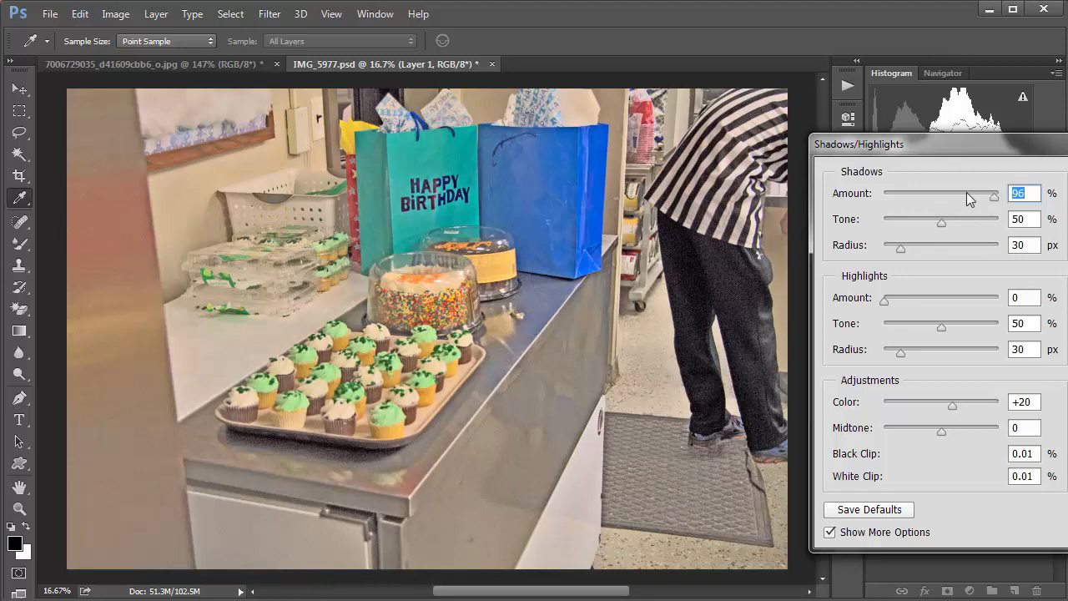
{"action": "left_click_drag", "start_coordinate": [993, 194], "coordinate": [938, 194]}
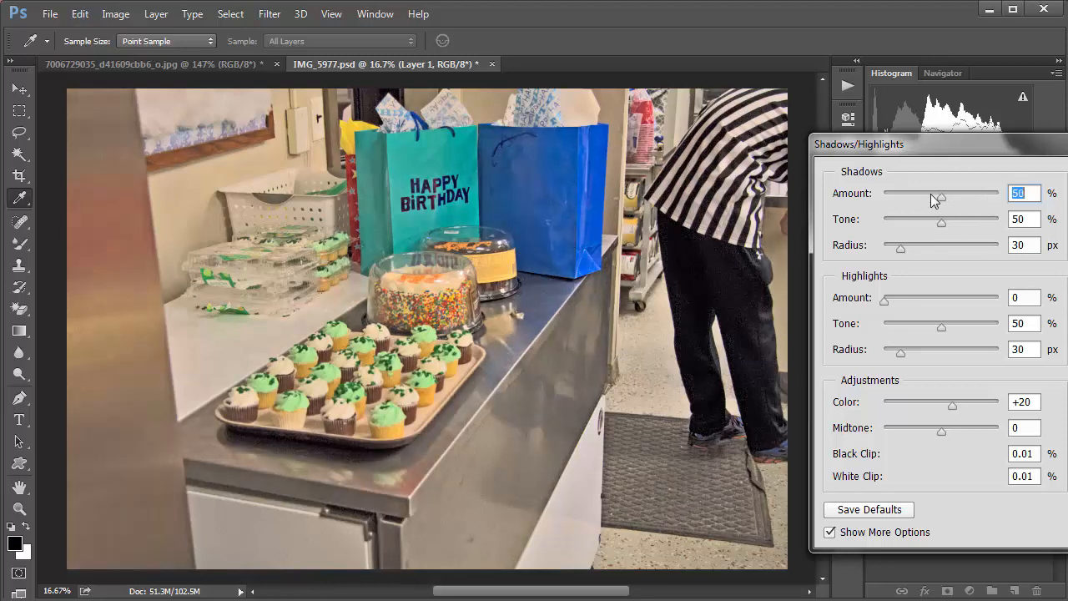
{"action": "left_click_drag", "start_coordinate": [942, 193], "coordinate": [931, 196]}
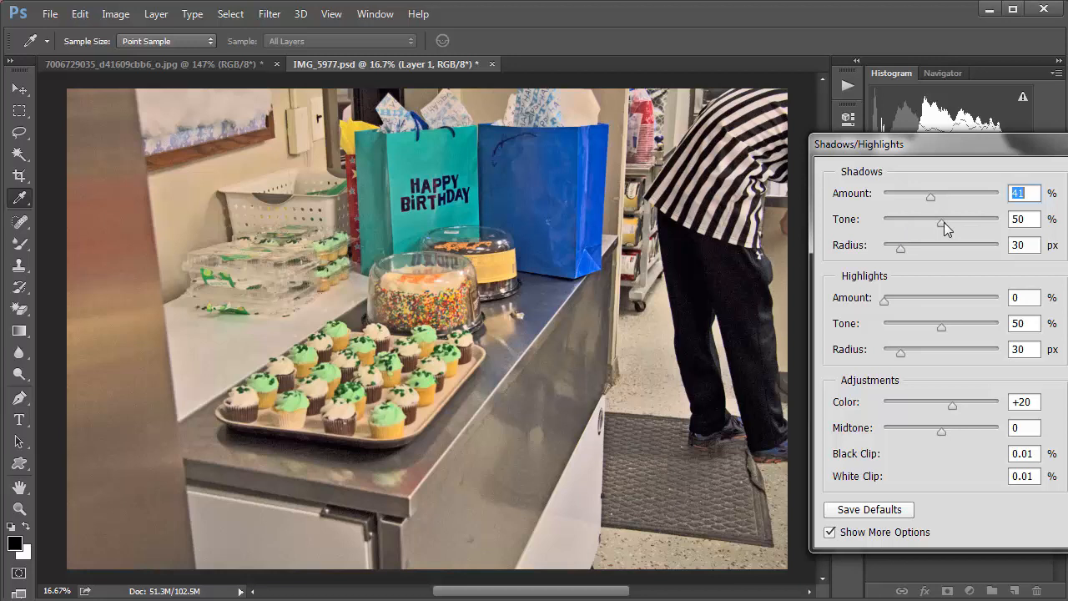
Step: Set shadow tone 75, colour +62 and raise midtone contrast to about +33 on the copy
{"action": "left_click_drag", "start_coordinate": [941, 229], "coordinate": [968, 229]}
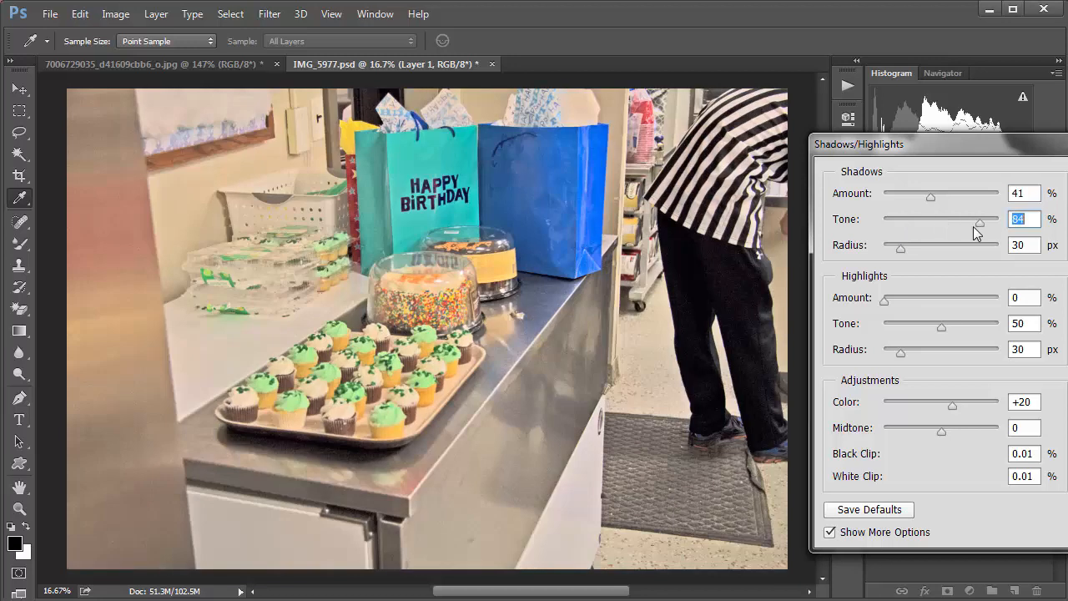
{"action": "left_click_drag", "start_coordinate": [968, 234], "coordinate": [970, 224]}
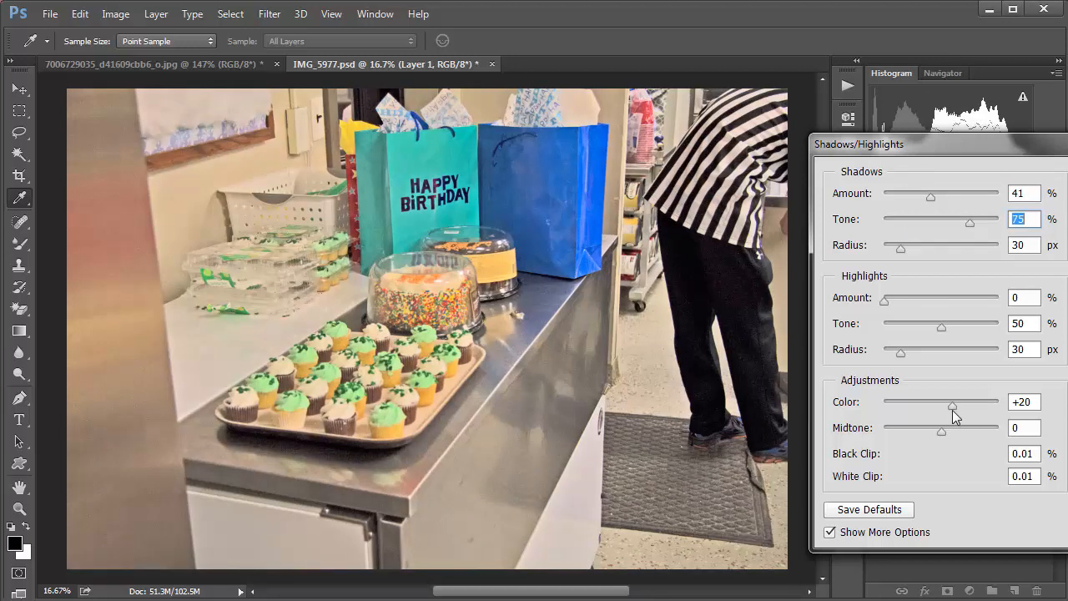
{"action": "left_click_drag", "start_coordinate": [951, 401], "coordinate": [978, 401]}
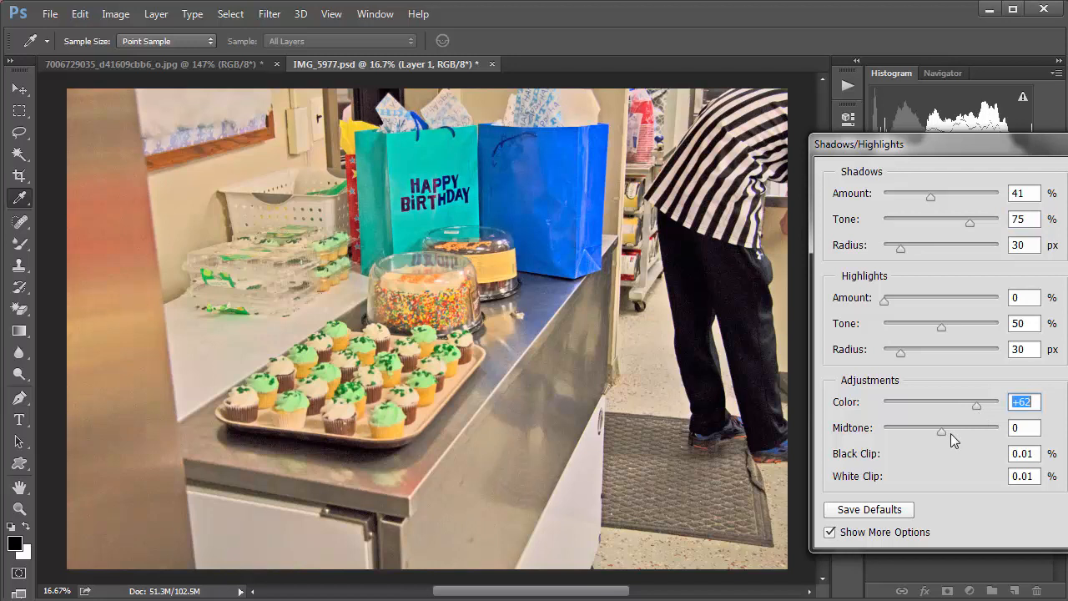
{"action": "left_click_drag", "start_coordinate": [941, 427], "coordinate": [959, 427]}
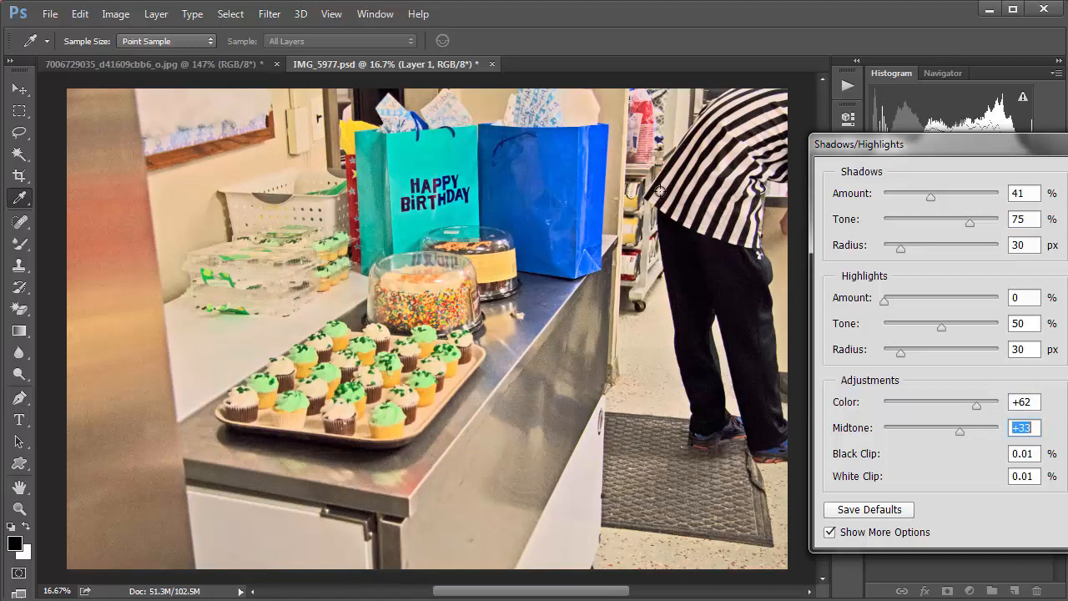
{"action": "mouse_move", "coordinate": [751, 327]}
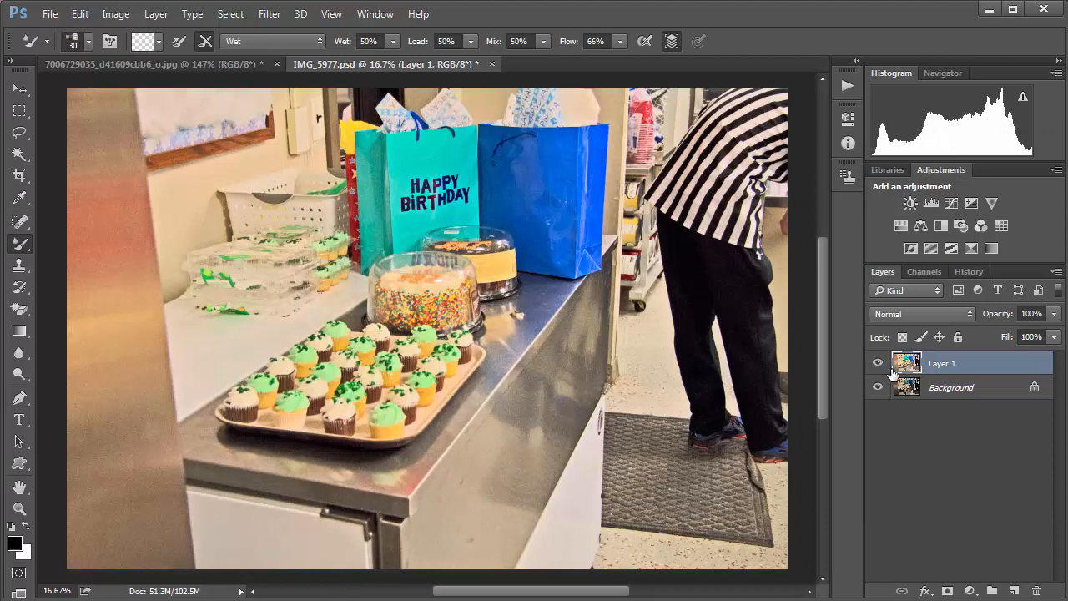
{"action": "left_click", "coordinate": [878, 364]}
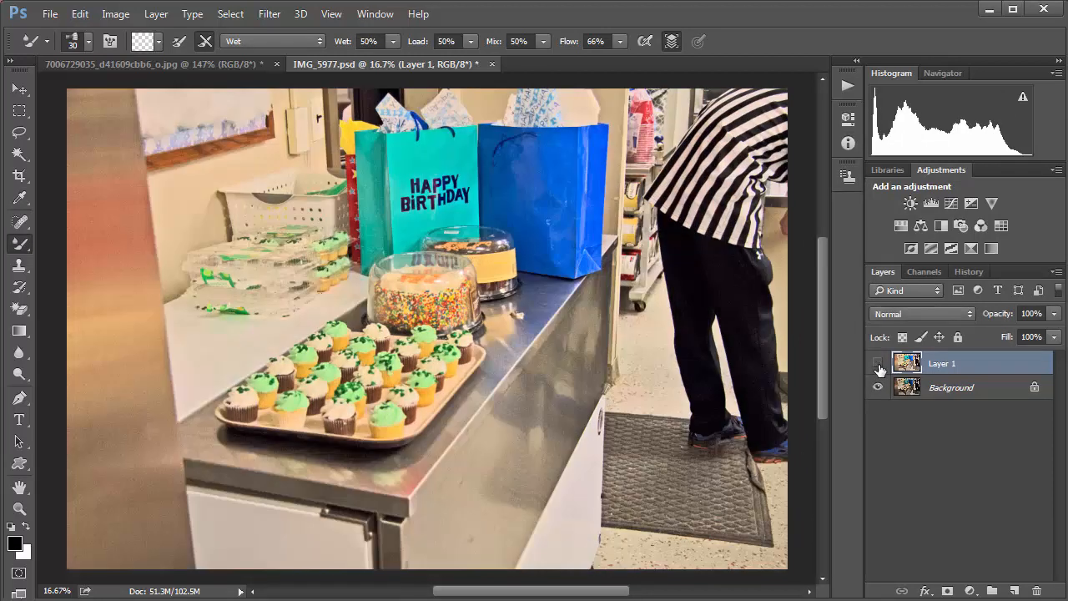
{"action": "left_click", "coordinate": [877, 362]}
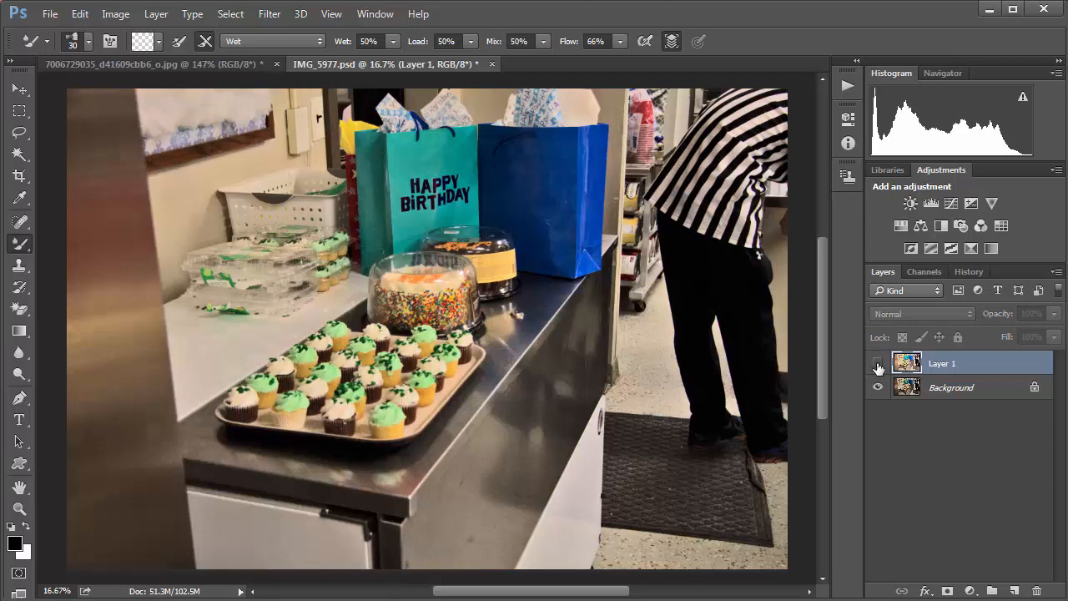
{"action": "left_click", "coordinate": [877, 364]}
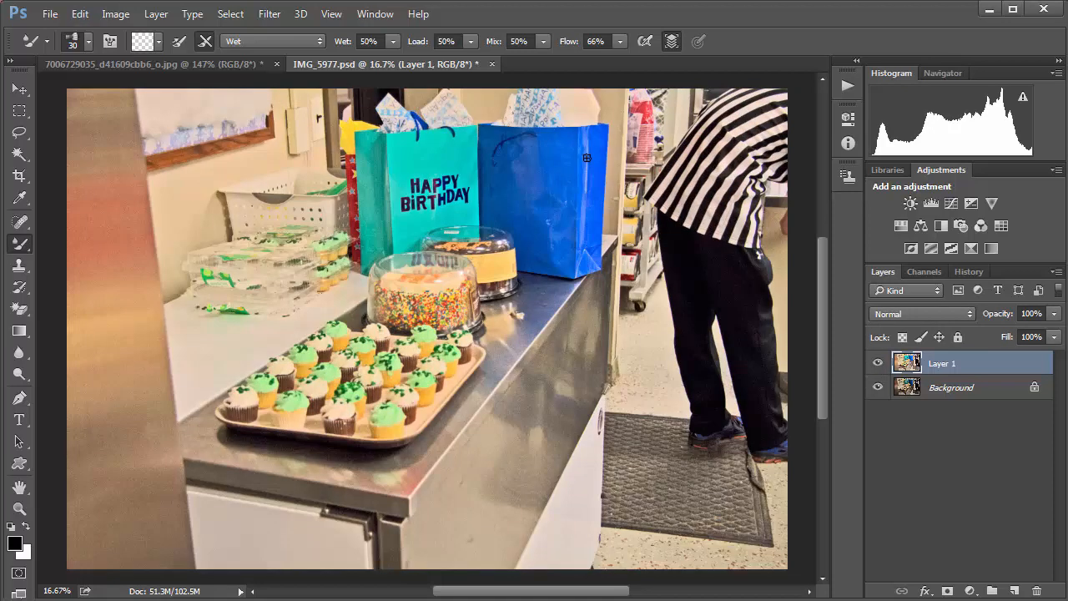
{"action": "left_click", "coordinate": [878, 363]}
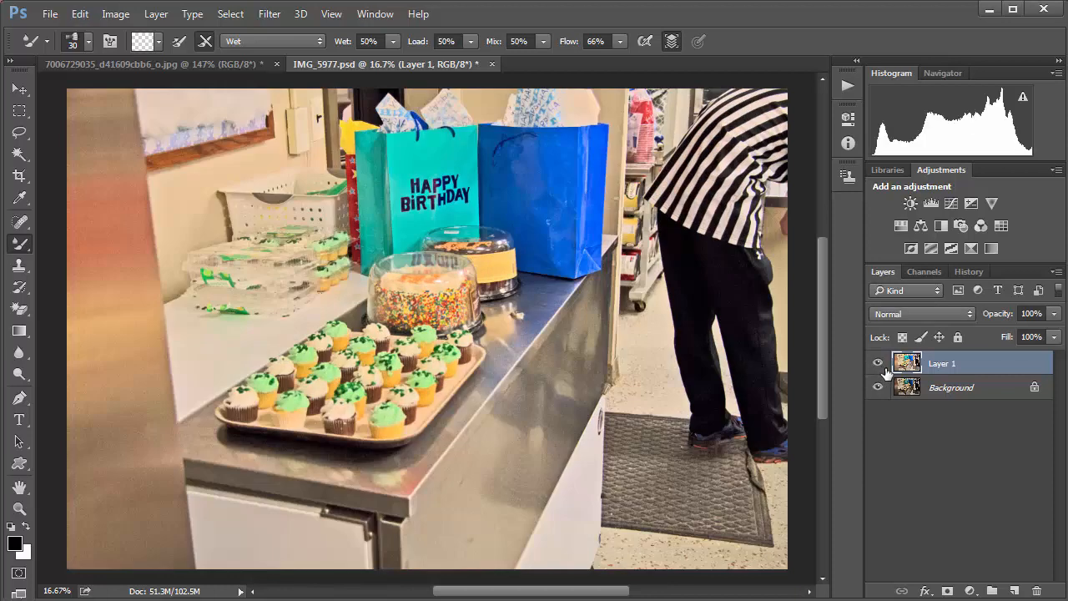
{"action": "left_click", "coordinate": [877, 362]}
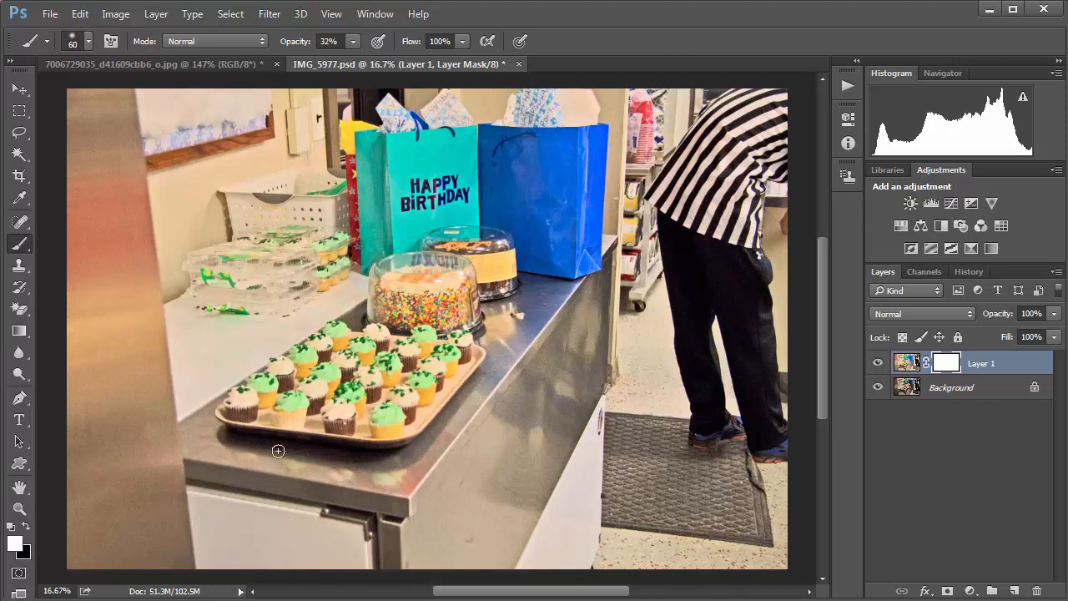
{"action": "mouse_move", "coordinate": [211, 415]}
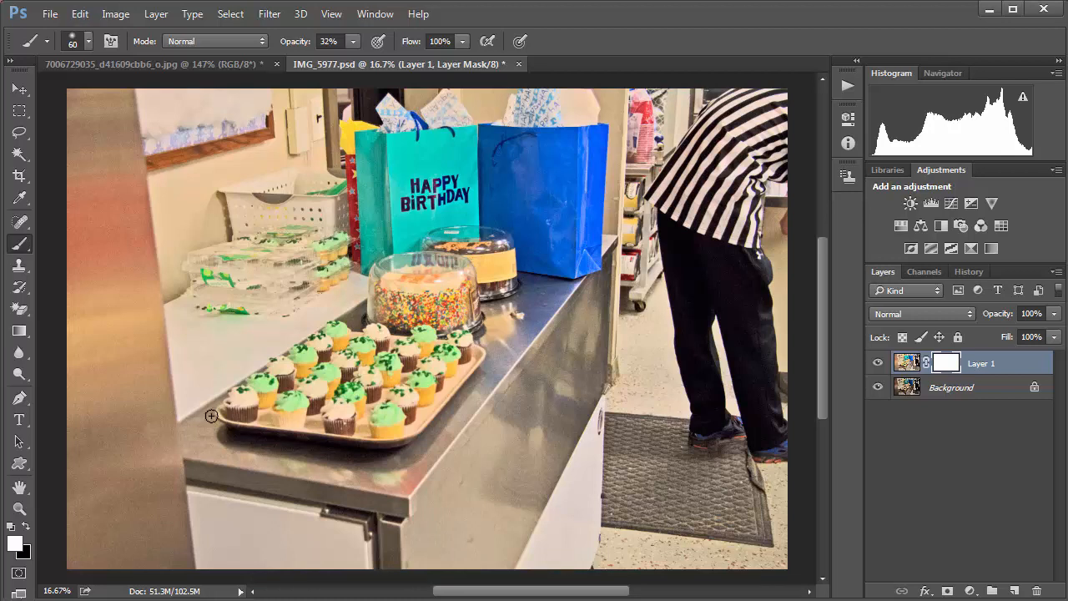
{"action": "mouse_move", "coordinate": [187, 530]}
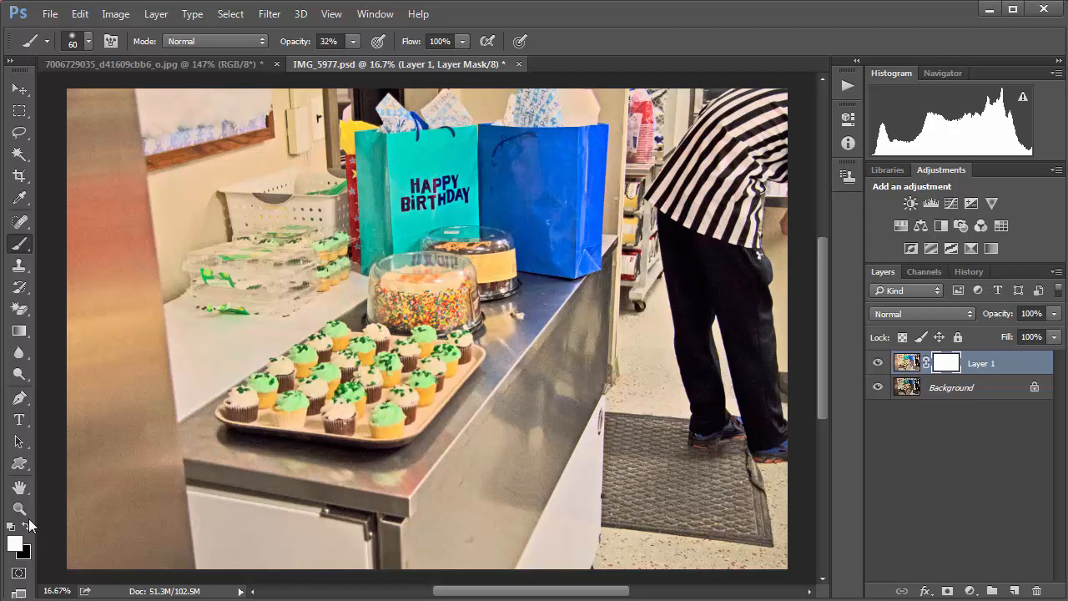
{"action": "mouse_move", "coordinate": [270, 547]}
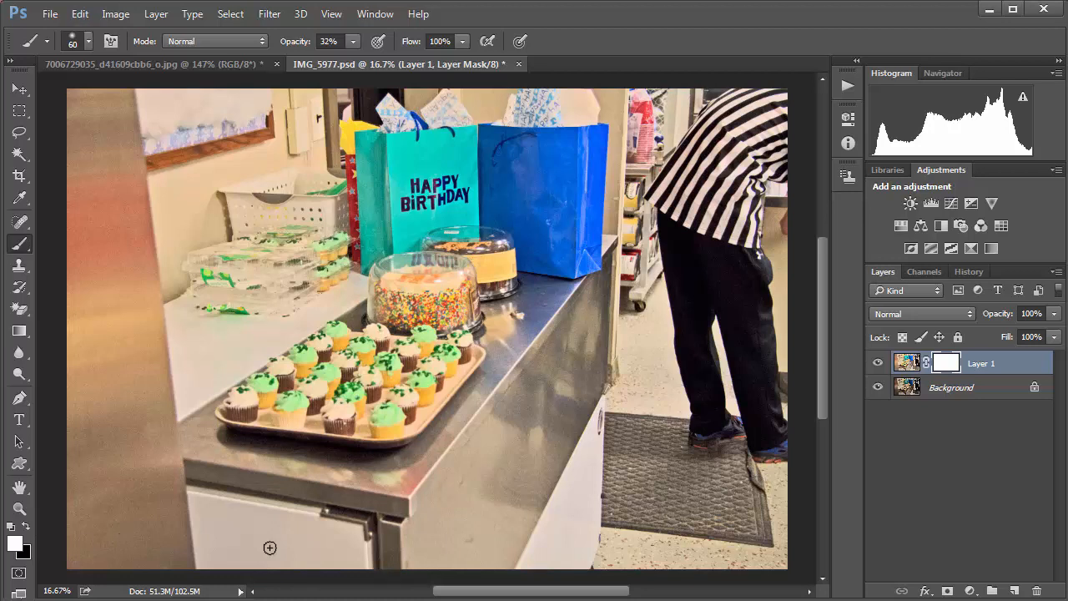
{"action": "mouse_move", "coordinate": [316, 471]}
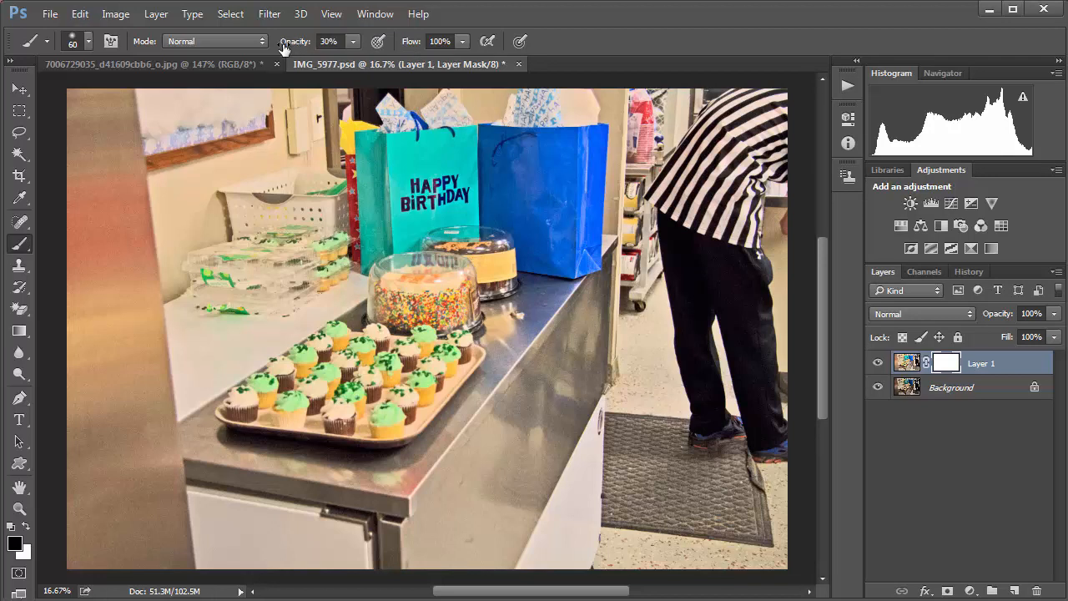
Step: Set brush opacity to 33% and choose a soft round 60 px brush with 0% hardness
{"action": "triple_click", "coordinate": [327, 40]}
{"action": "type", "text": "33"}
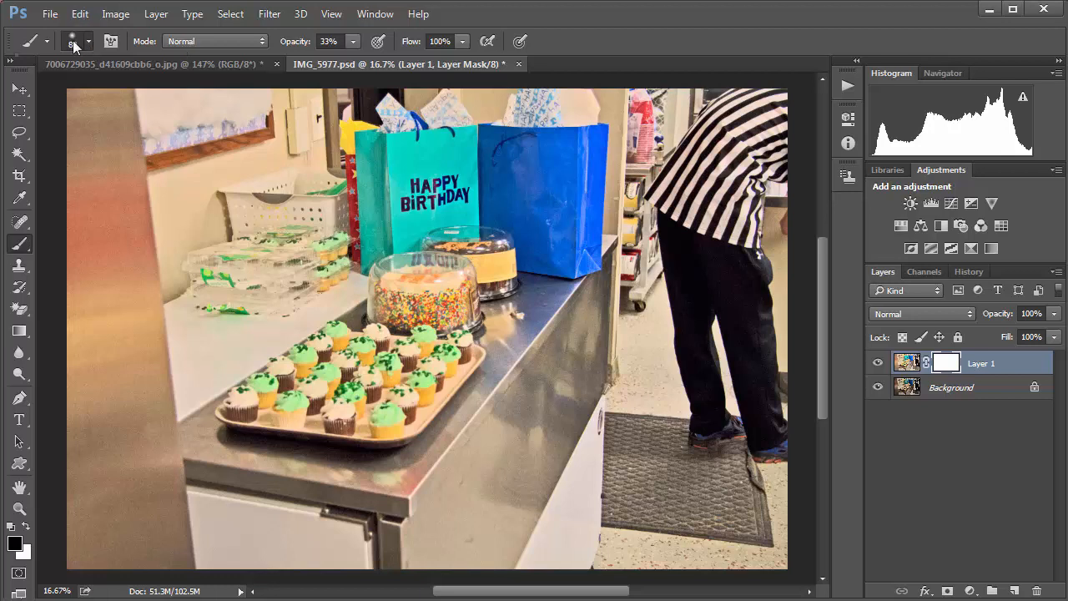
{"action": "left_click", "coordinate": [86, 40]}
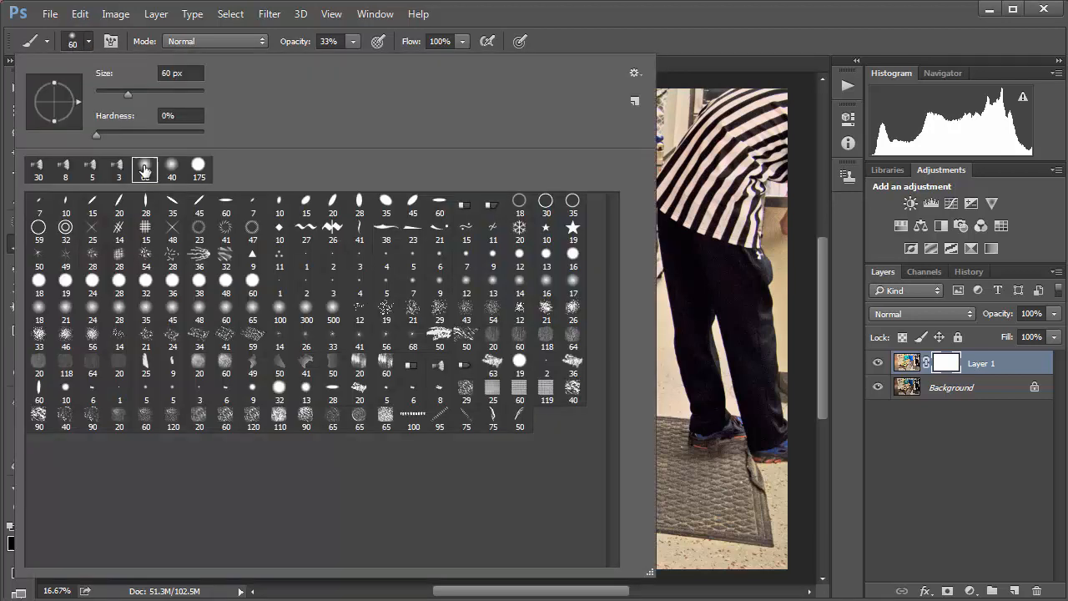
{"action": "left_click", "coordinate": [144, 170]}
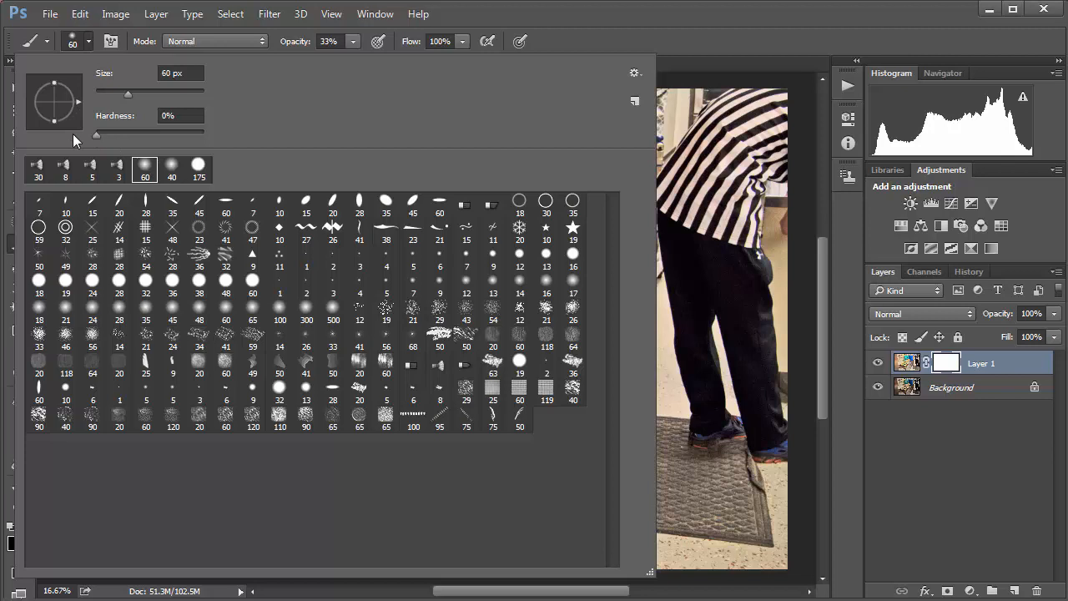
{"action": "triple_click", "coordinate": [180, 115]}
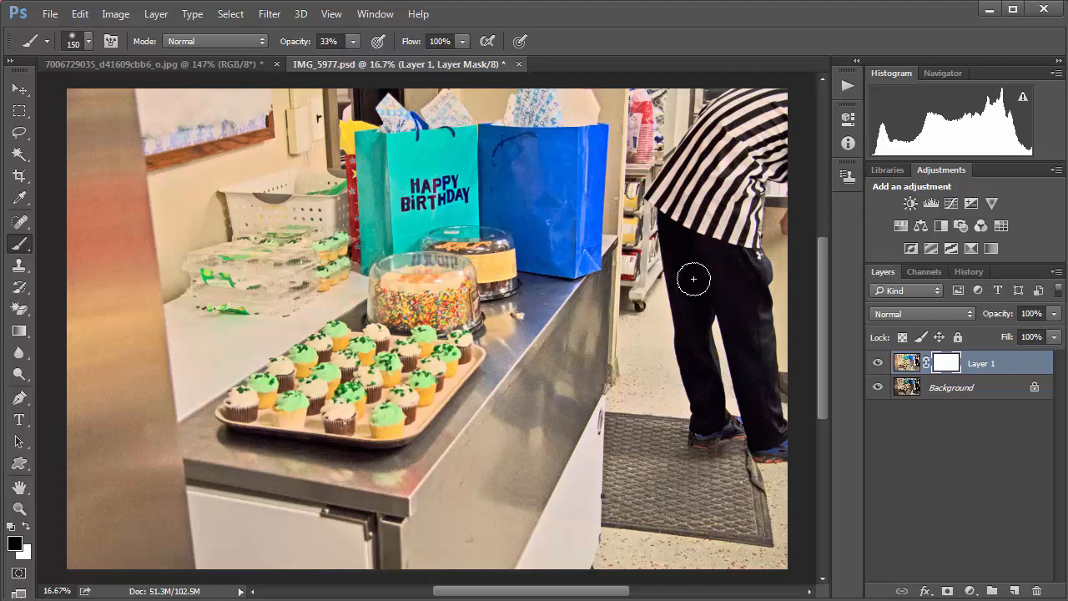
Step: Invert Layer 1's mask to black so its brightening is fully hidden
{"action": "left_click_drag", "start_coordinate": [692, 279], "coordinate": [726, 150]}
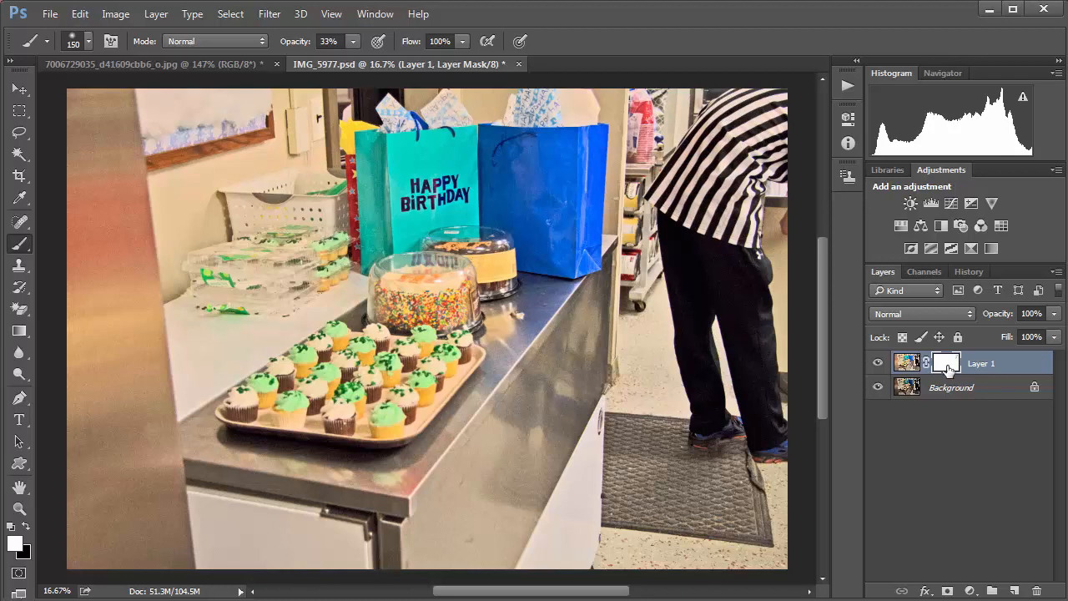
{"action": "mouse_move", "coordinate": [948, 371]}
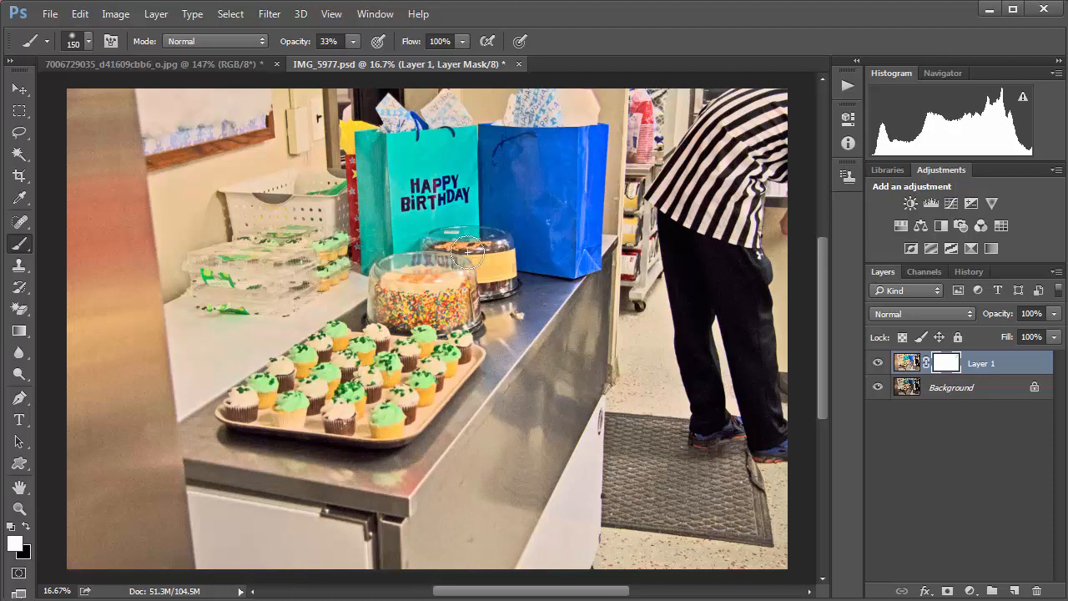
{"action": "mouse_move", "coordinate": [544, 234]}
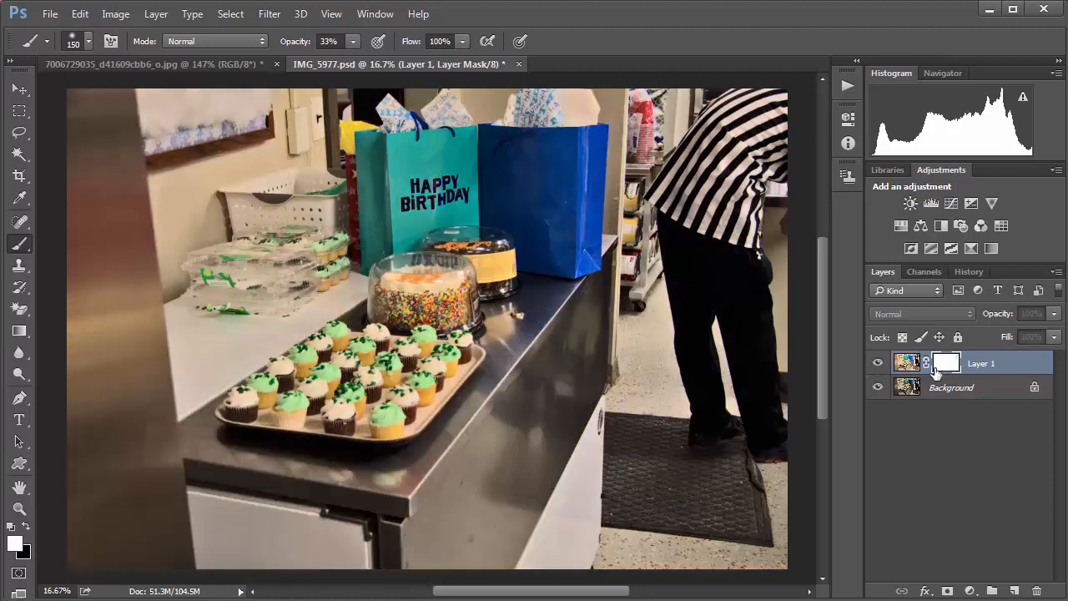
Step: Target Layer 1's black mask and paint white at full opacity to reveal brightening on the man's trousers
{"action": "left_click", "coordinate": [946, 362]}
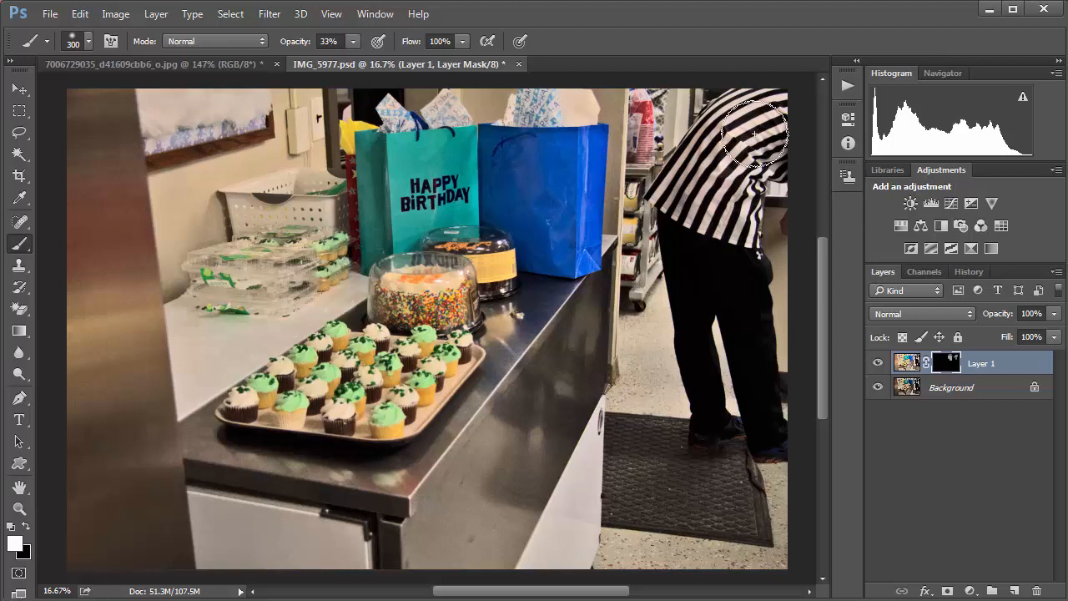
{"action": "left_click_drag", "start_coordinate": [754, 137], "coordinate": [724, 213]}
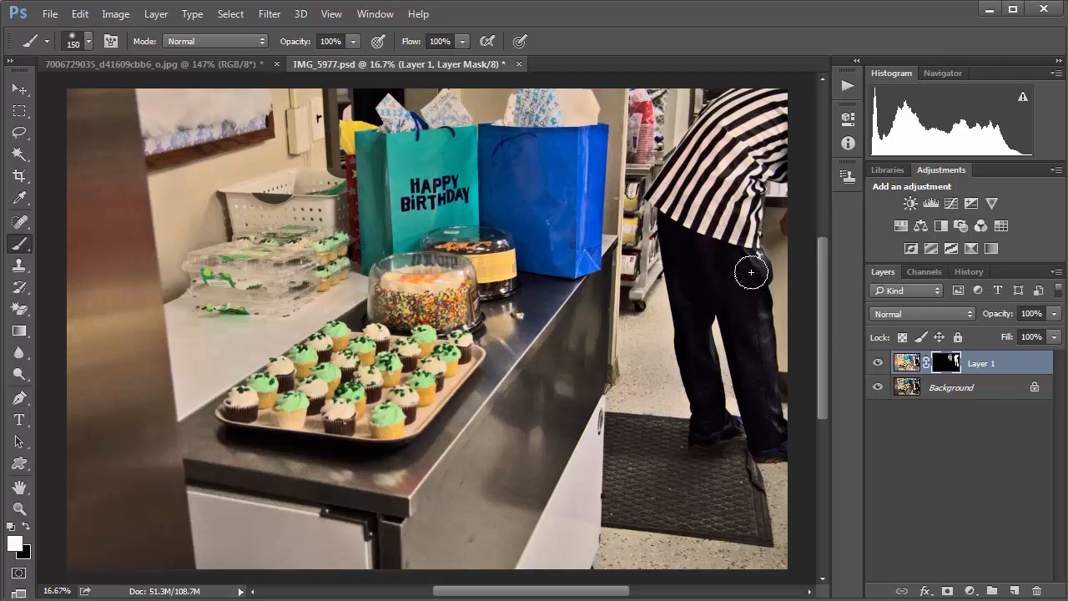
{"action": "mouse_move", "coordinate": [754, 314]}
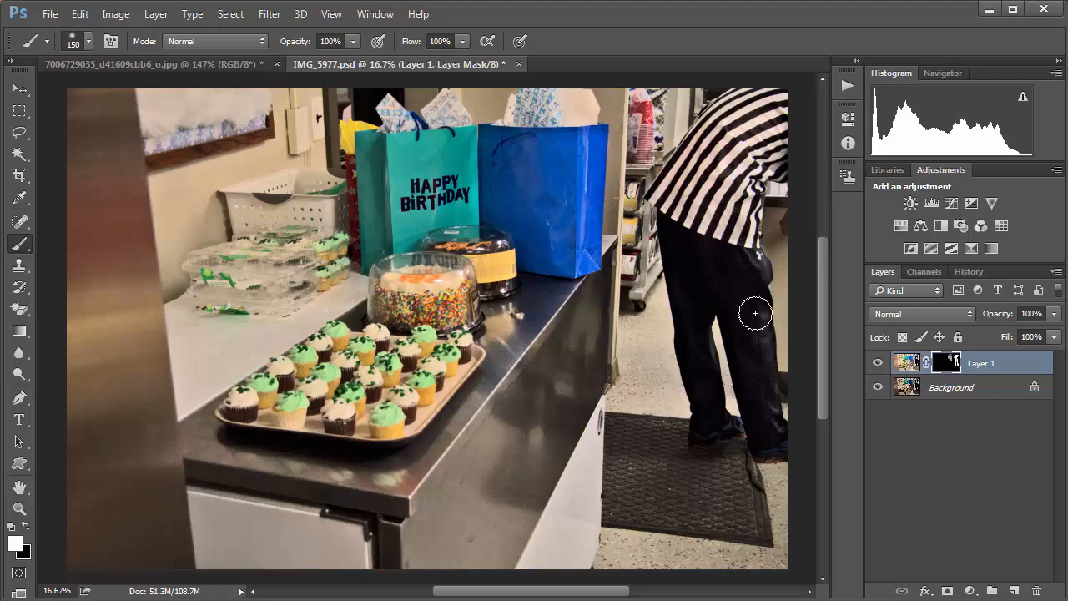
{"action": "mouse_move", "coordinate": [820, 432]}
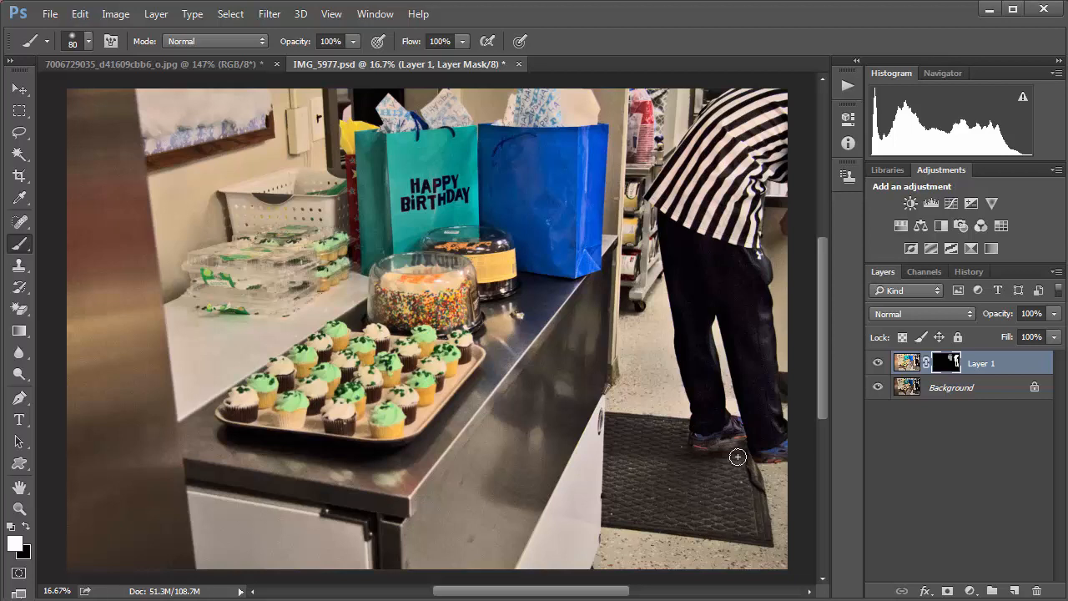
{"action": "mouse_move", "coordinate": [54, 538]}
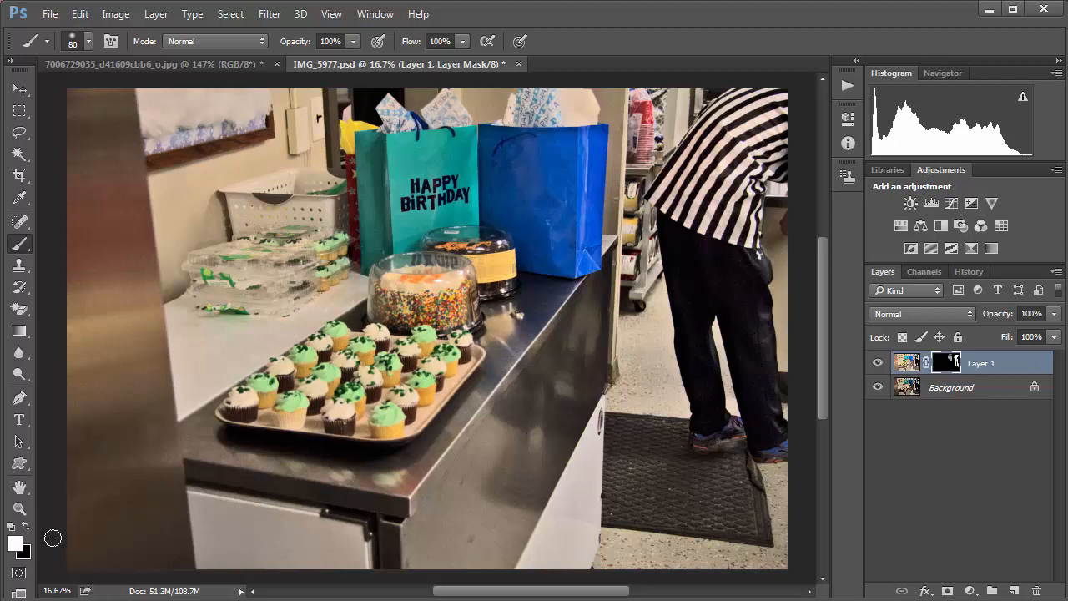
{"action": "mouse_move", "coordinate": [650, 497]}
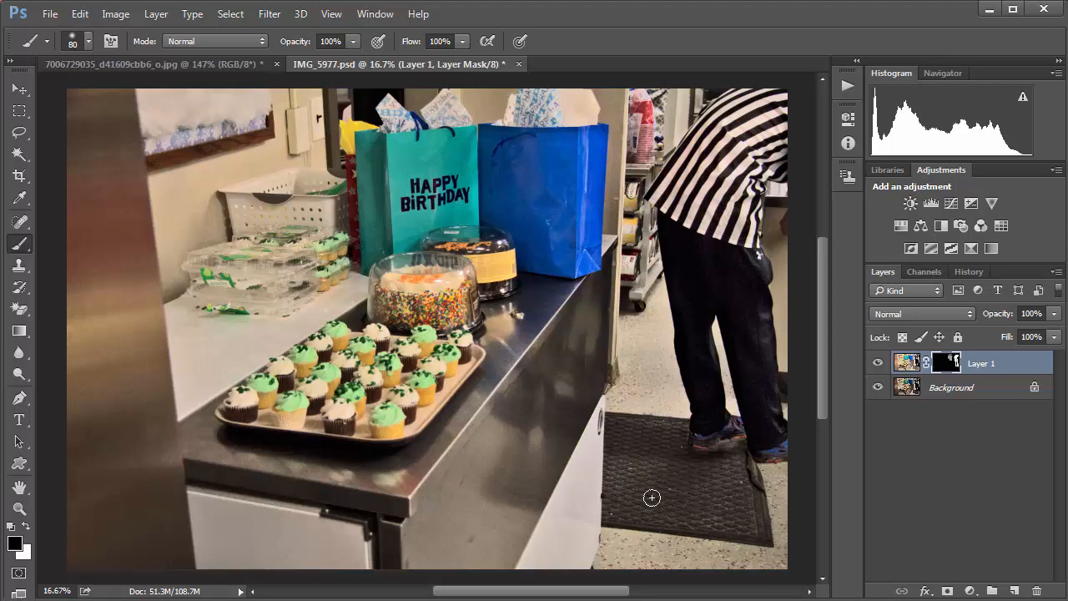
{"action": "mouse_move", "coordinate": [720, 458]}
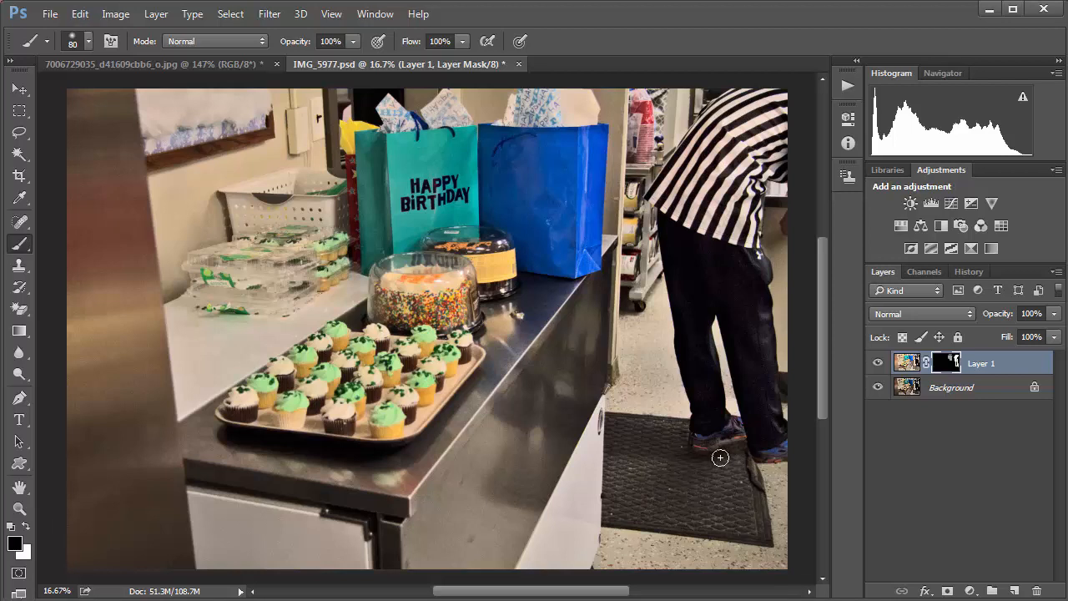
{"action": "mouse_move", "coordinate": [658, 500]}
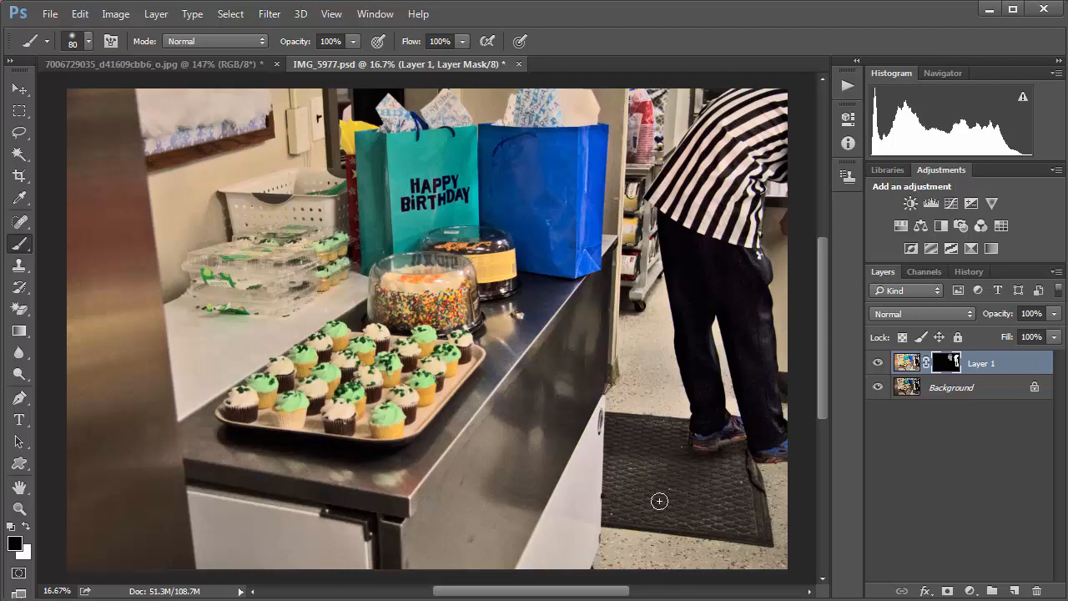
{"action": "mouse_move", "coordinate": [840, 453]}
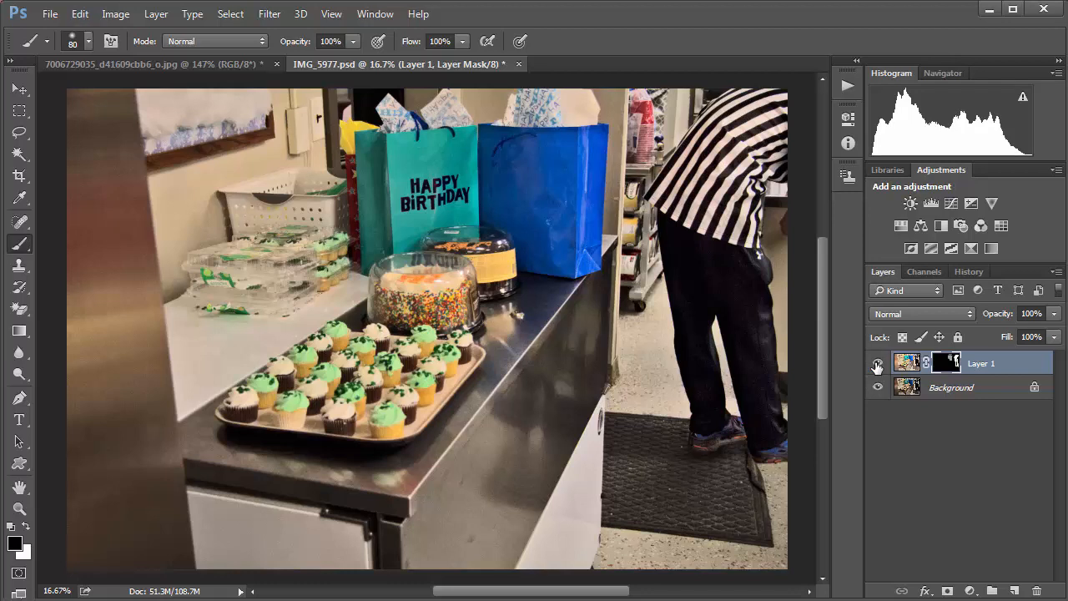
Step: Toggle Layer 1's visibility to compare the brightened scene against the original
{"action": "left_click", "coordinate": [877, 364]}
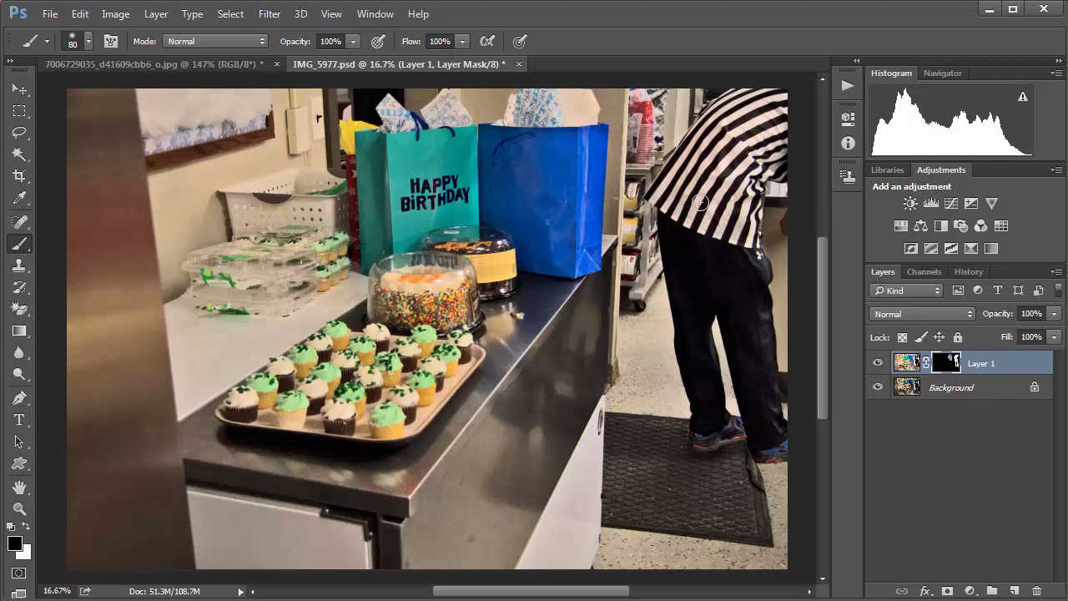
{"action": "mouse_move", "coordinate": [560, 170]}
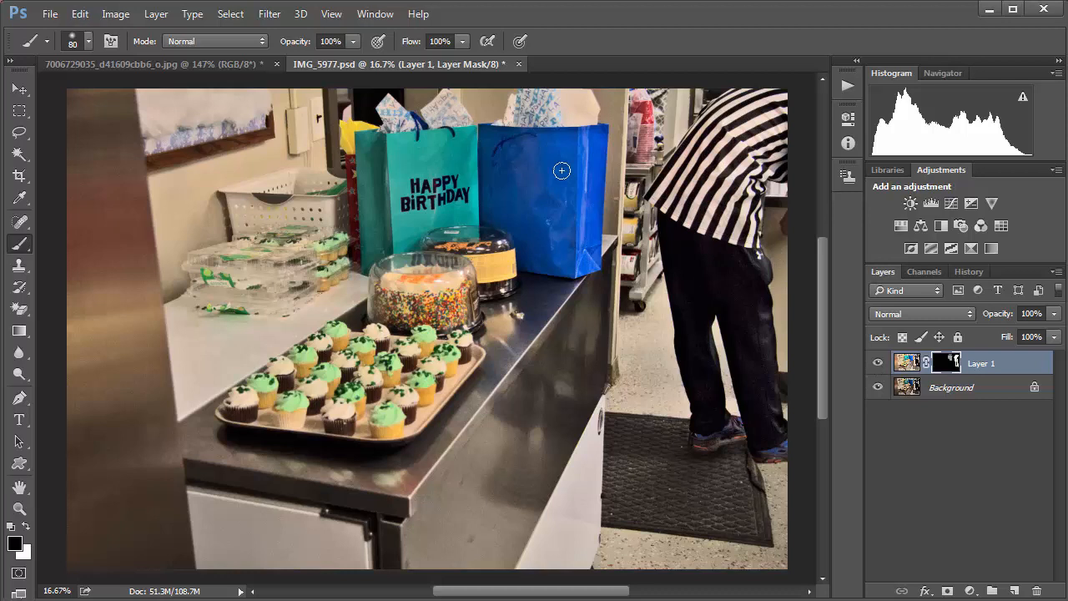
{"action": "mouse_move", "coordinate": [591, 188]}
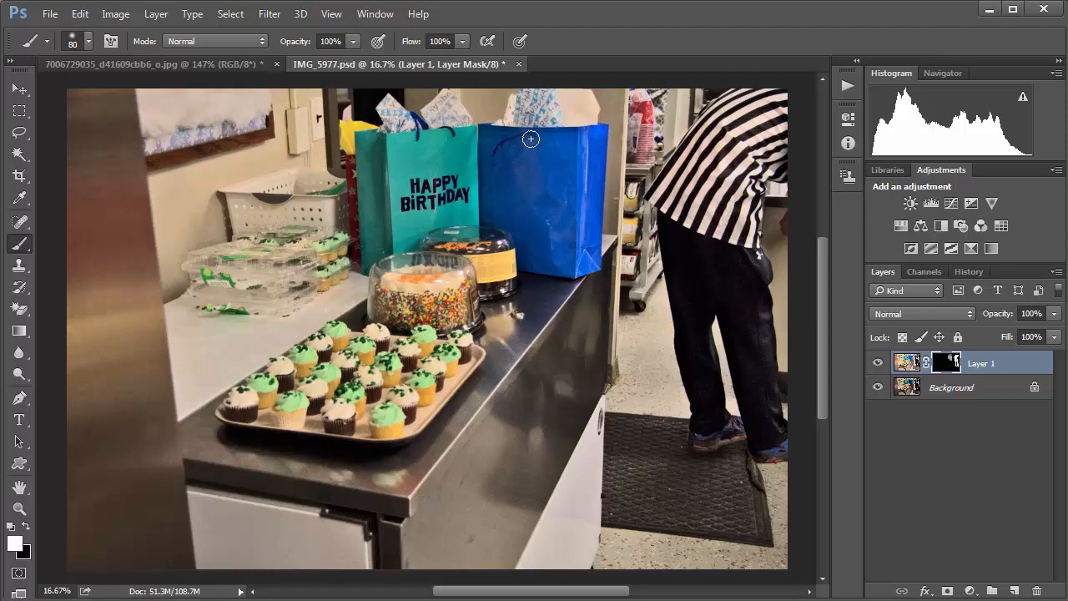
{"action": "mouse_move", "coordinate": [499, 135]}
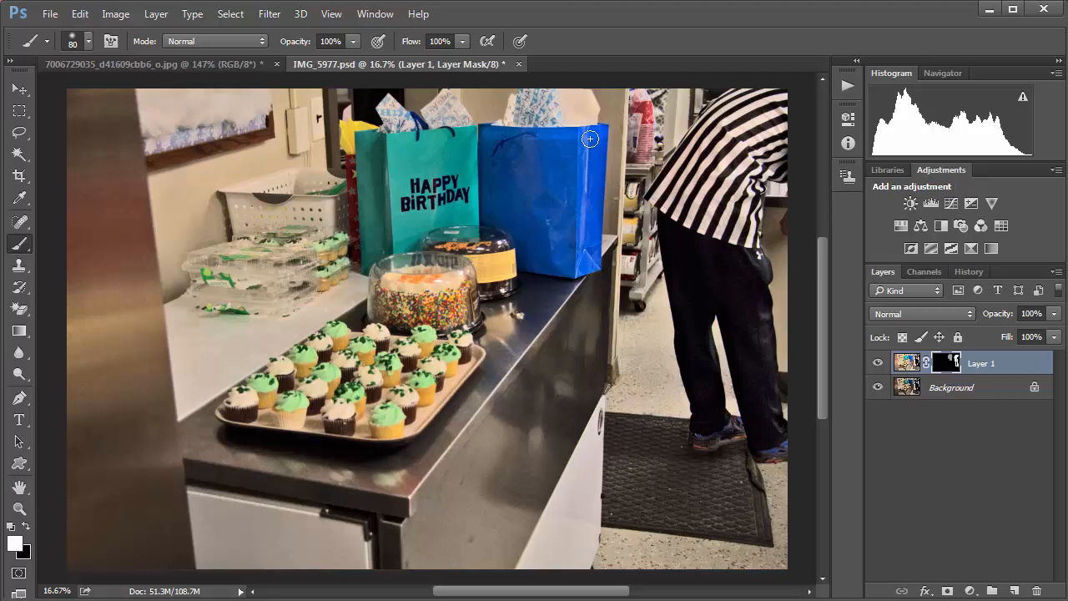
{"action": "mouse_move", "coordinate": [594, 238]}
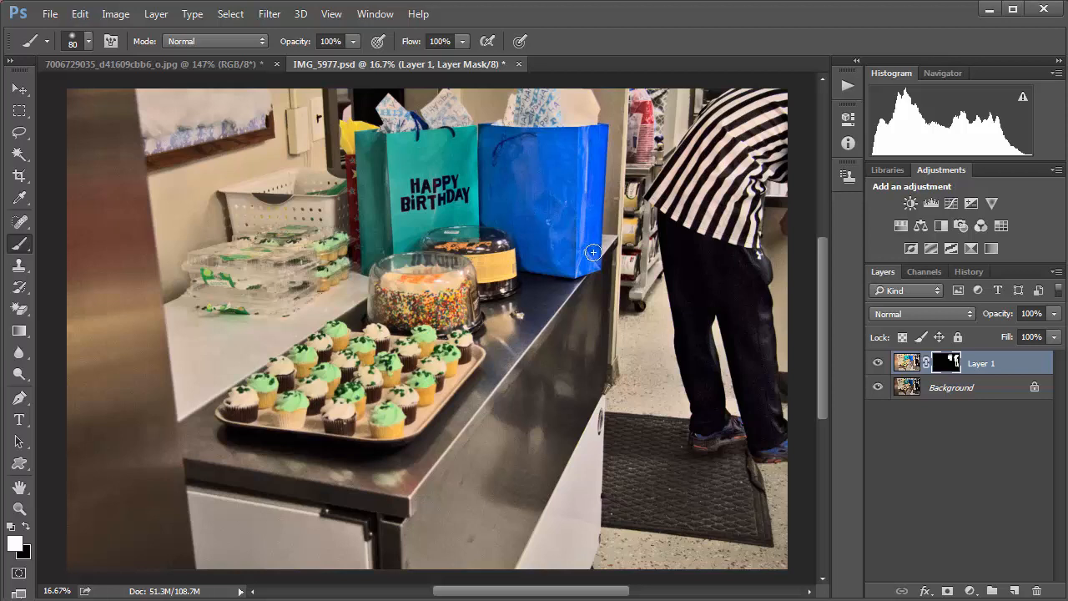
{"action": "mouse_move", "coordinate": [598, 140]}
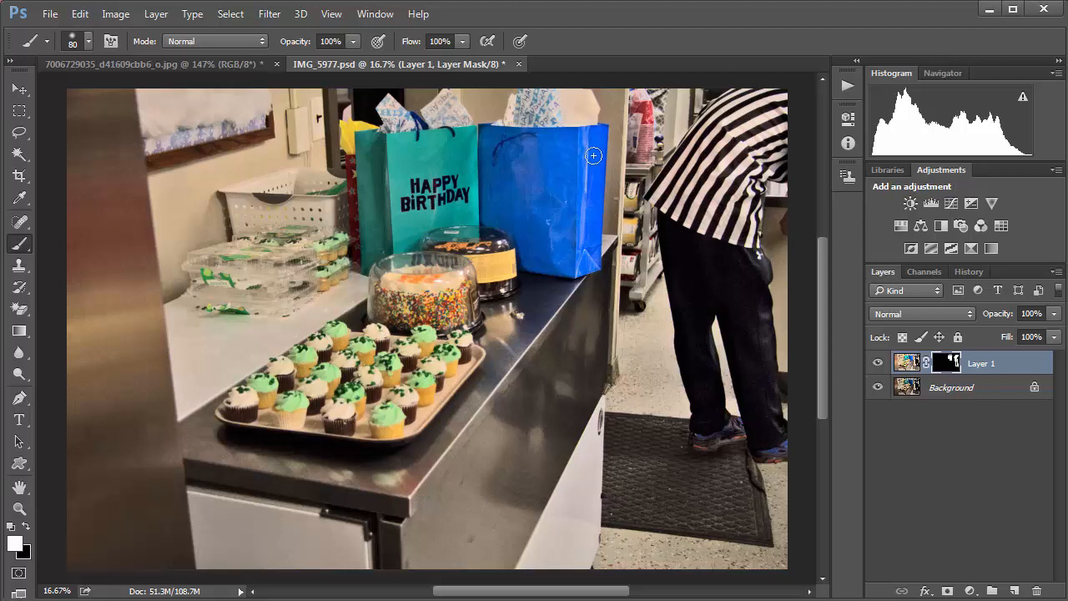
{"action": "mouse_move", "coordinate": [483, 133]}
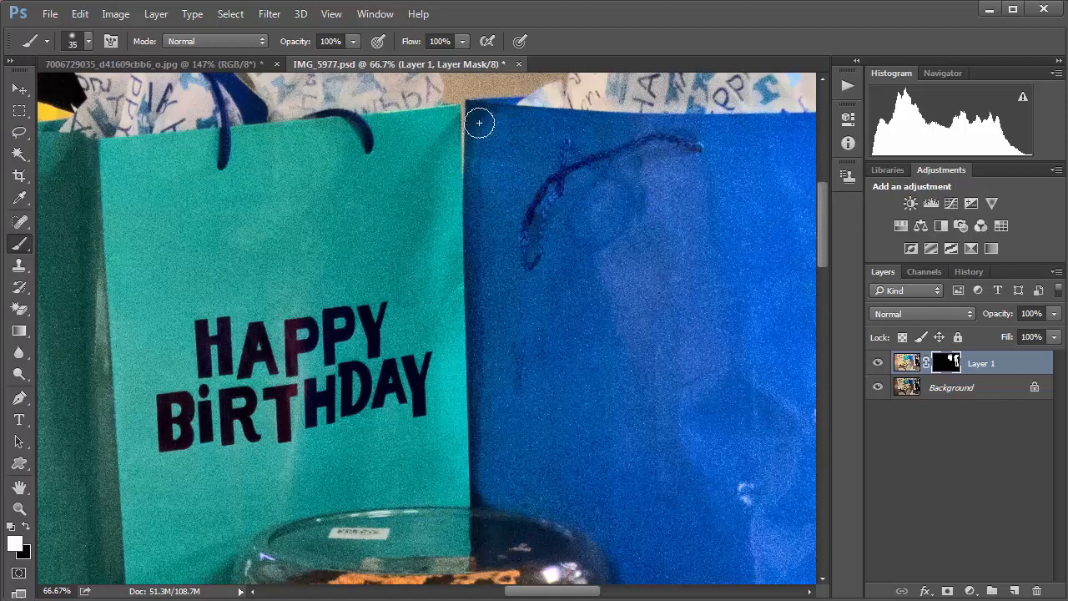
{"action": "mouse_move", "coordinate": [477, 113]}
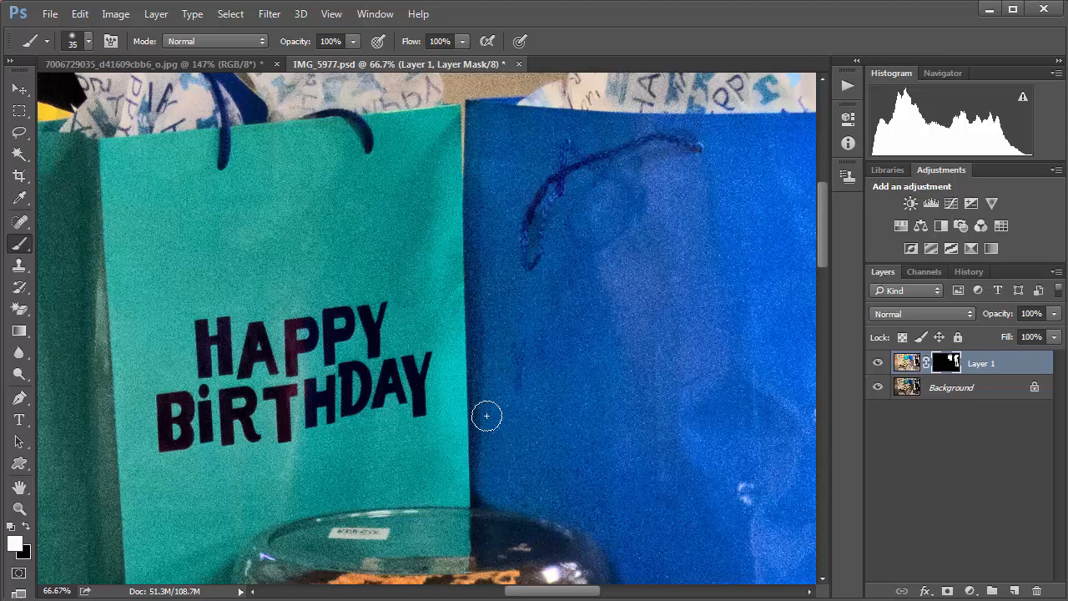
{"action": "mouse_move", "coordinate": [616, 427]}
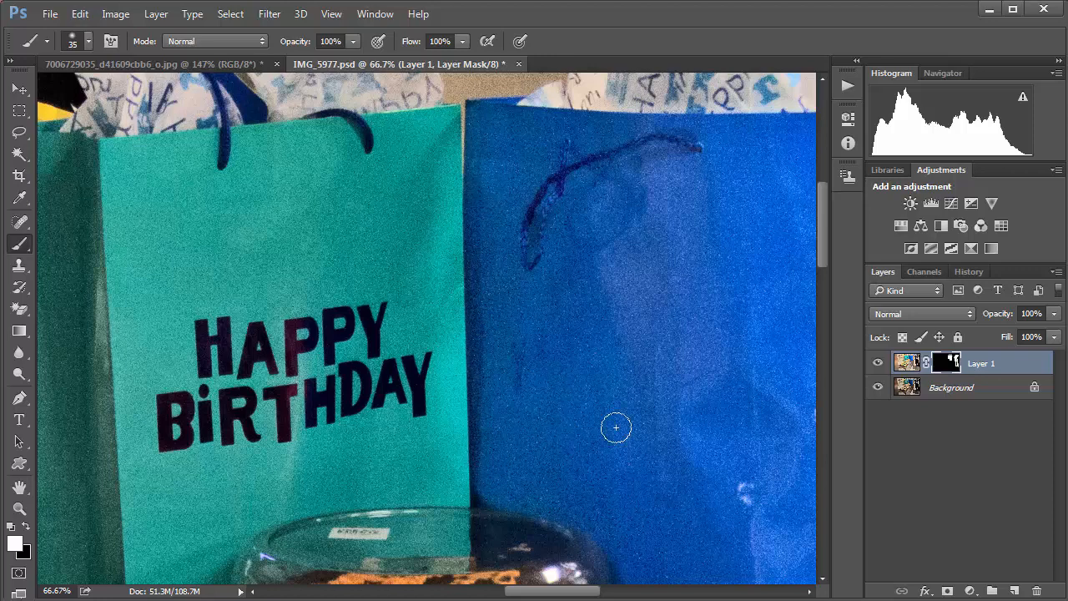
Step: Zoom toward the teal Happy Birthday bag and blue gift bag for mask painting
{"action": "scroll", "scroll_direction": "down", "scroll_amount": 3}
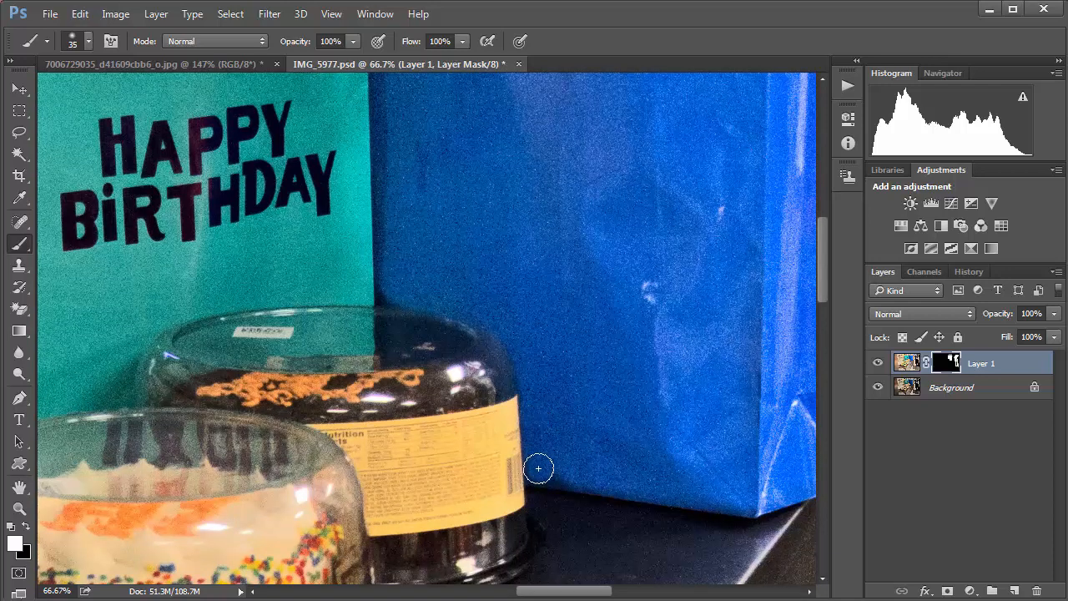
{"action": "mouse_move", "coordinate": [741, 501]}
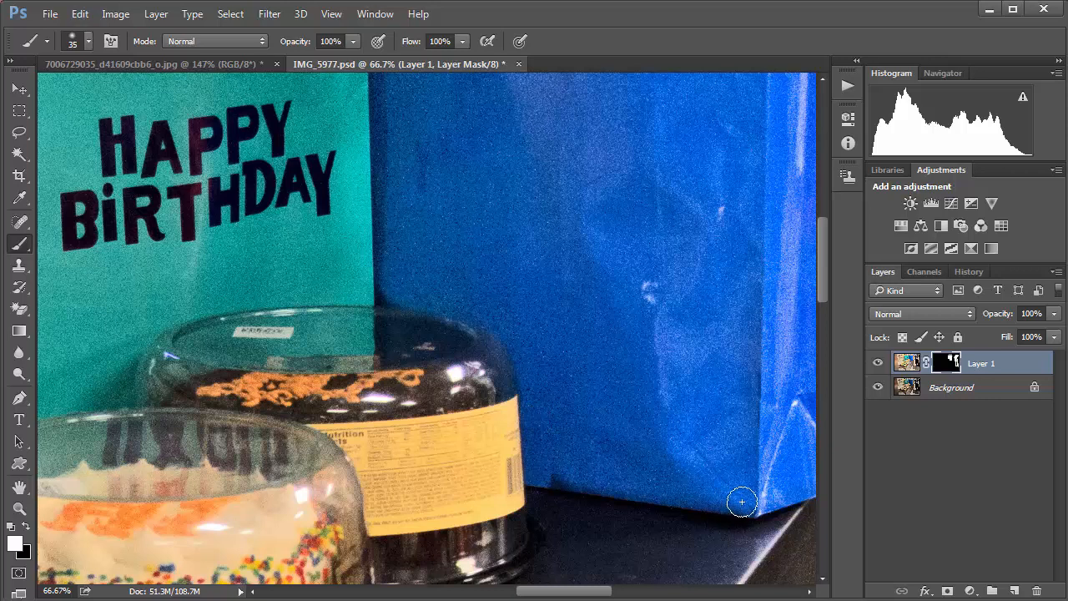
{"action": "mouse_move", "coordinate": [731, 372]}
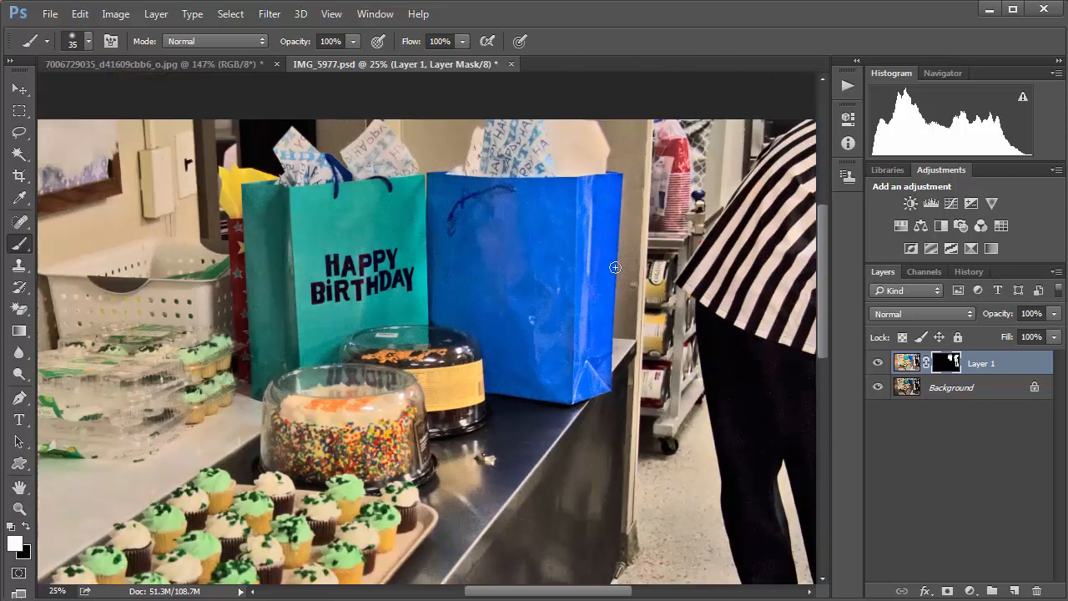
{"action": "left_click", "coordinate": [878, 364]}
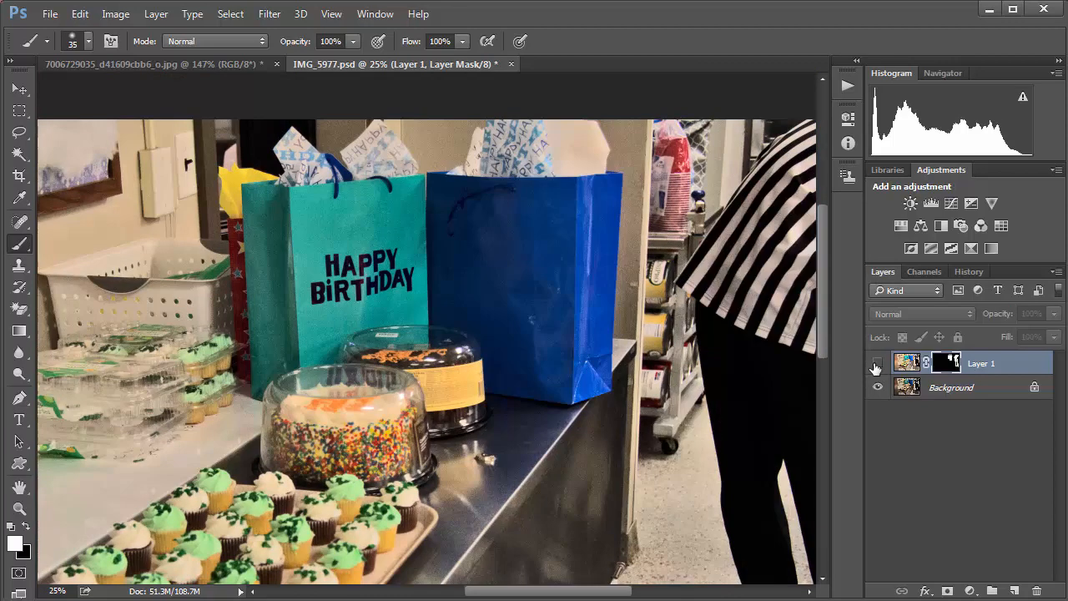
{"action": "left_click", "coordinate": [878, 362]}
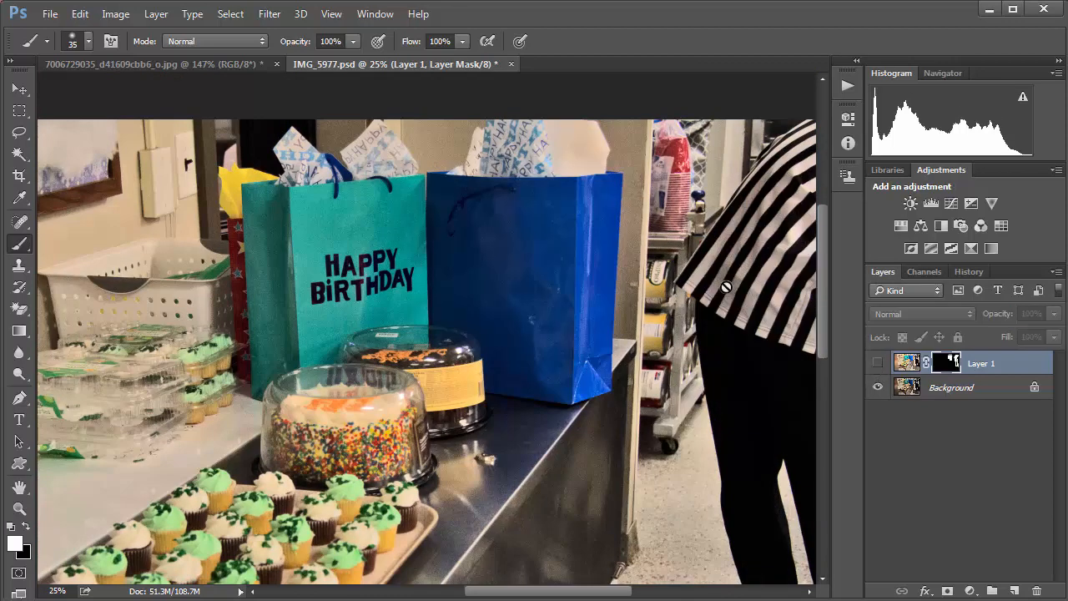
{"action": "left_click", "coordinate": [878, 364]}
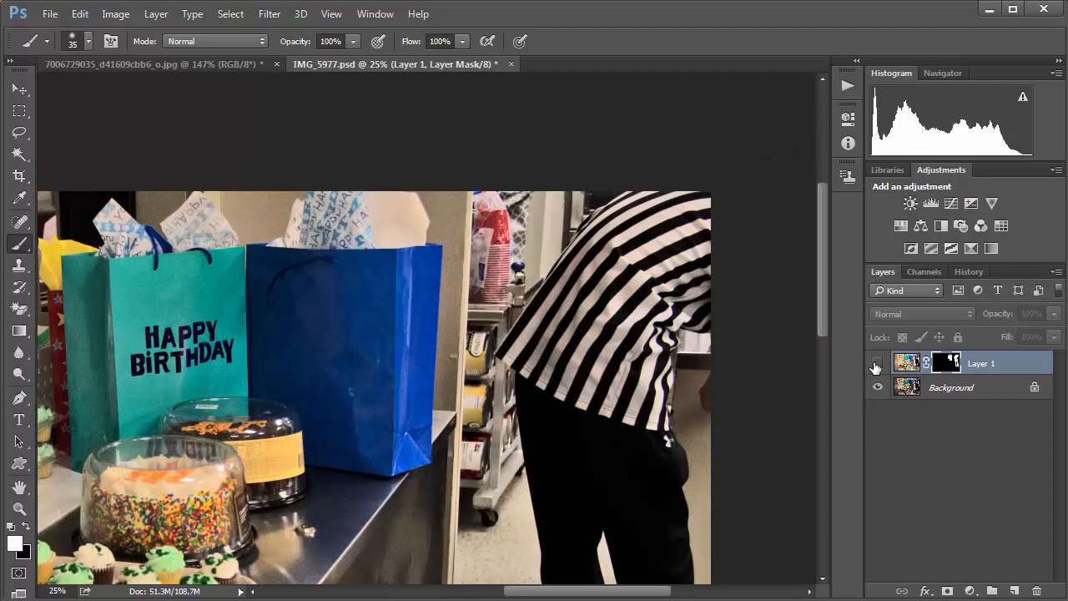
{"action": "left_click", "coordinate": [878, 362]}
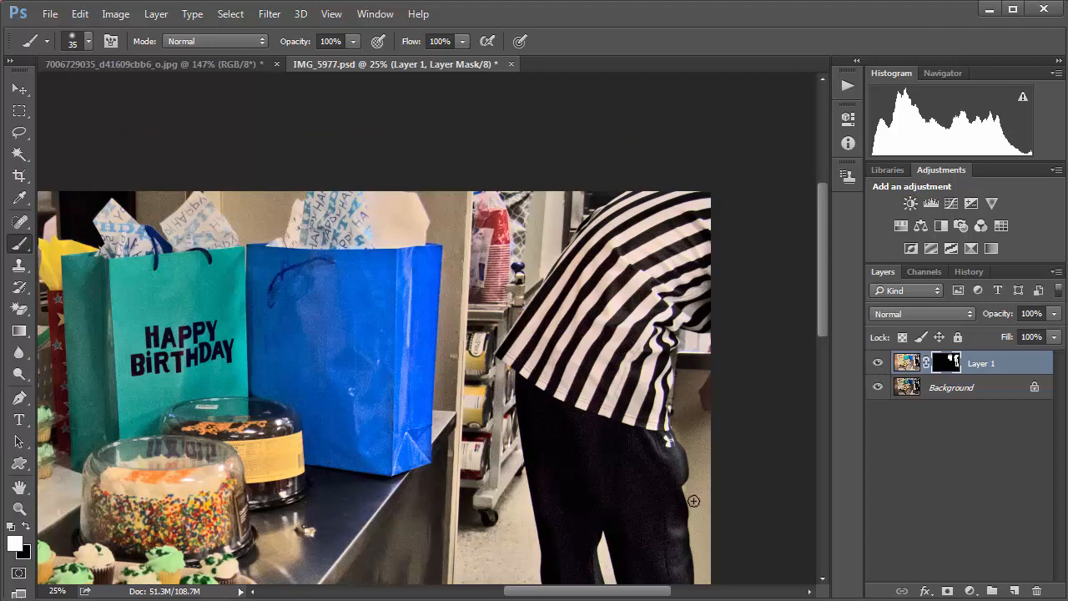
{"action": "mouse_move", "coordinate": [723, 389]}
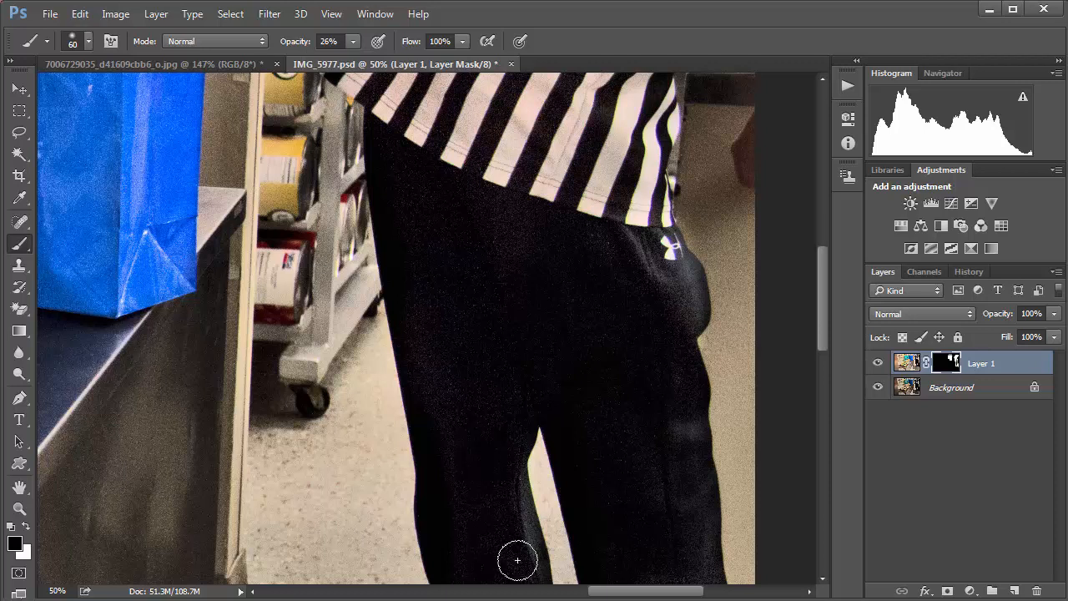
Step: Zoom toward the man's dark trousers to paint them back at 26% opacity
{"action": "scroll", "scroll_direction": "down", "scroll_amount": 3}
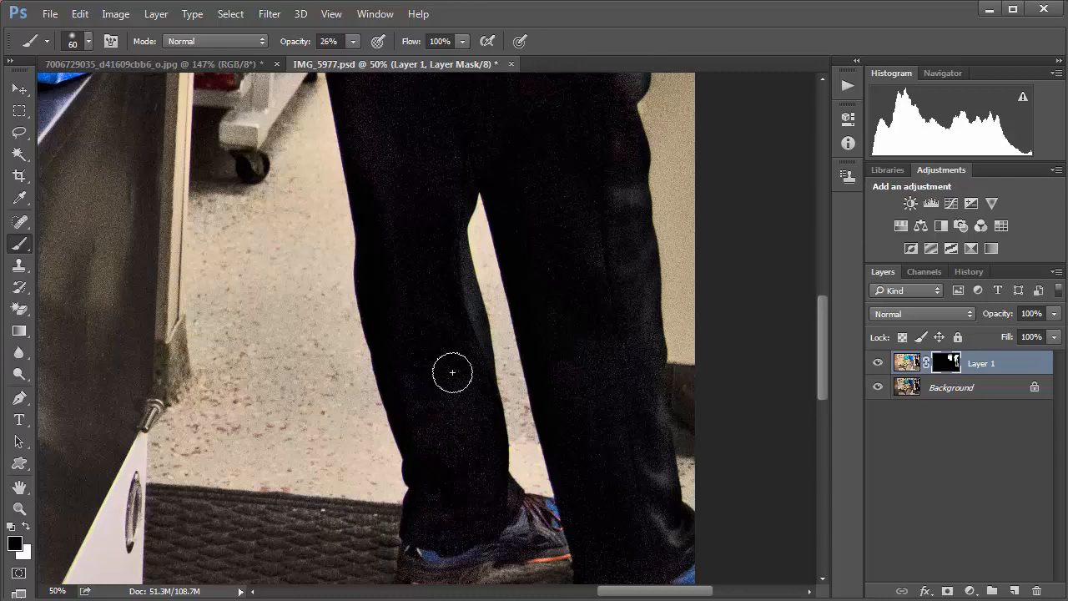
{"action": "mouse_move", "coordinate": [614, 293]}
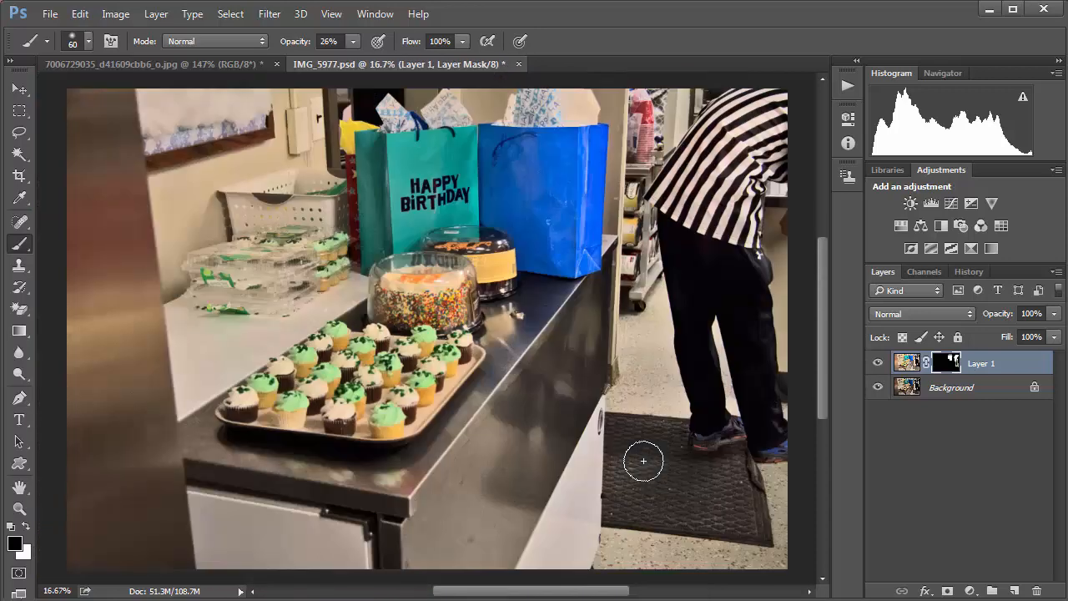
{"action": "left_click", "coordinate": [877, 362]}
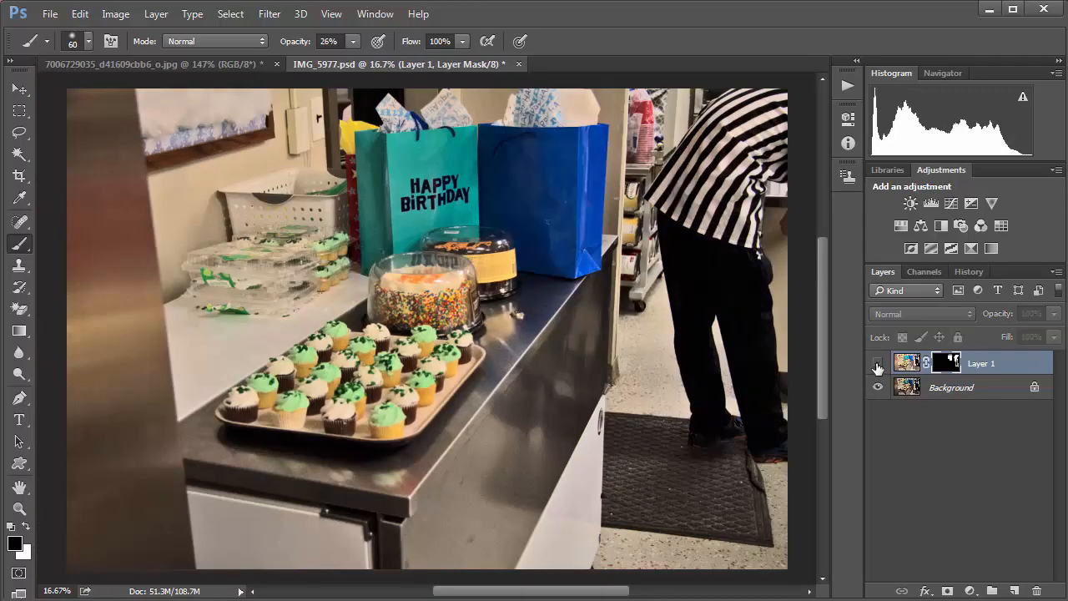
{"action": "left_click", "coordinate": [878, 362]}
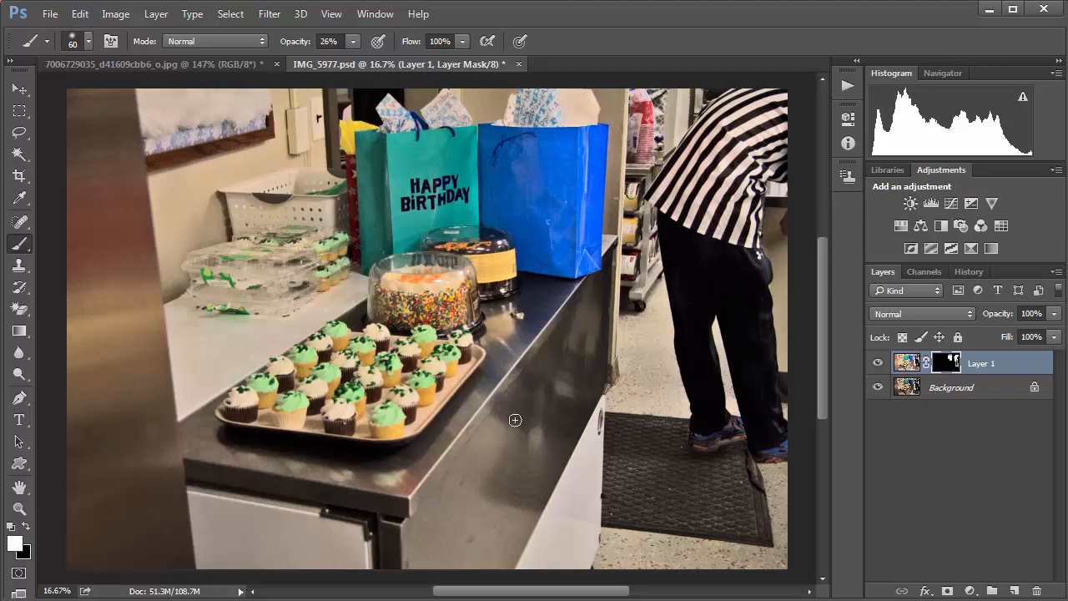
{"action": "left_click", "coordinate": [115, 14]}
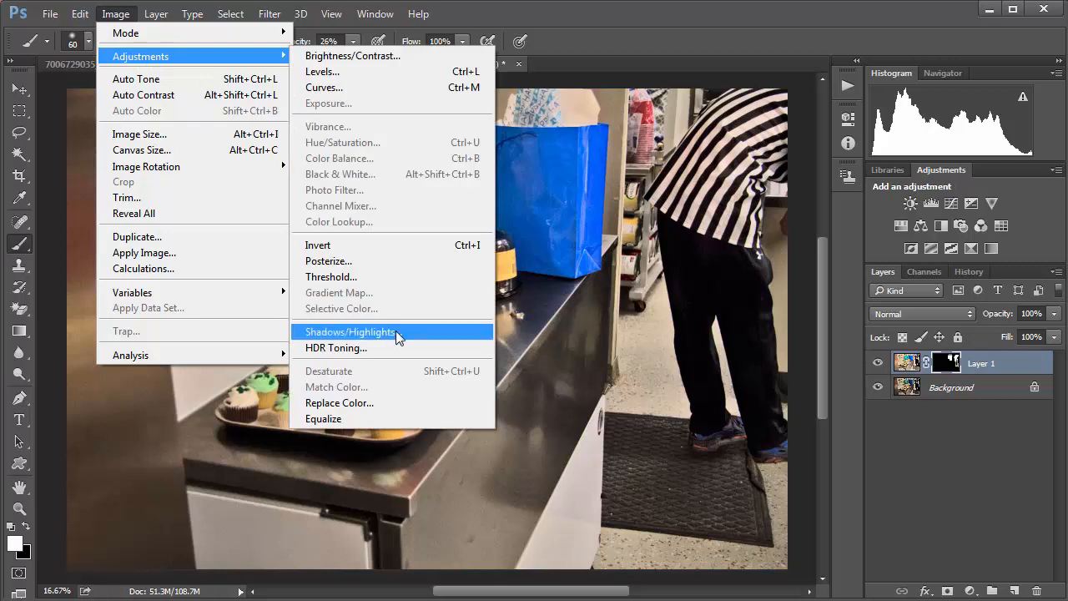
{"action": "mouse_move", "coordinate": [440, 333]}
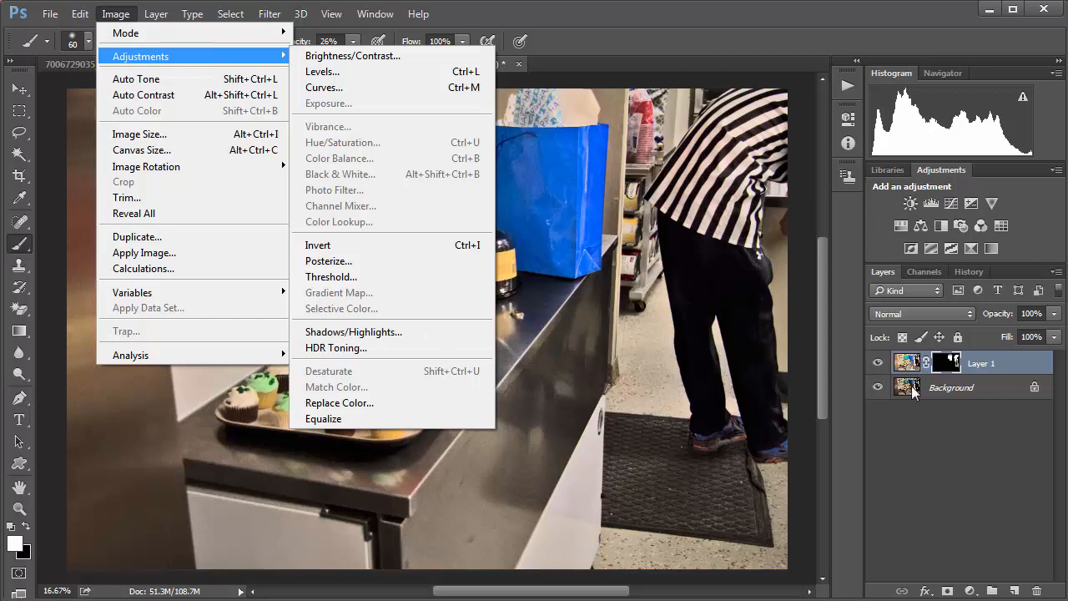
{"action": "mouse_move", "coordinate": [704, 167]}
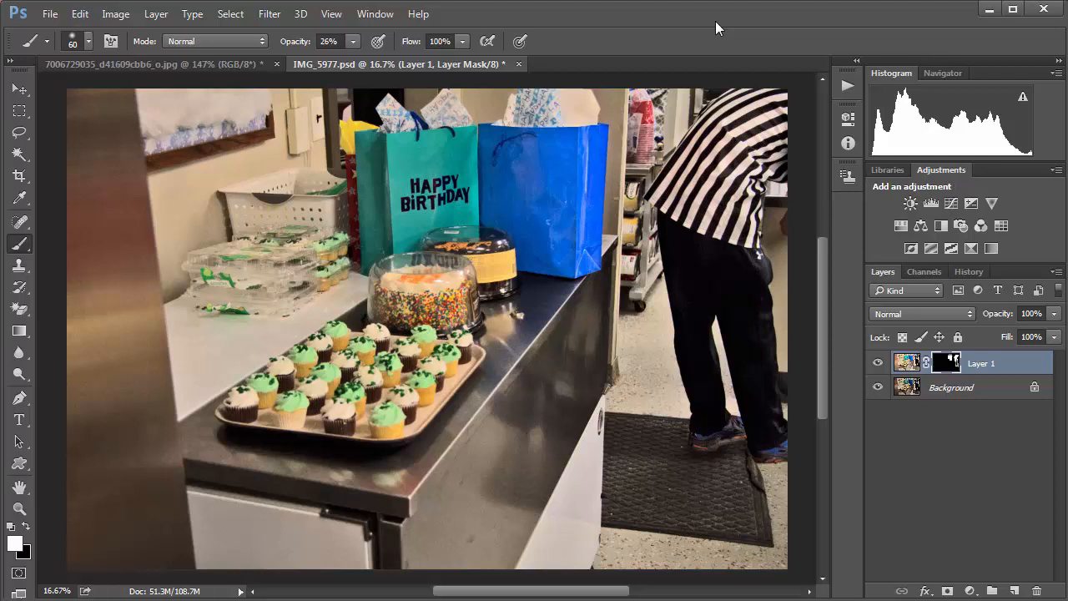
Step: In the History panel, preview the original dark snapshot, then return toward the latest Brush Tool state
{"action": "left_click", "coordinate": [968, 270]}
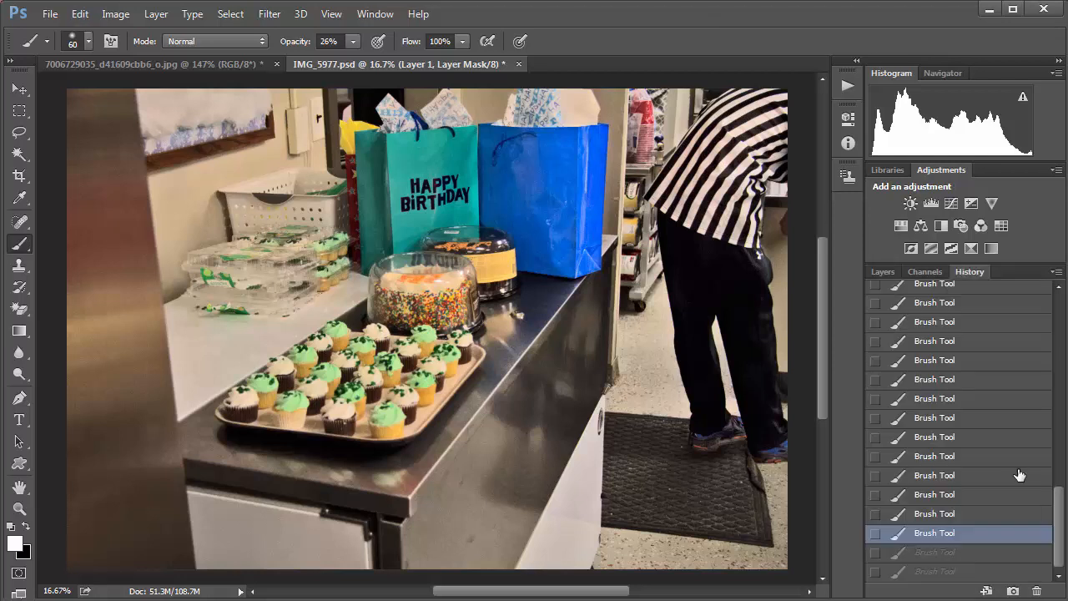
{"action": "scroll", "scroll_direction": "up", "scroll_amount": 3}
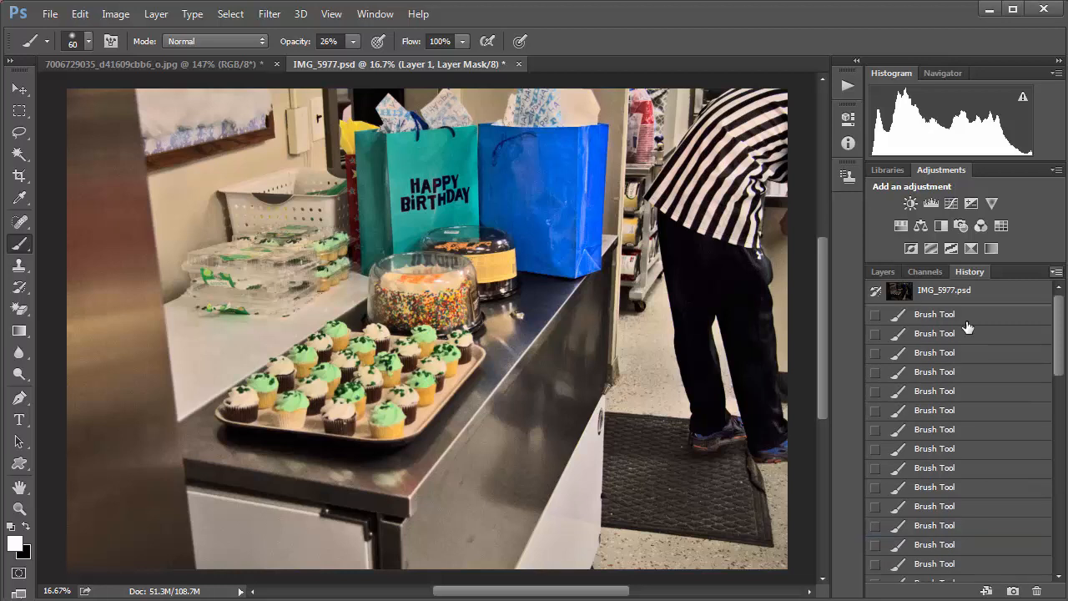
{"action": "left_click", "coordinate": [944, 290]}
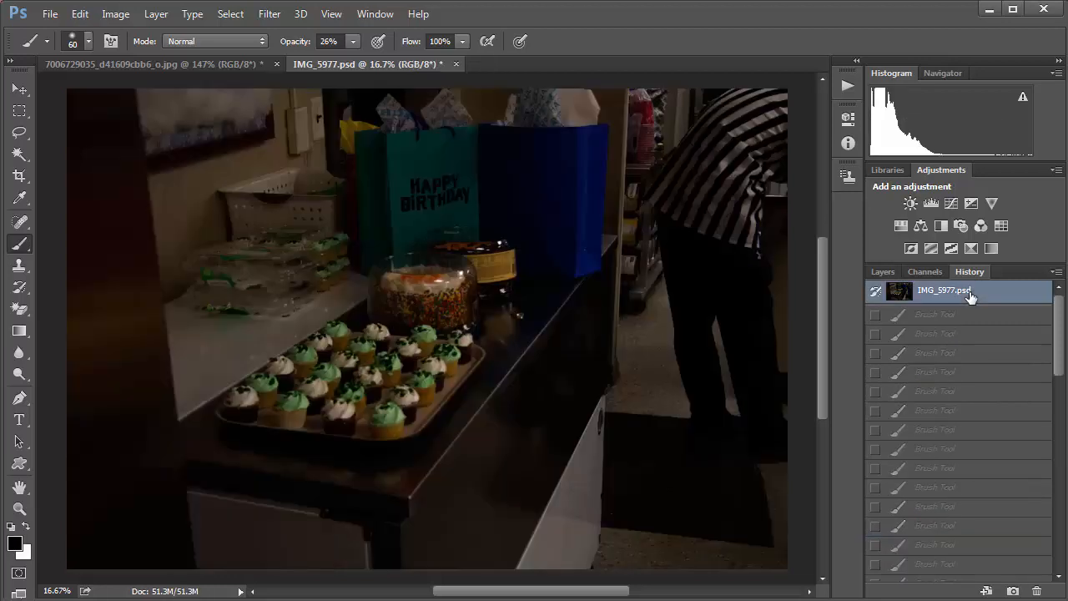
{"action": "scroll", "scroll_direction": "down", "scroll_amount": 3}
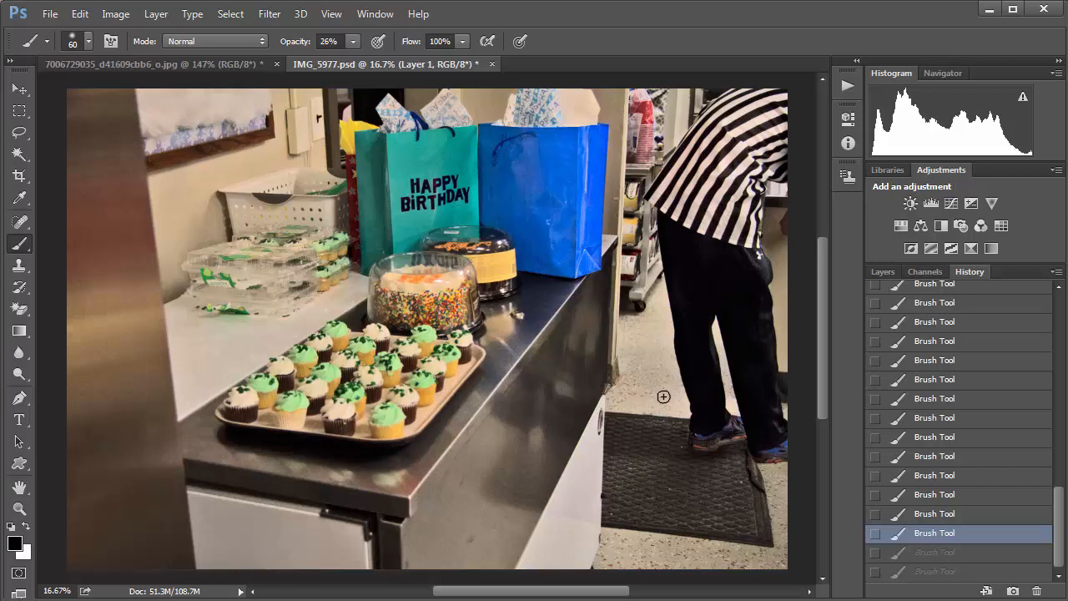
{"action": "mouse_move", "coordinate": [717, 349]}
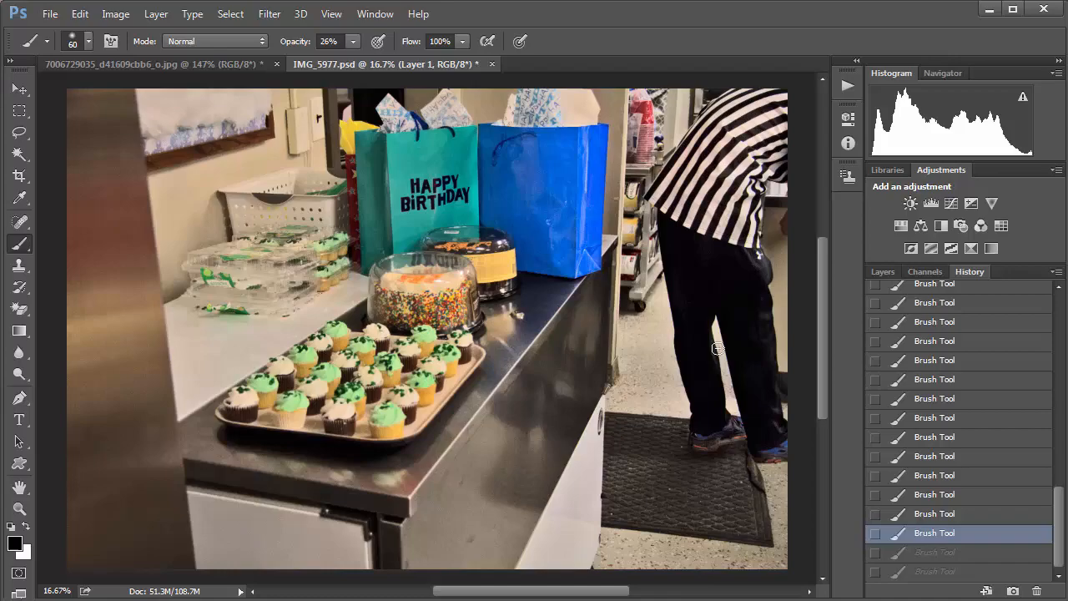